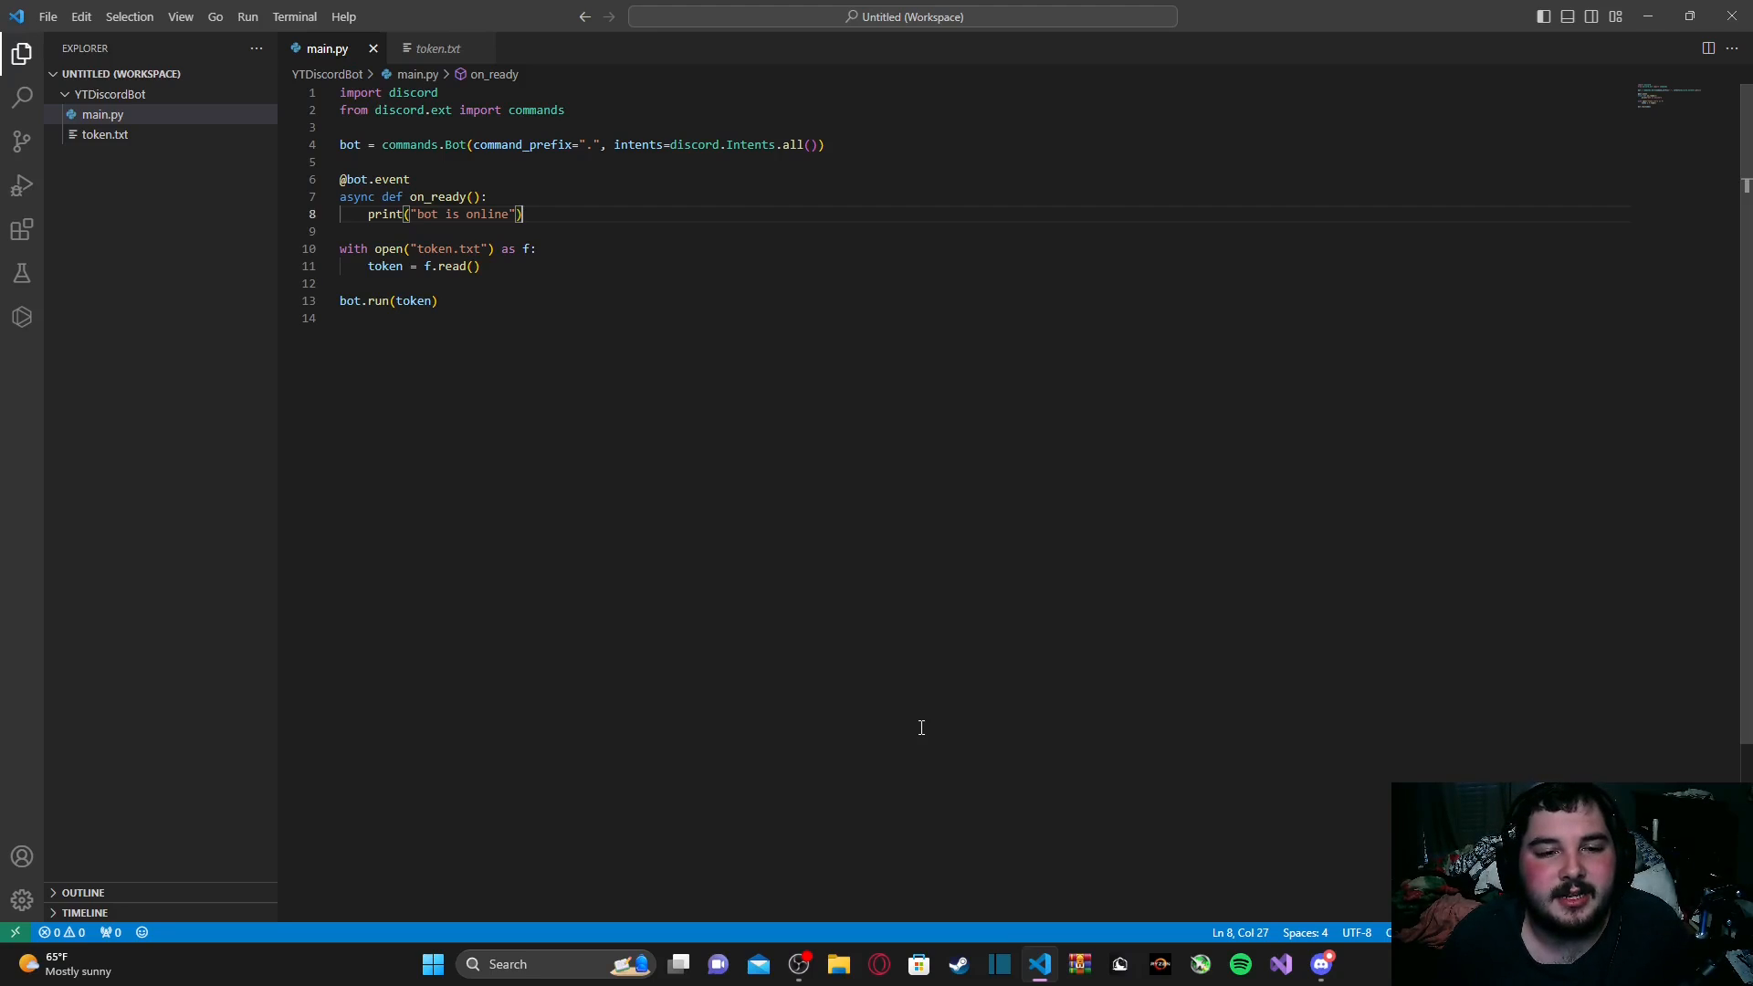
{"action": "mouse_move", "coordinate": [646, 497]}
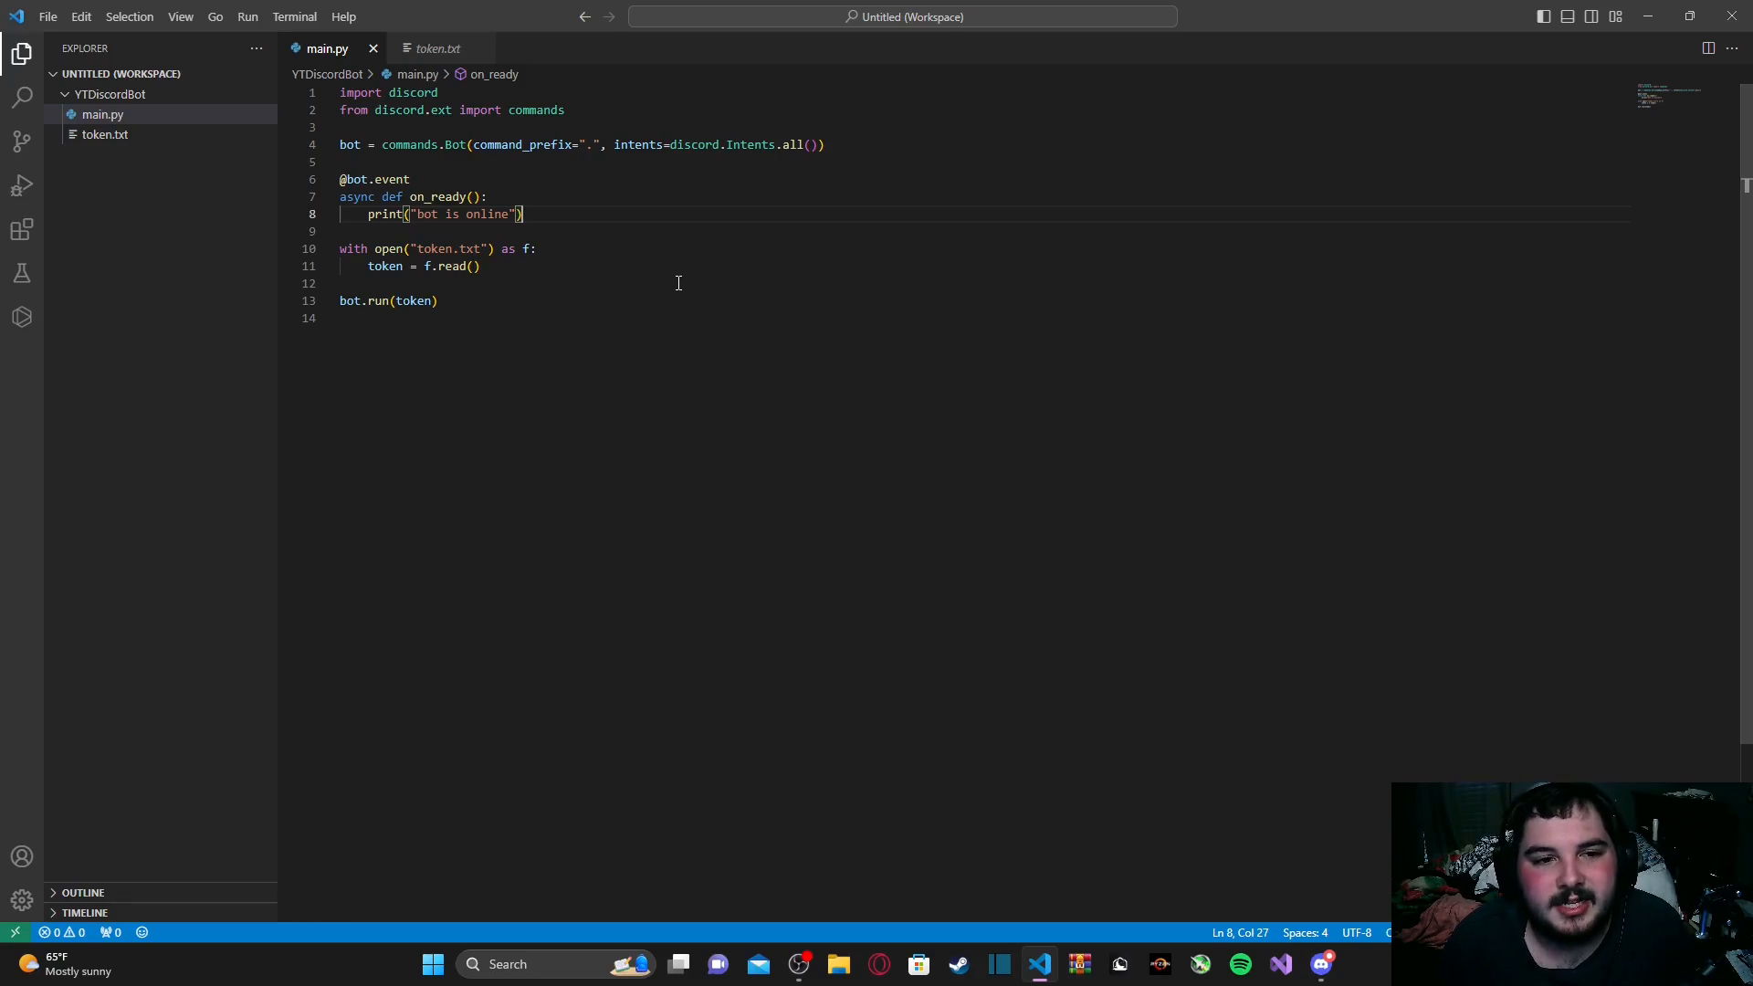
{"action": "mouse_move", "coordinate": [631, 463]}
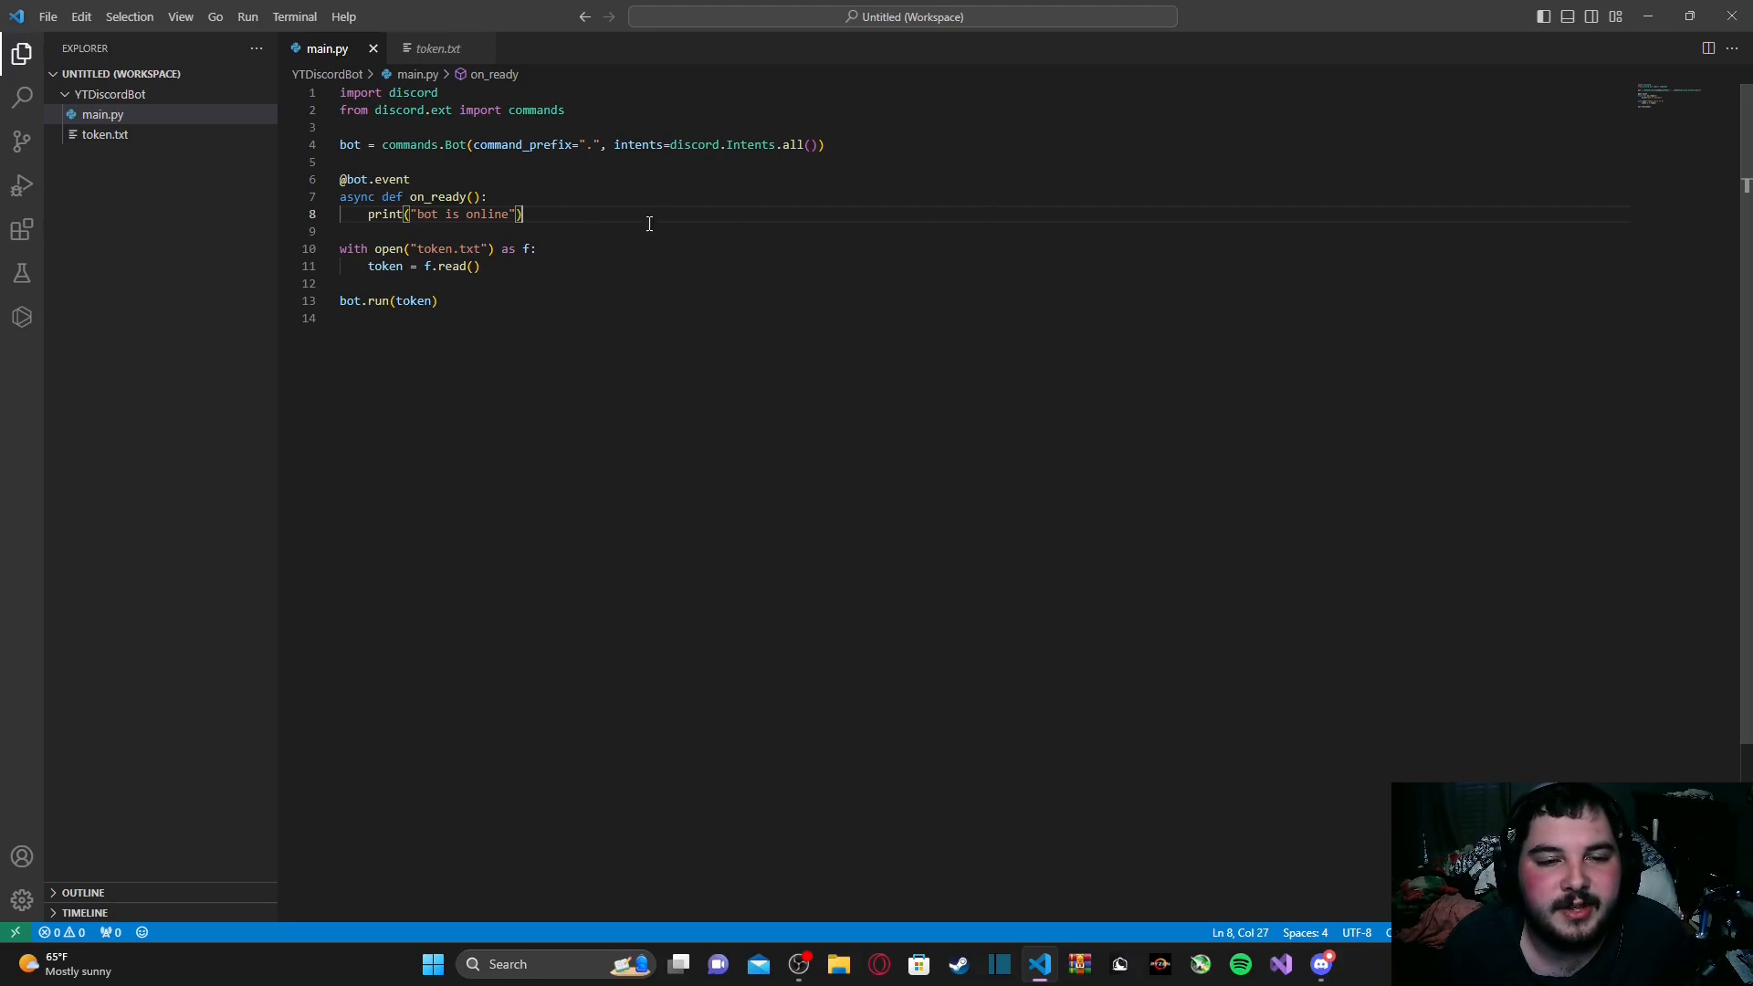
{"action": "mouse_move", "coordinate": [547, 594]}
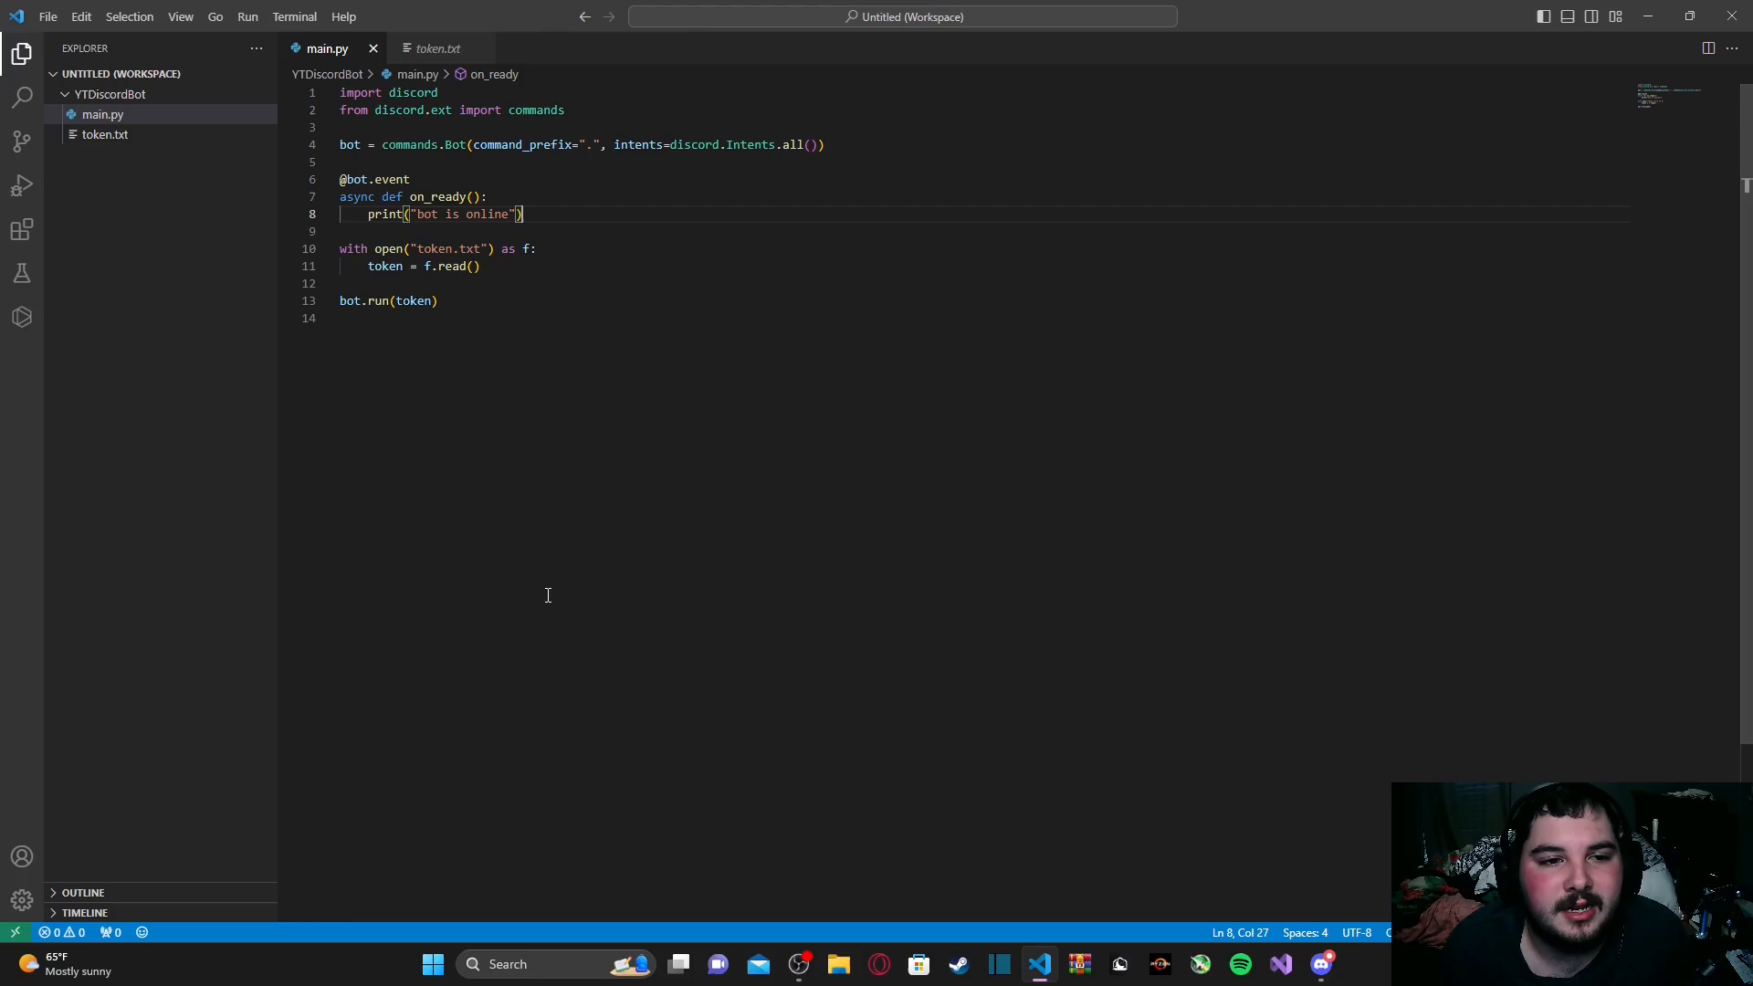
{"action": "mouse_move", "coordinate": [687, 309]}
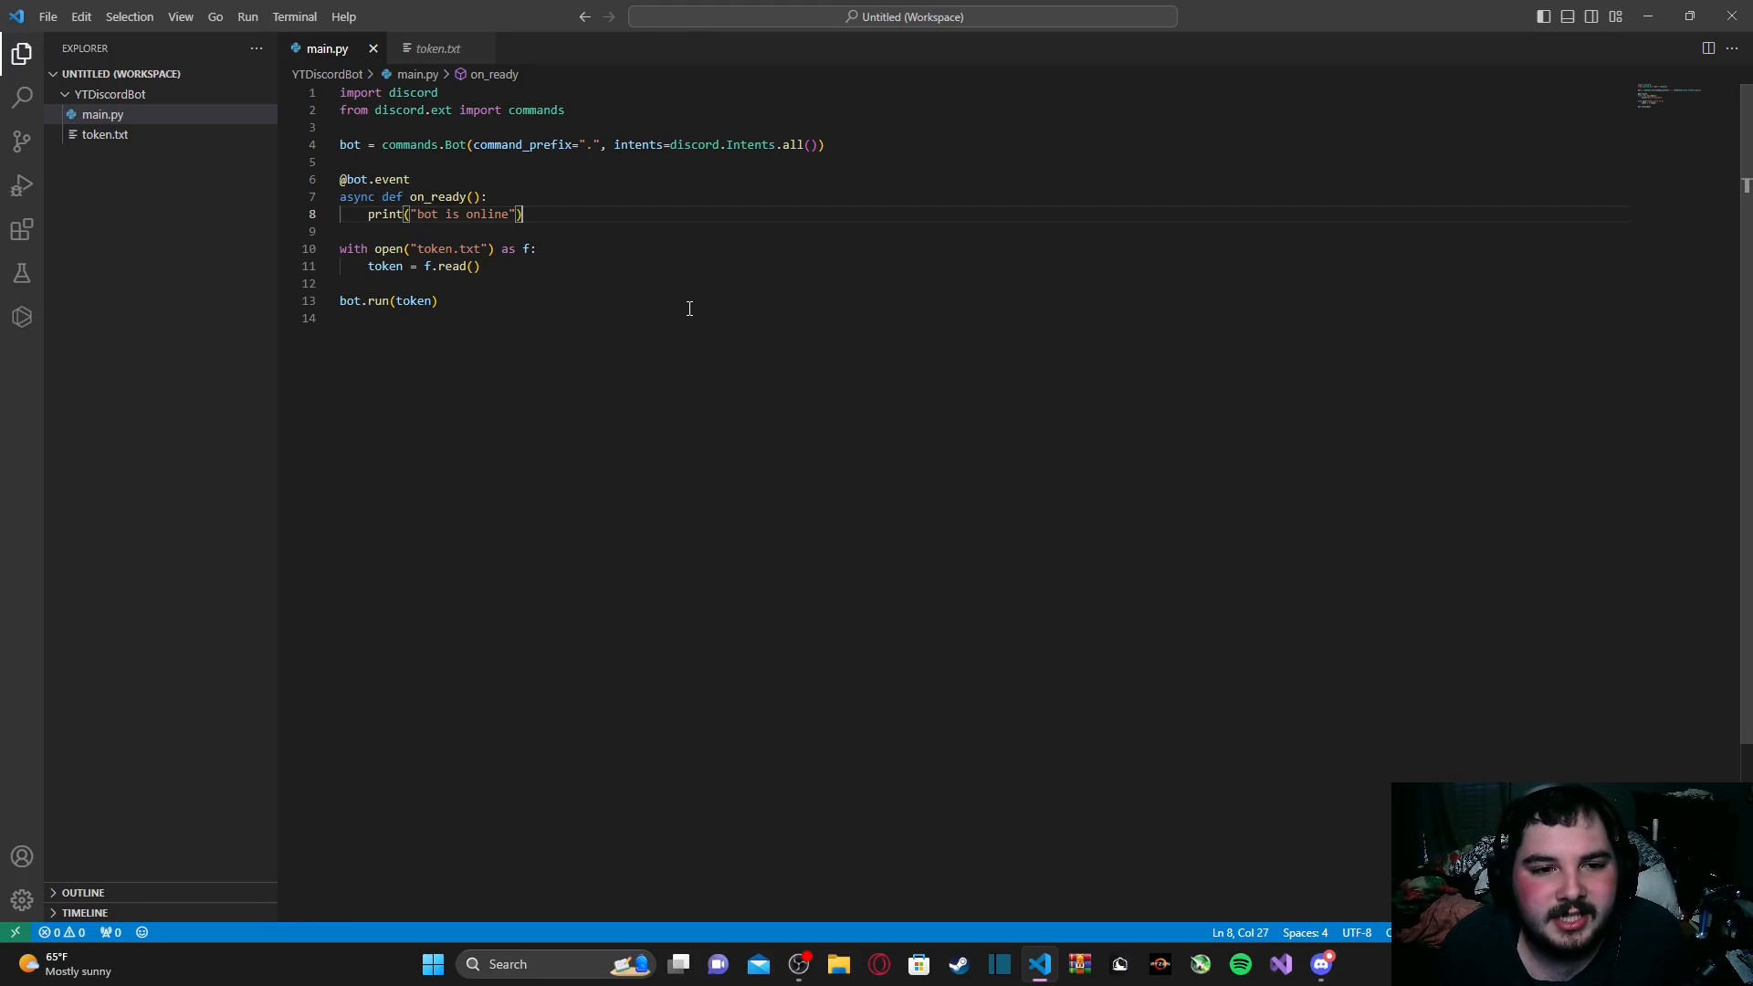
Add blank lines below the on_ready print statement in main.py
{"action": "key", "text": "Enter"}
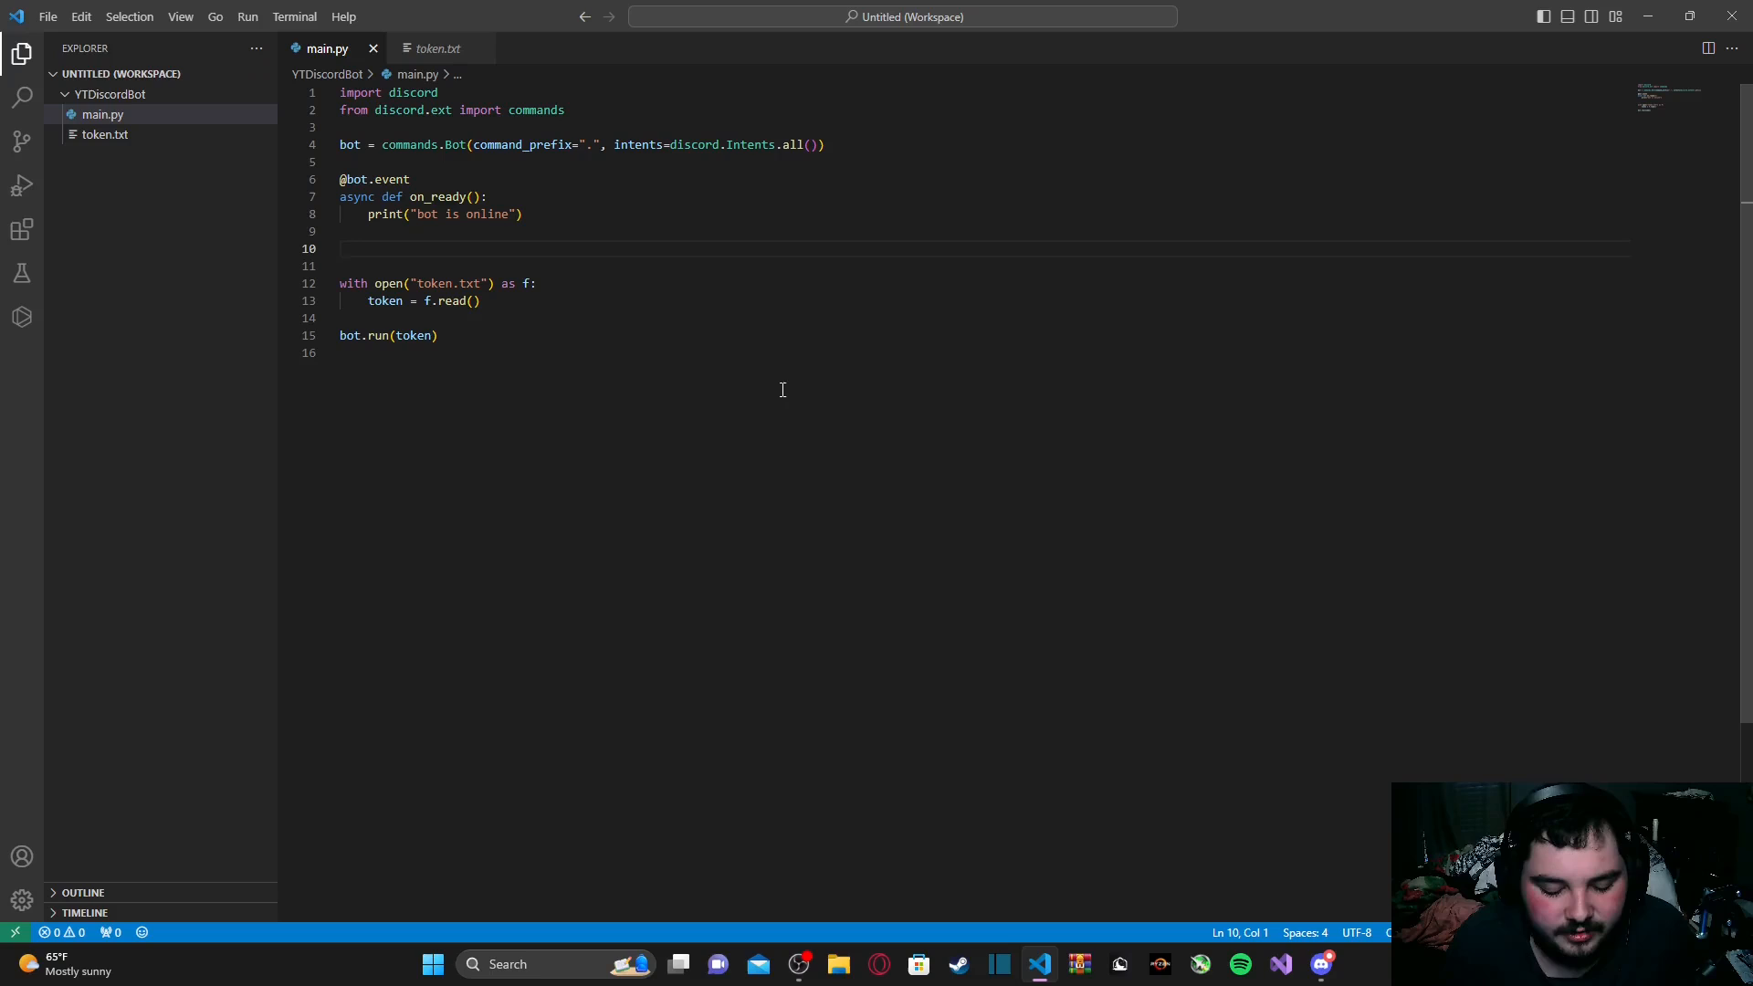
{"action": "type", "text": "@commands."}
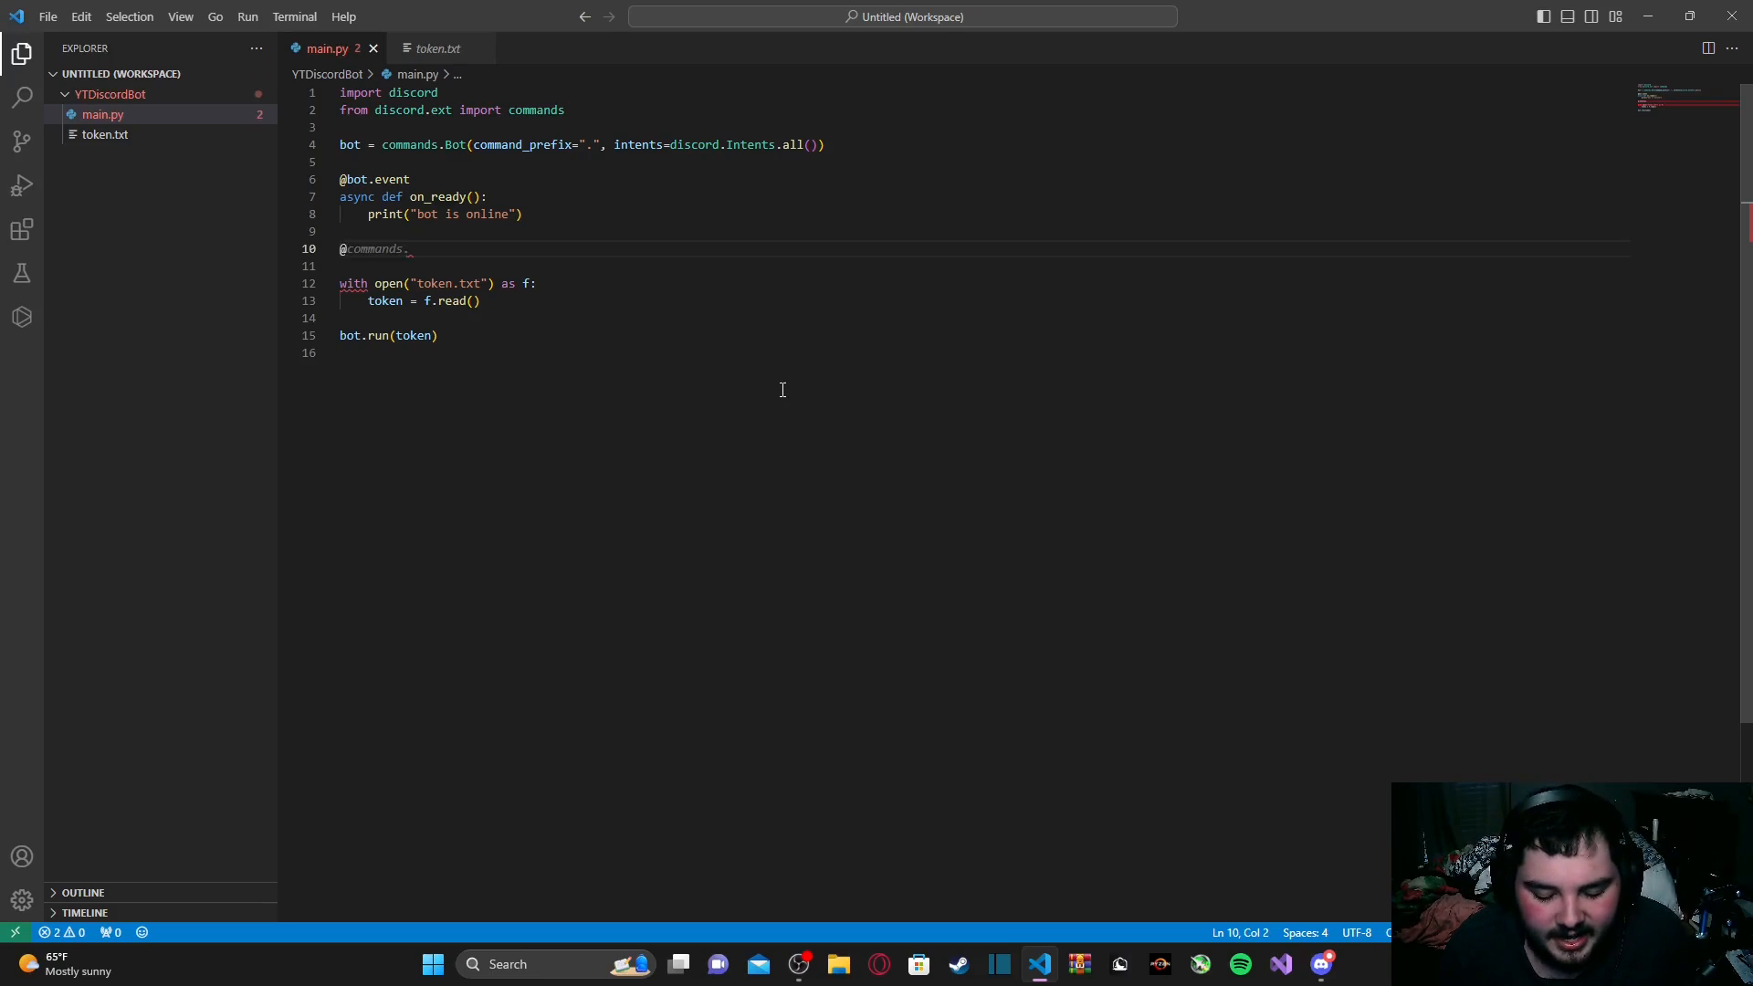
{"action": "type", "text": "@bot.command("}
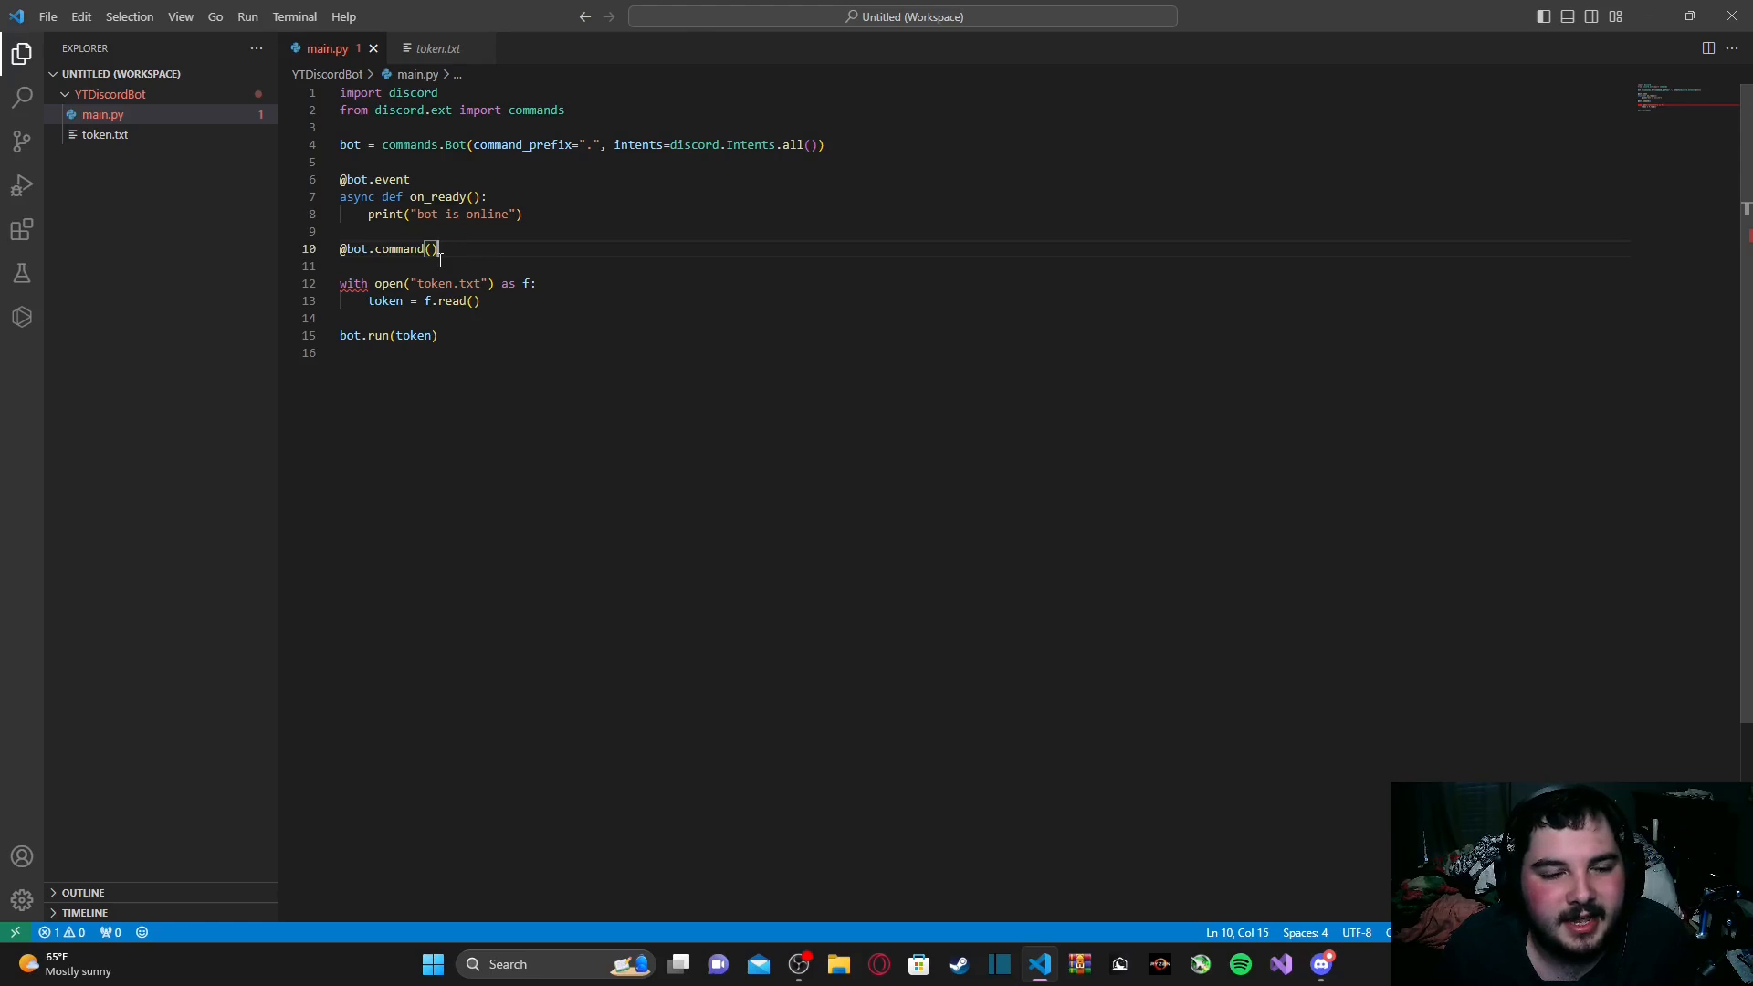
{"action": "key", "text": "Enter"}
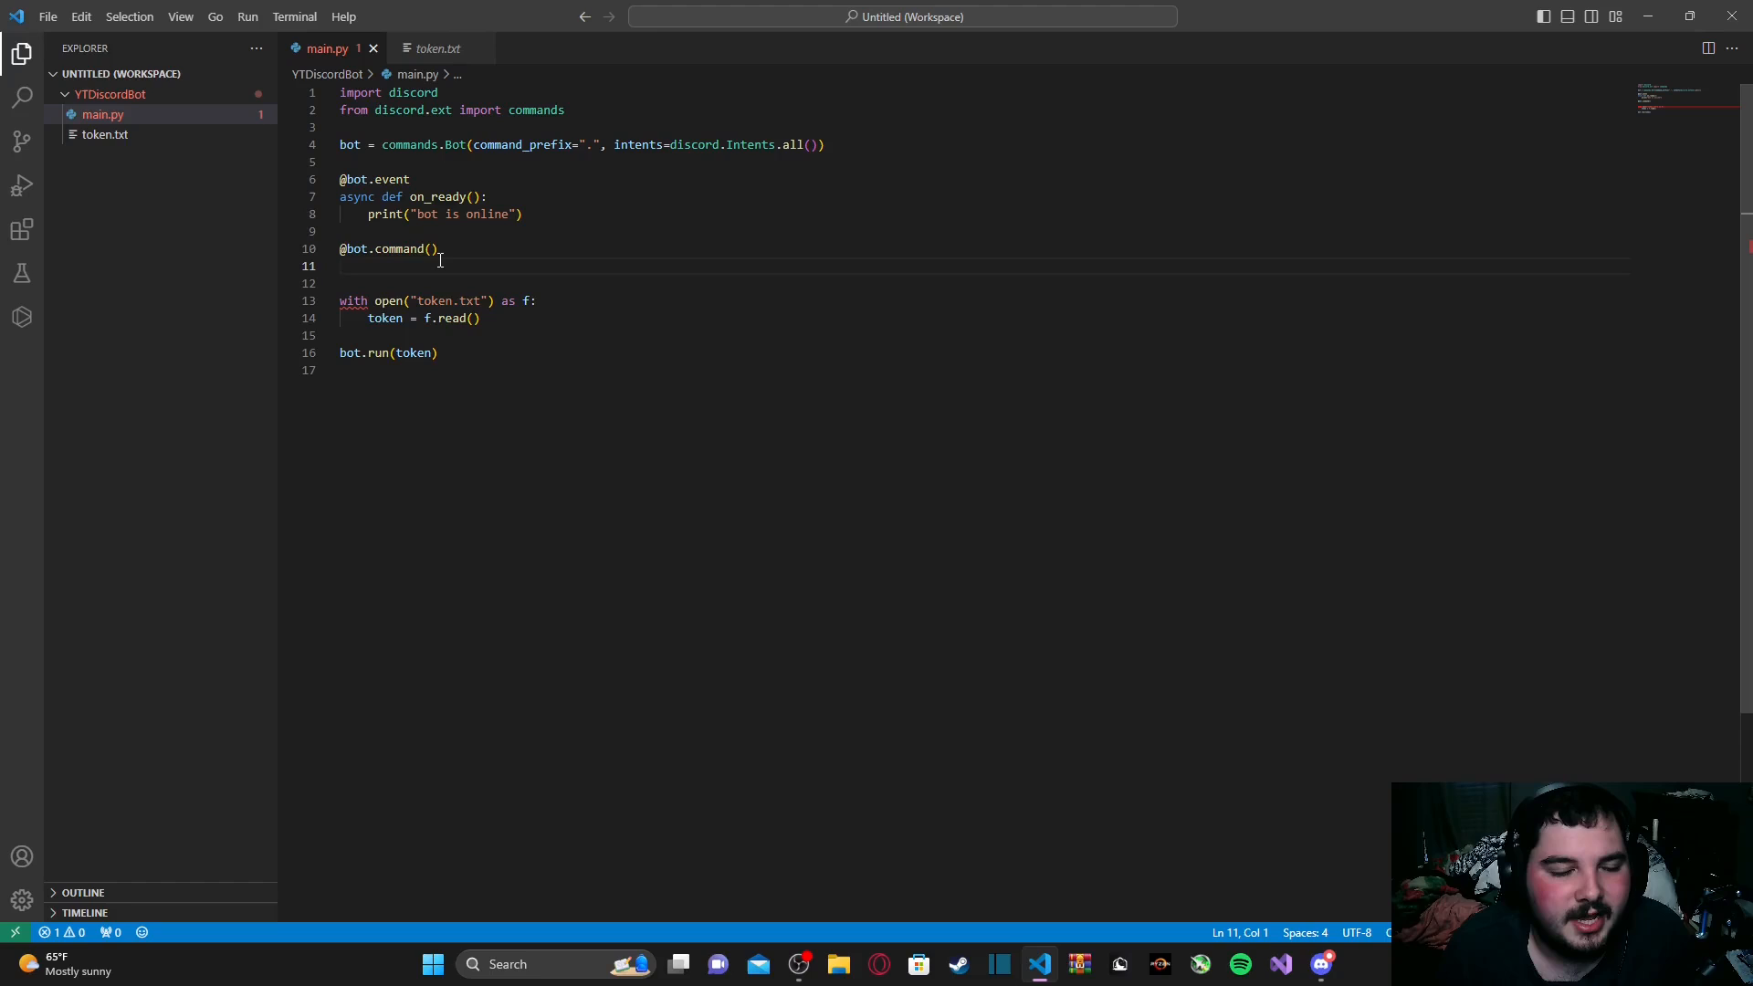
{"action": "type", "text": "async def on"}
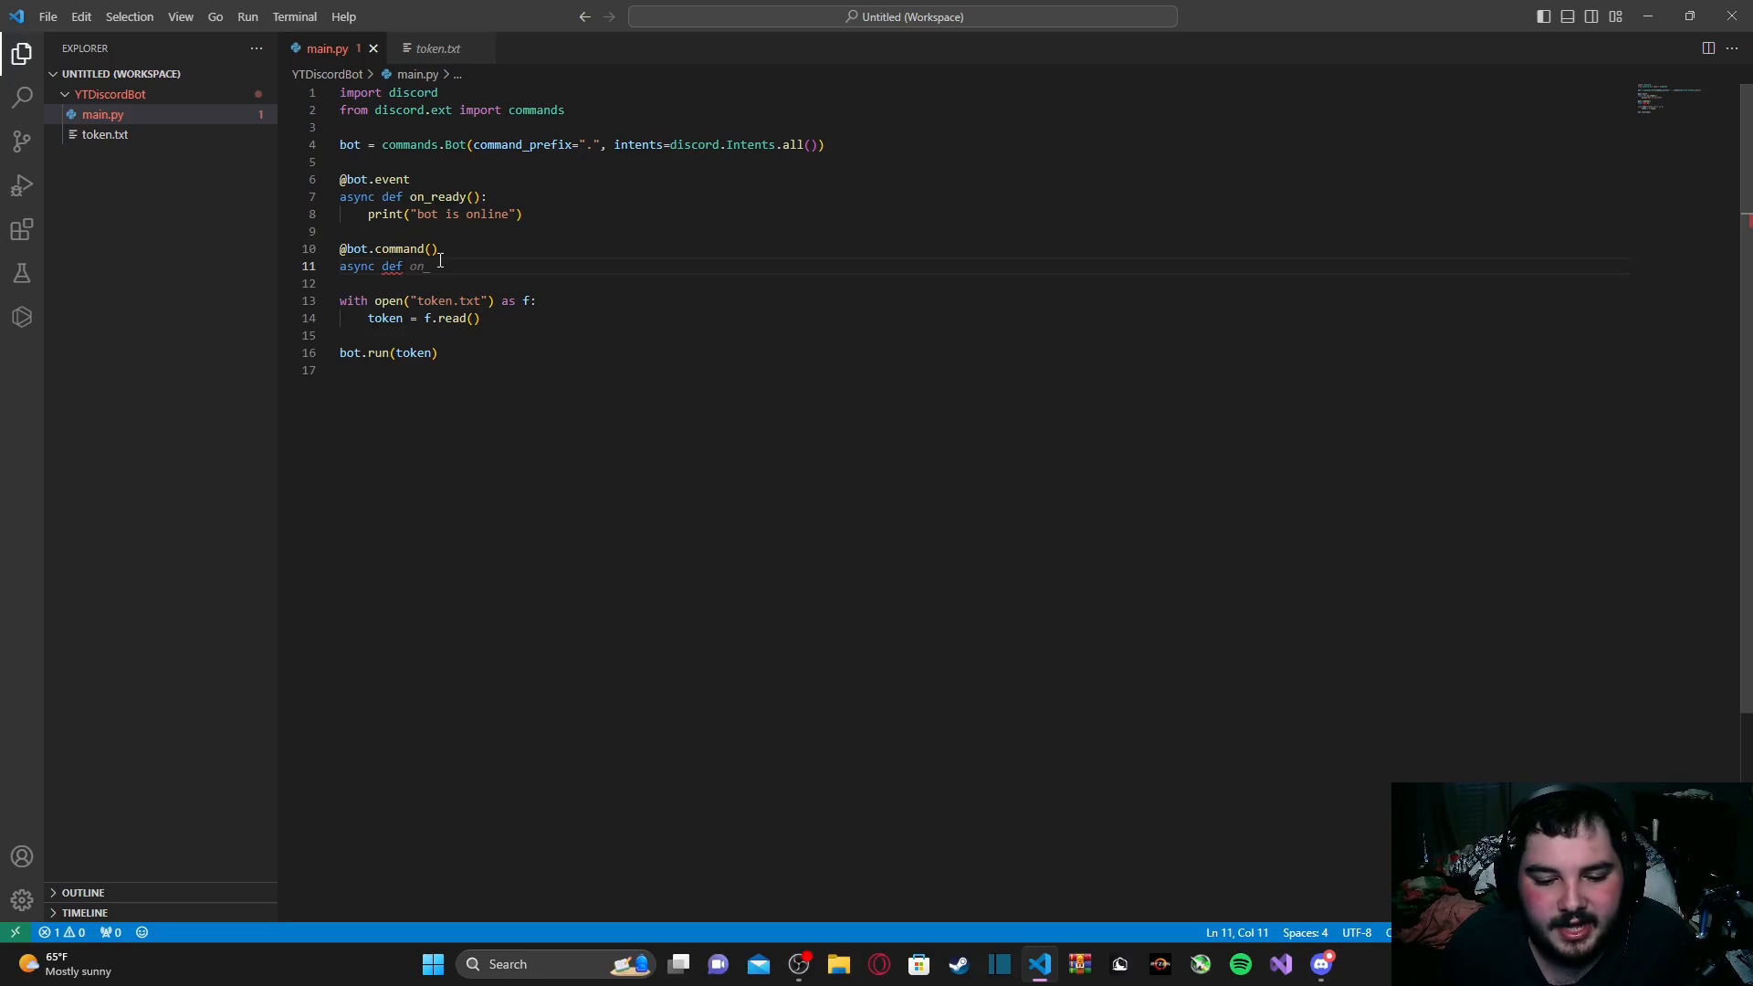
{"action": "type", "text": "h"}
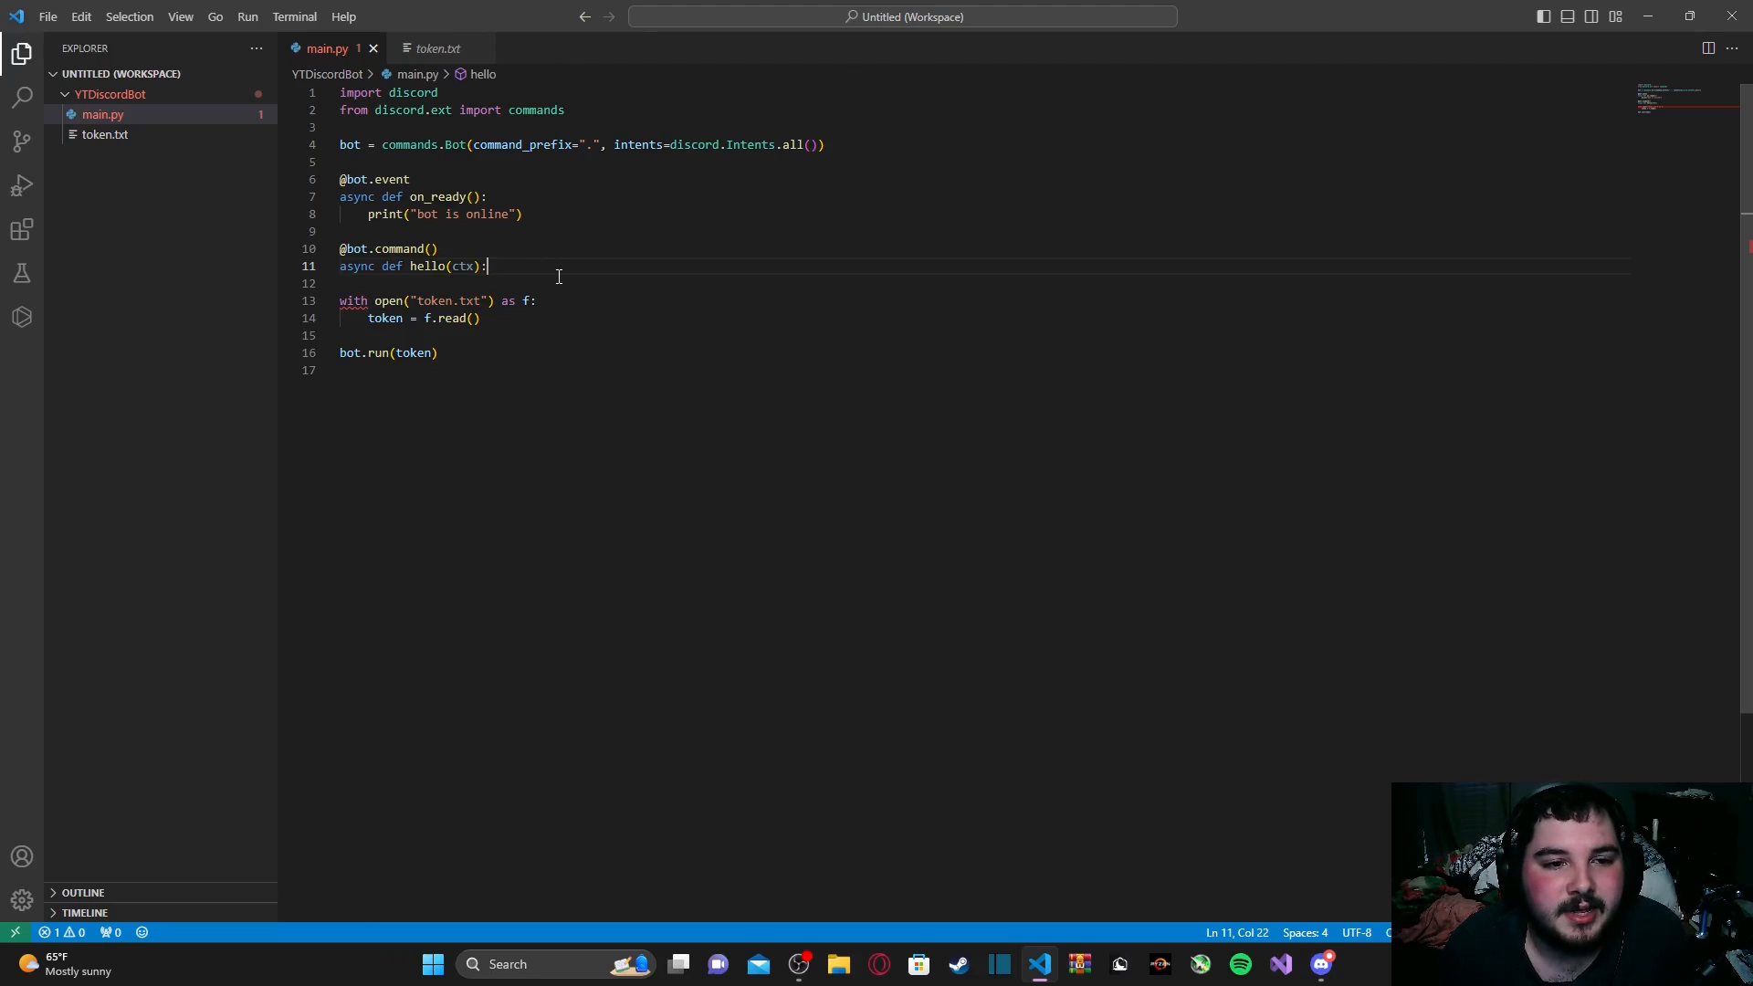
Give hello a body that awaits ctx.send("Hello there!")
{"action": "key", "text": "enter"}
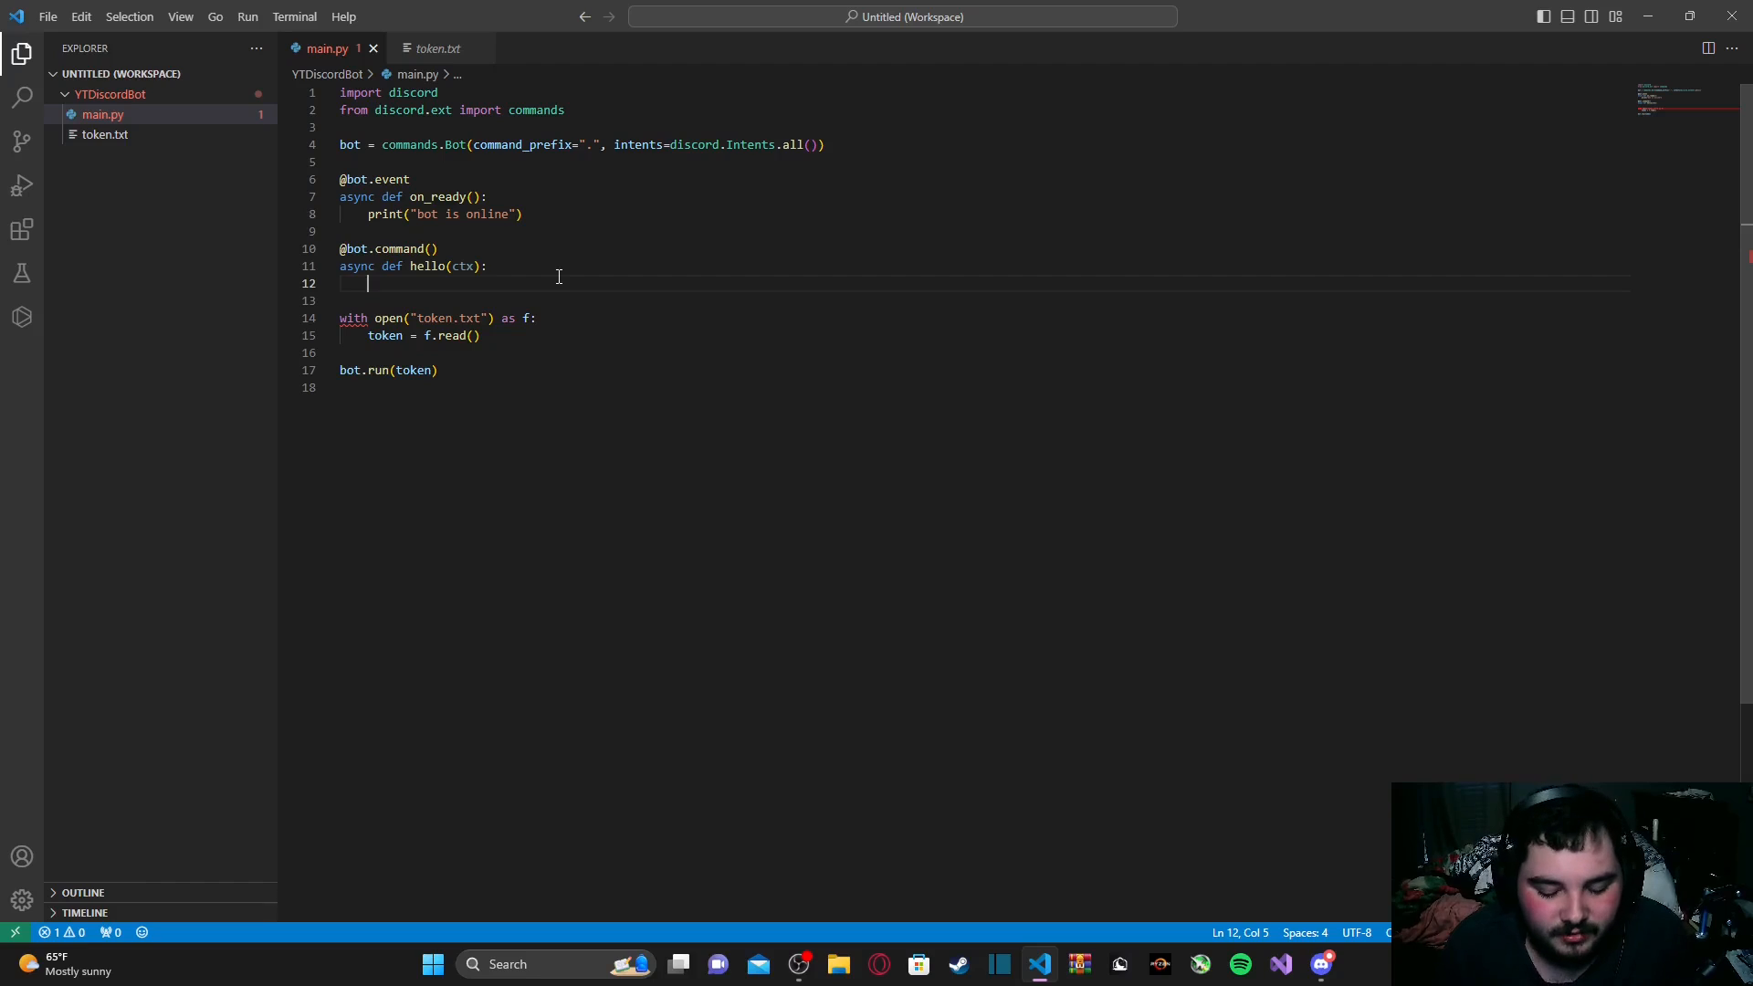
{"action": "type", "text": "await discord."}
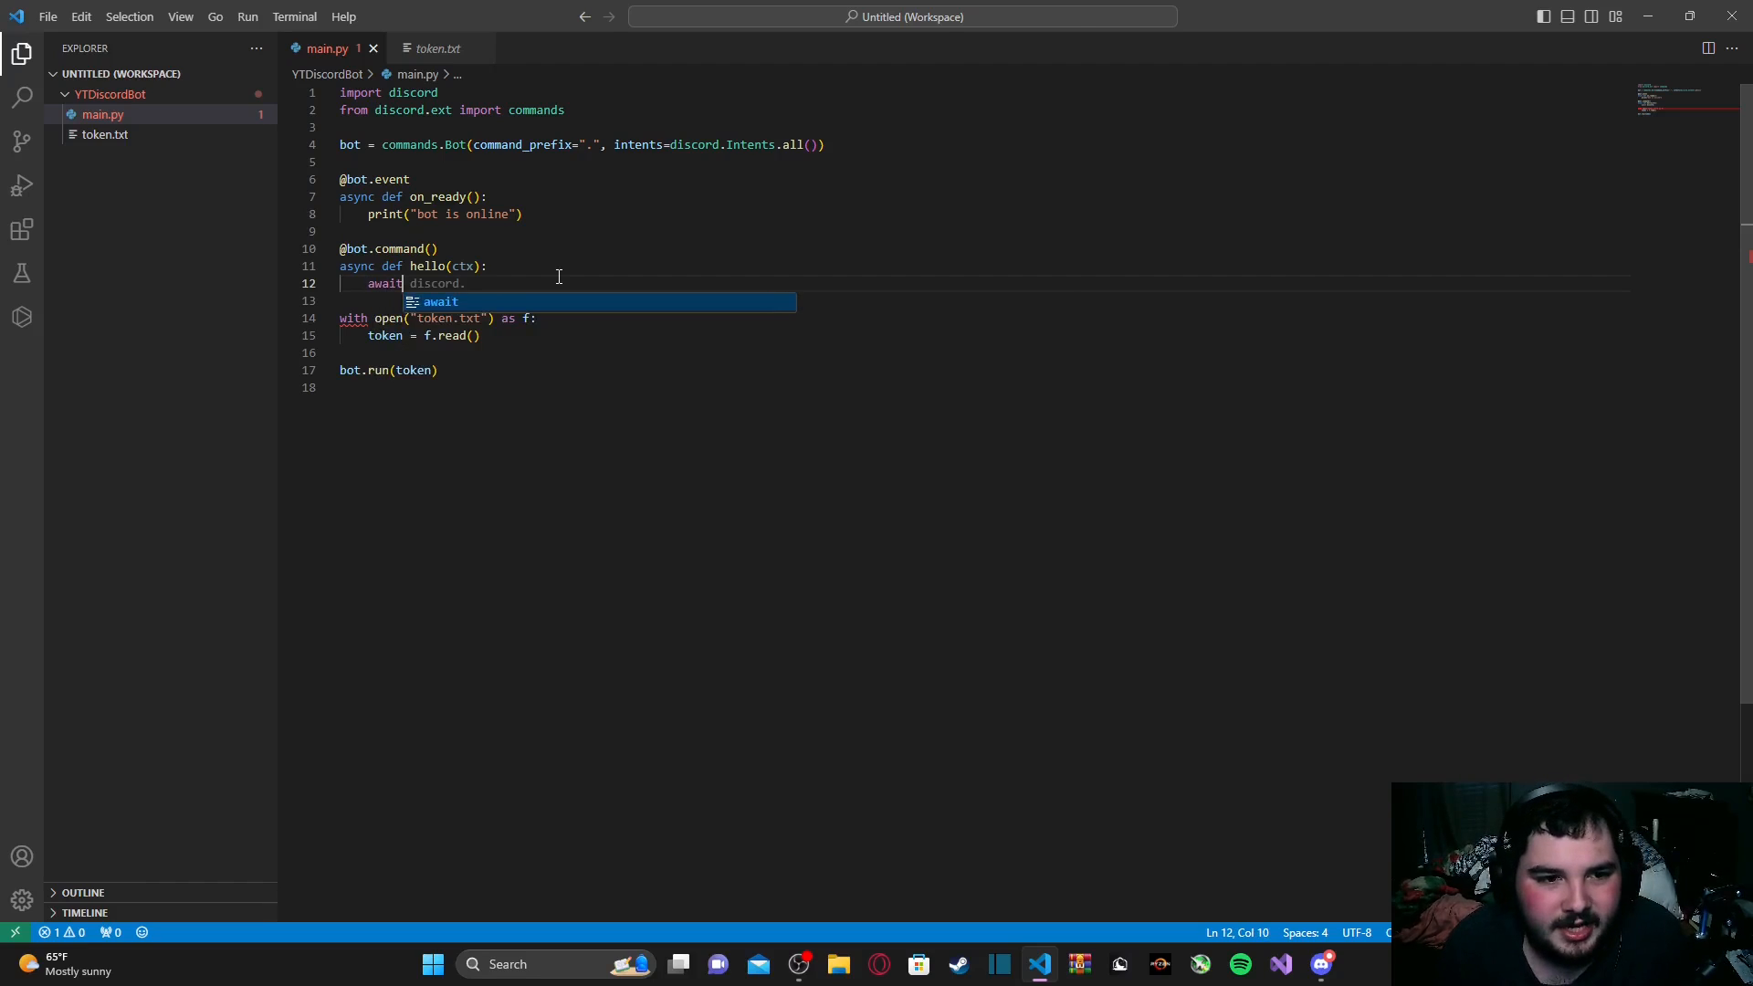
{"action": "type", "text": "ctx.send"}
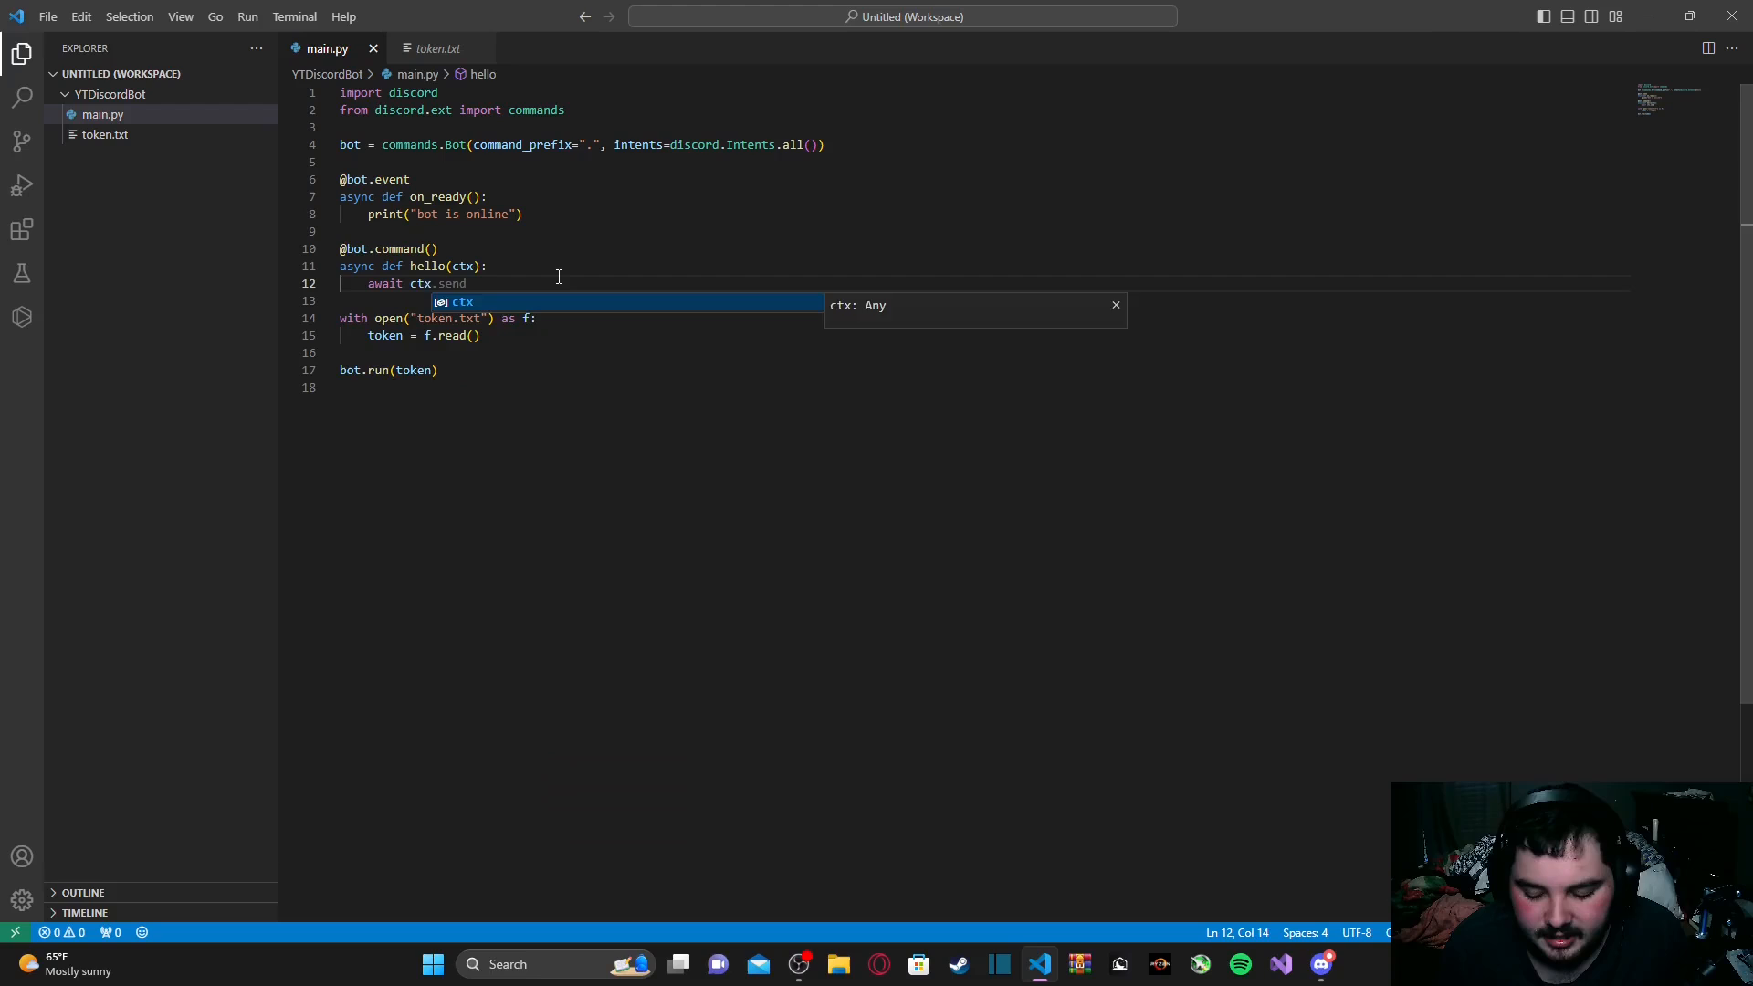
{"action": "type", "text": "(bot.hello)"}
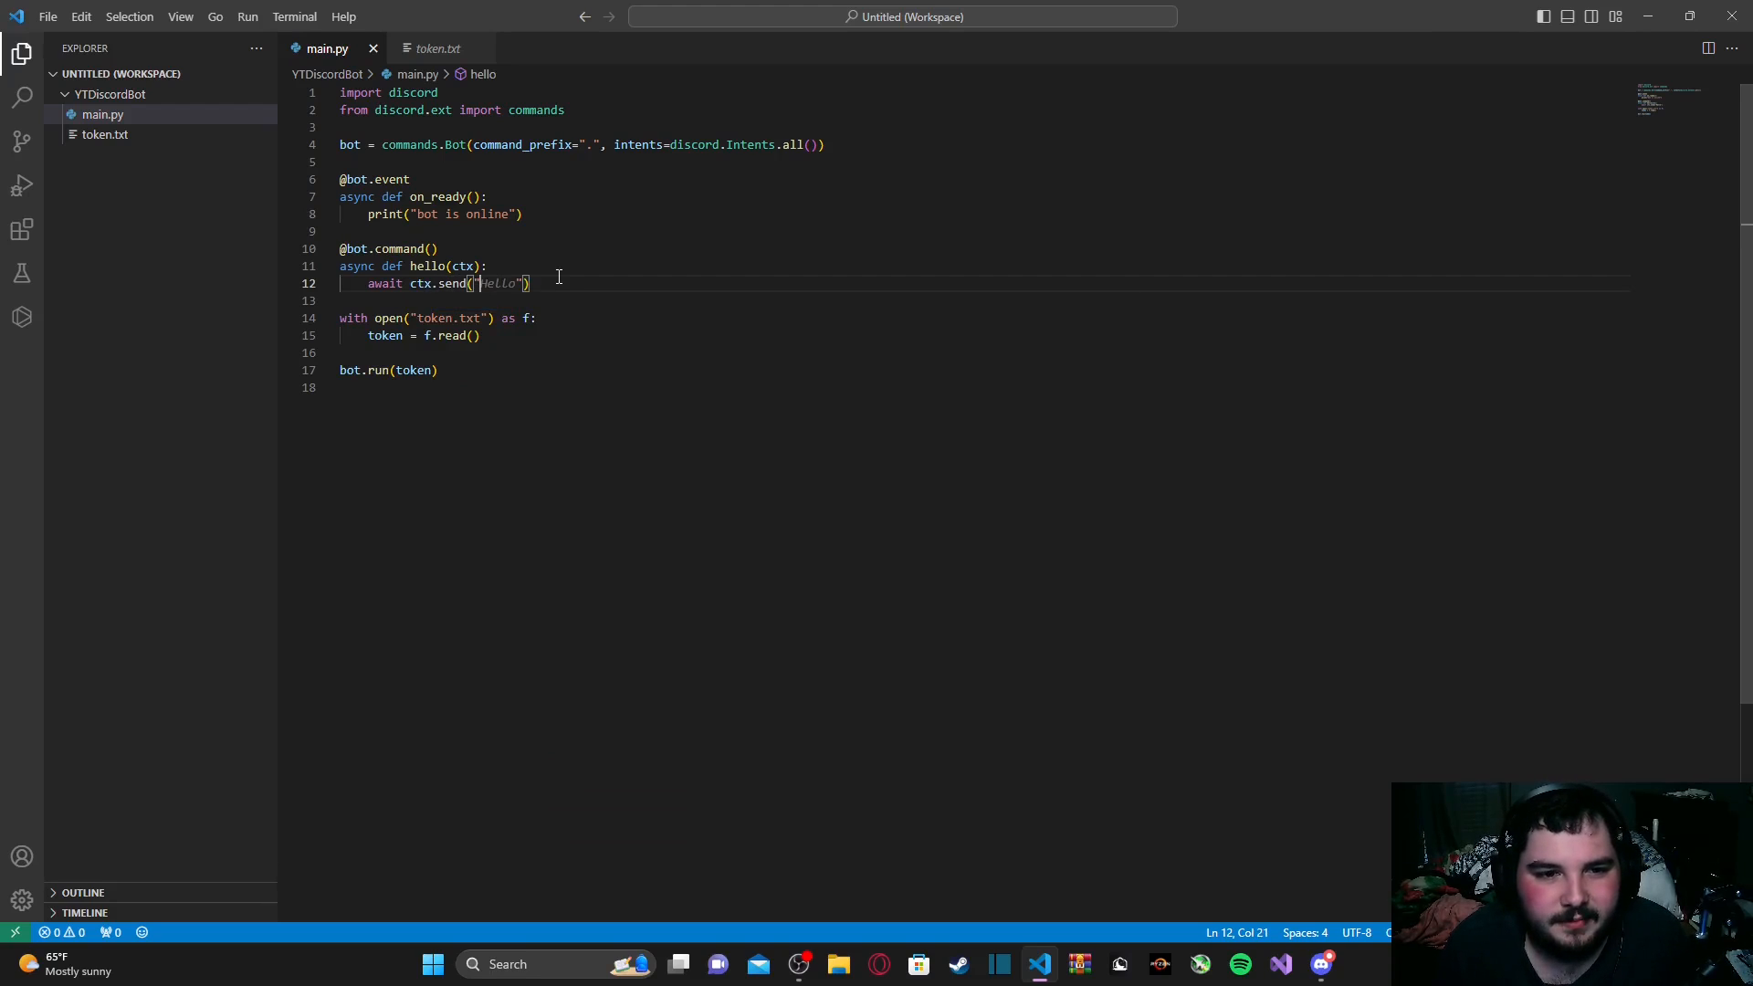
{"action": "type", "text": "Hello there!"}
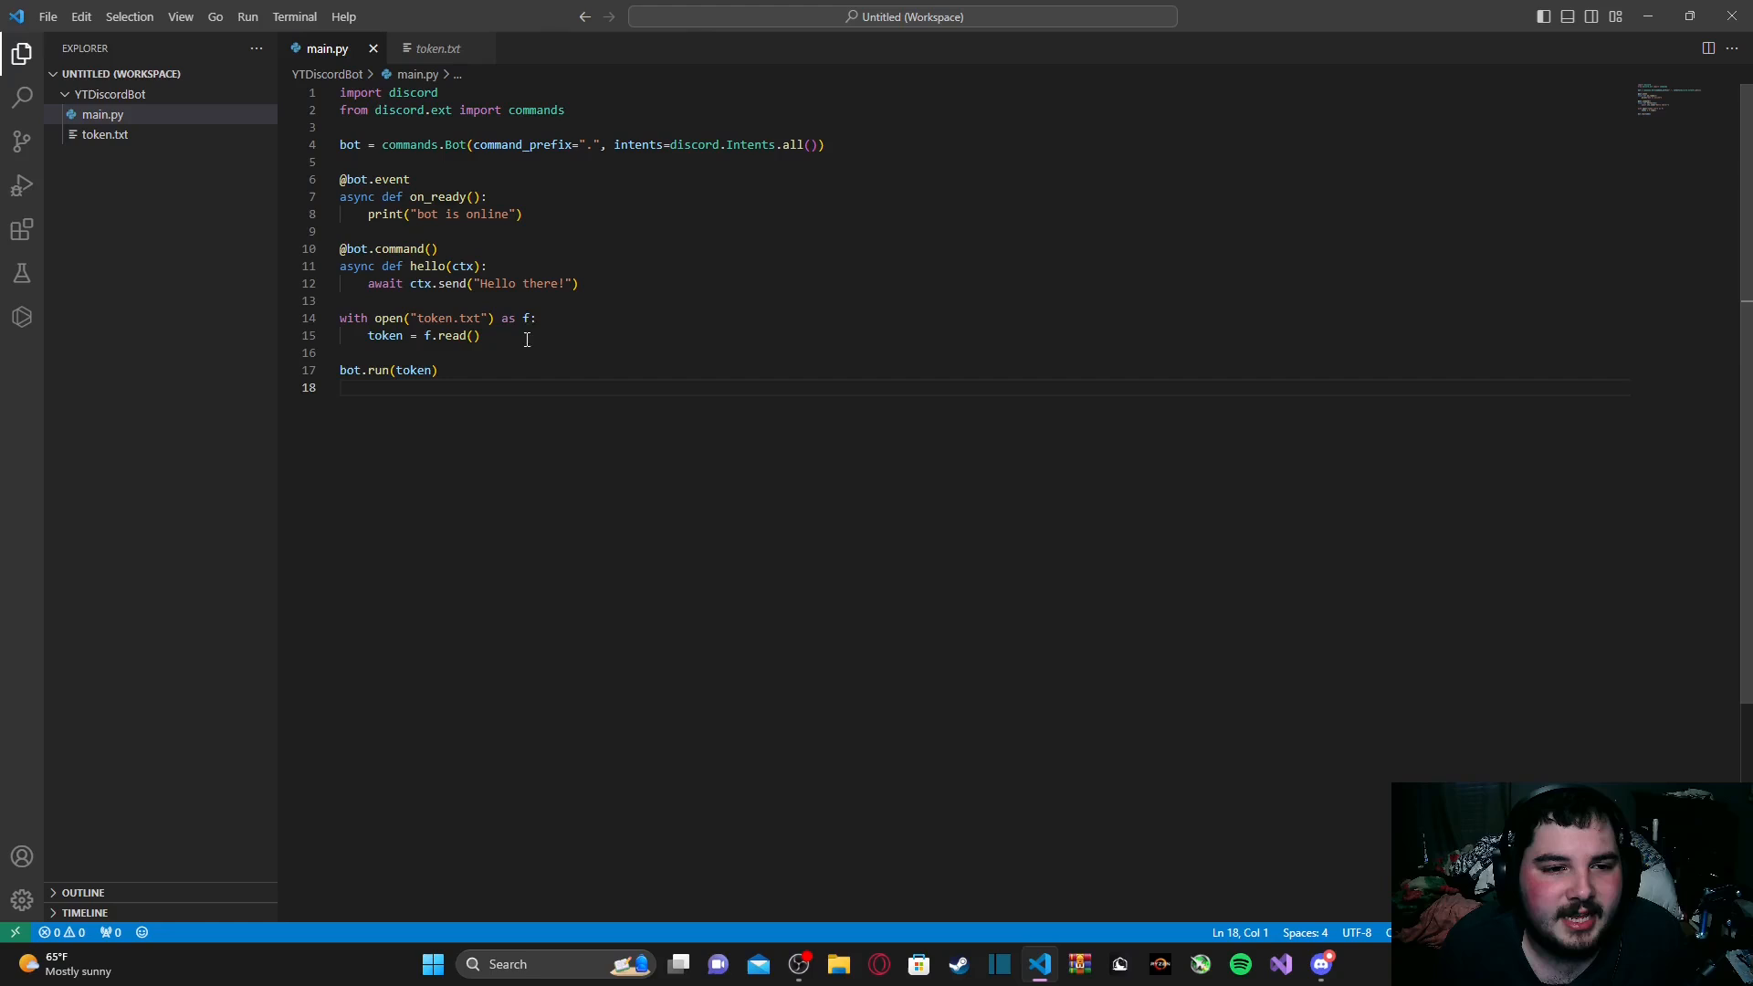
{"action": "mouse_move", "coordinate": [749, 403]}
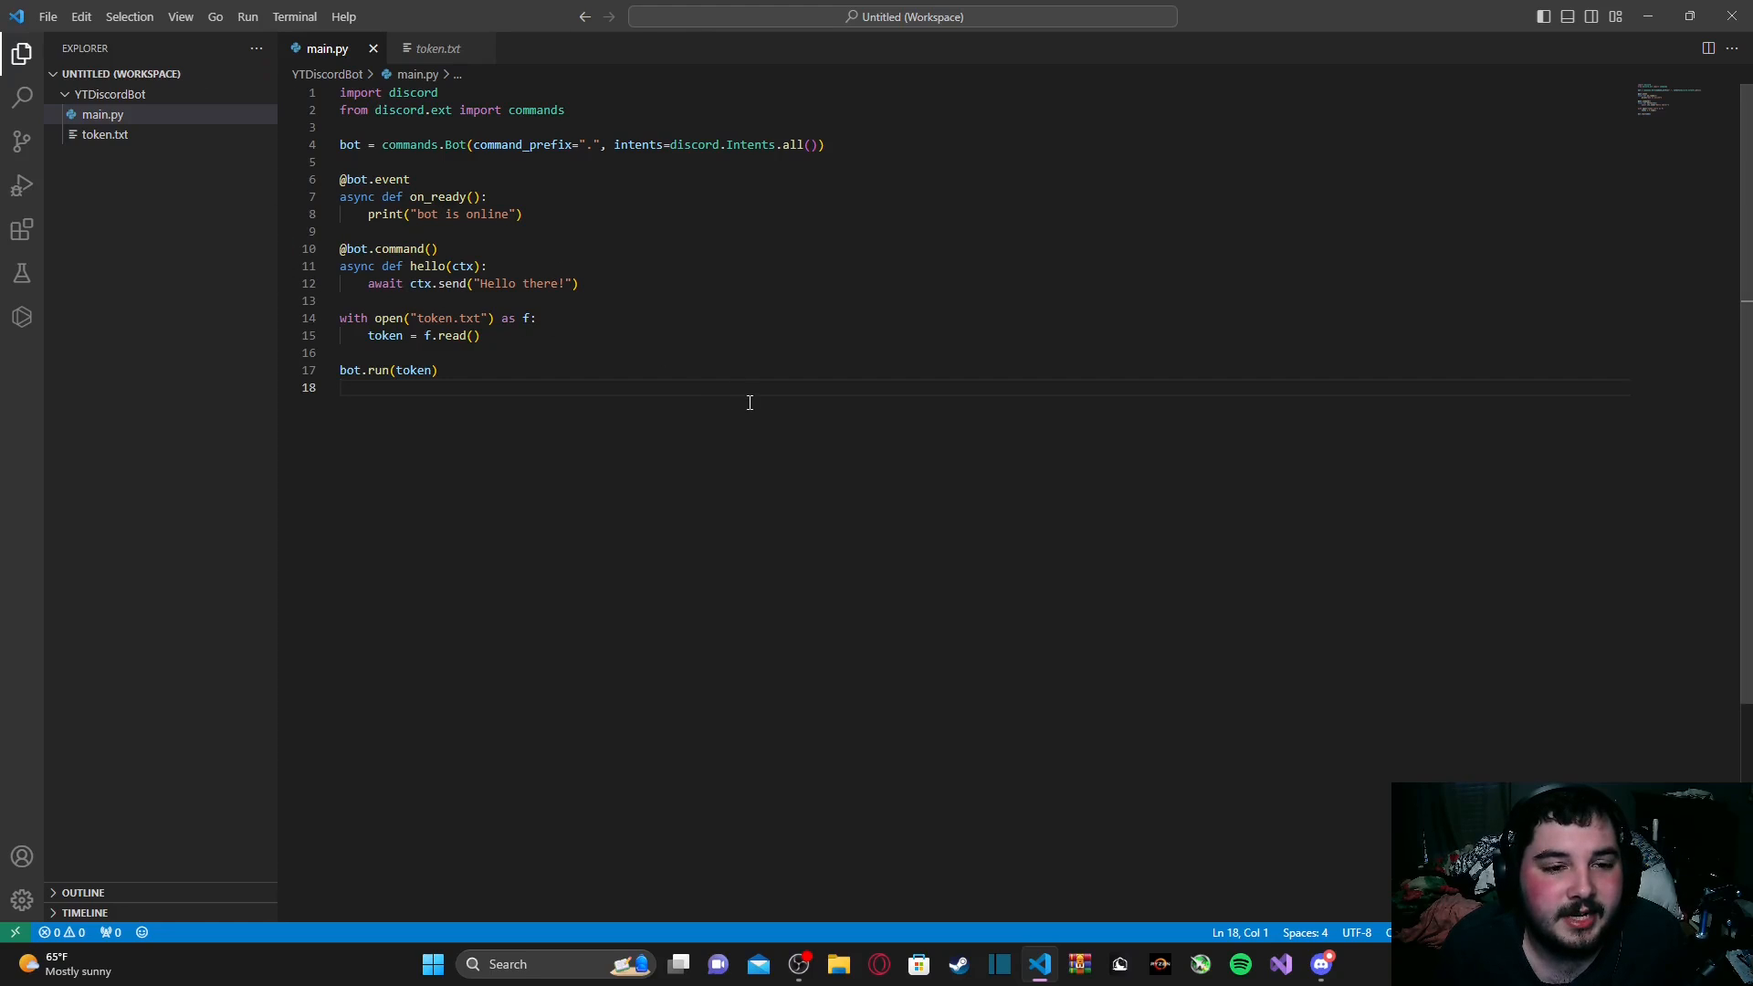
Run main.py as a Python file to bring the bot online, then switch to Discord
{"action": "left_click", "coordinate": [1731, 48]}
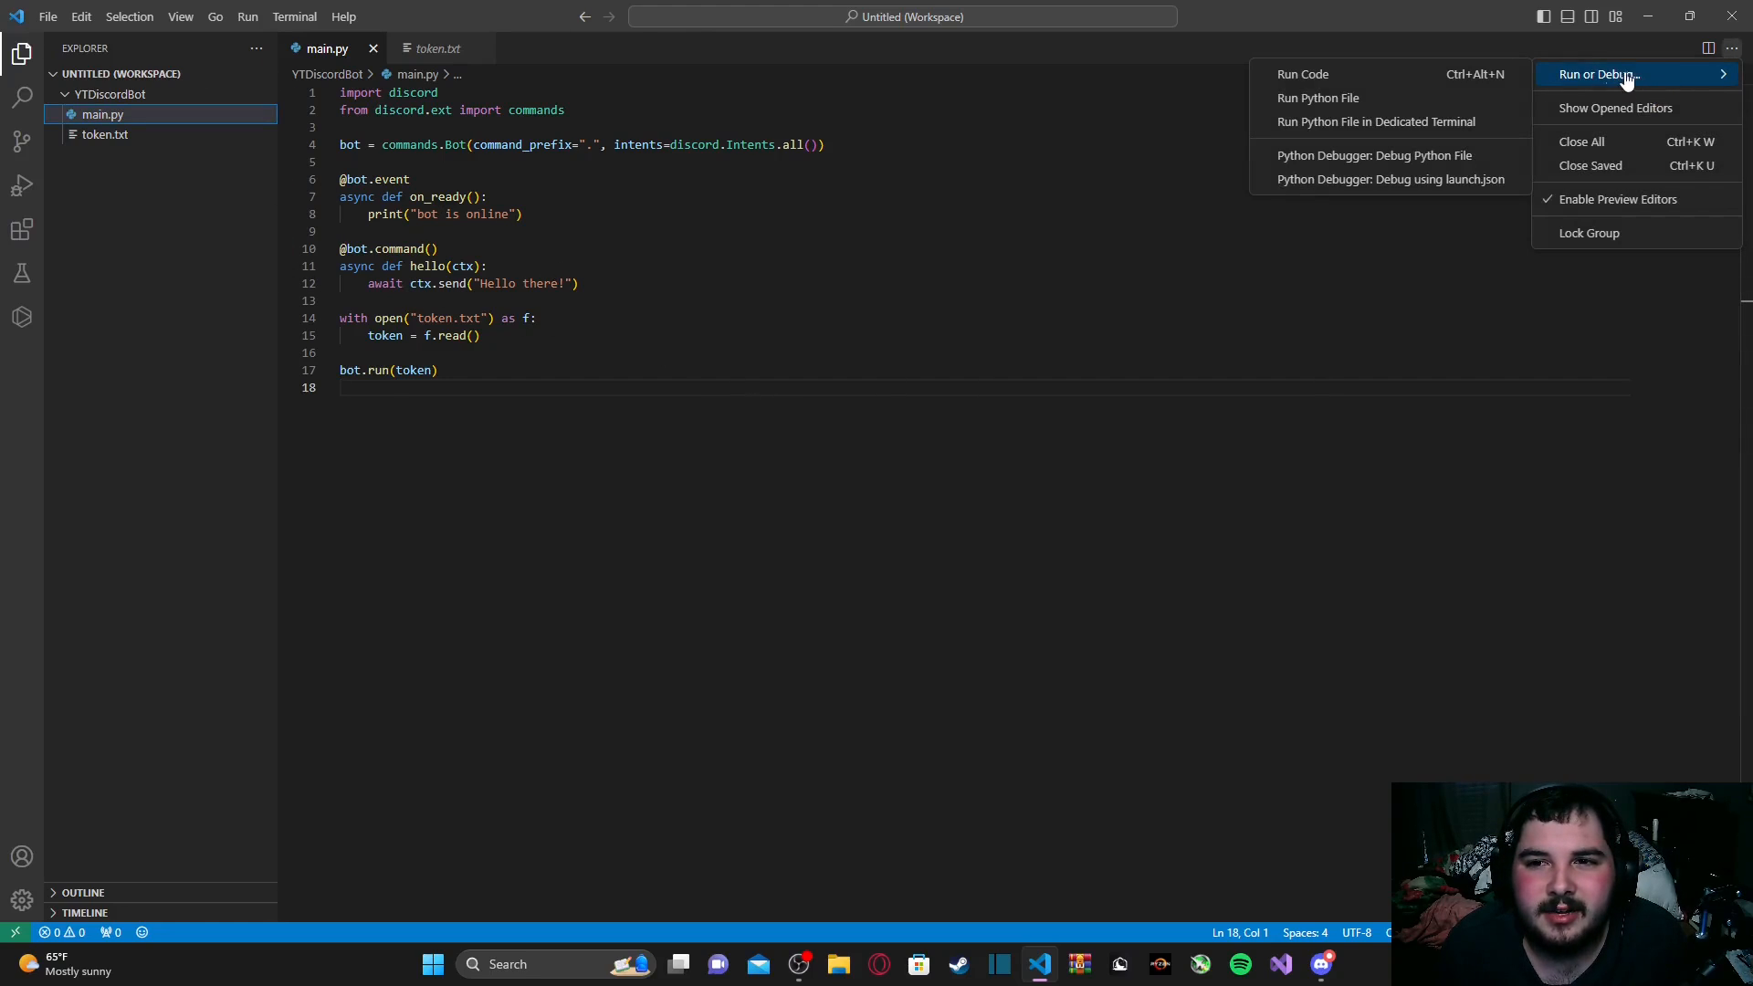
{"action": "left_click", "coordinate": [1317, 98]}
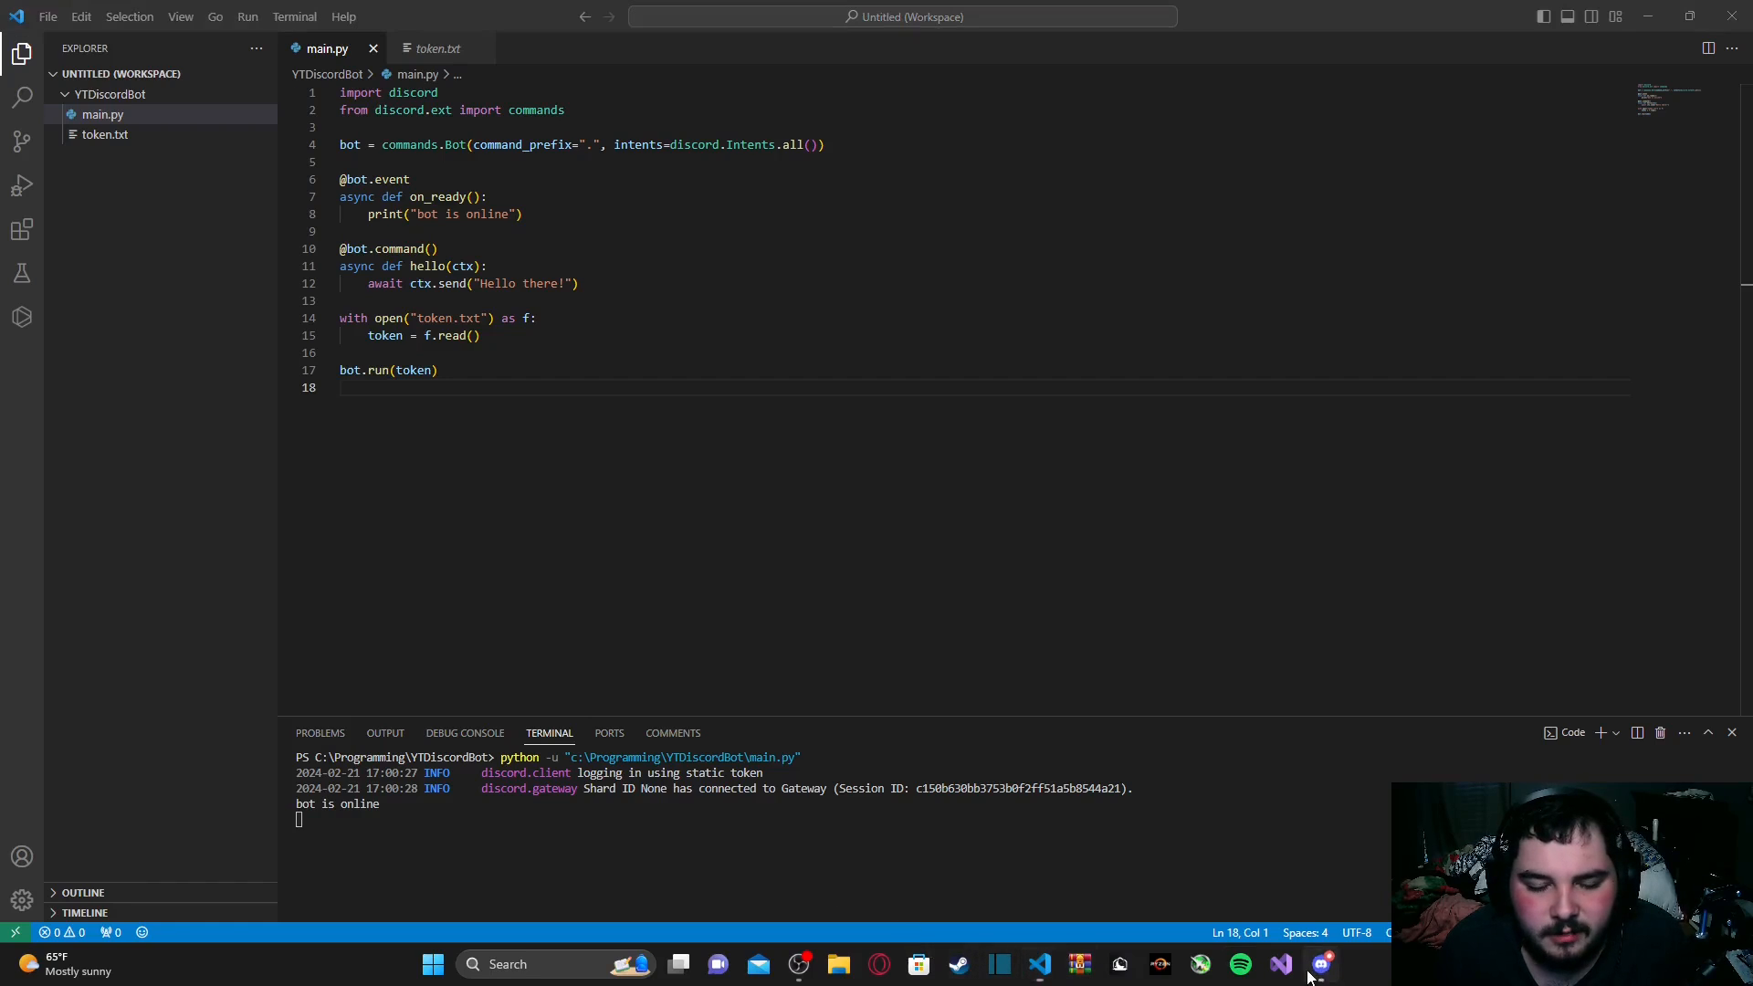
{"action": "left_click", "coordinate": [1319, 964]}
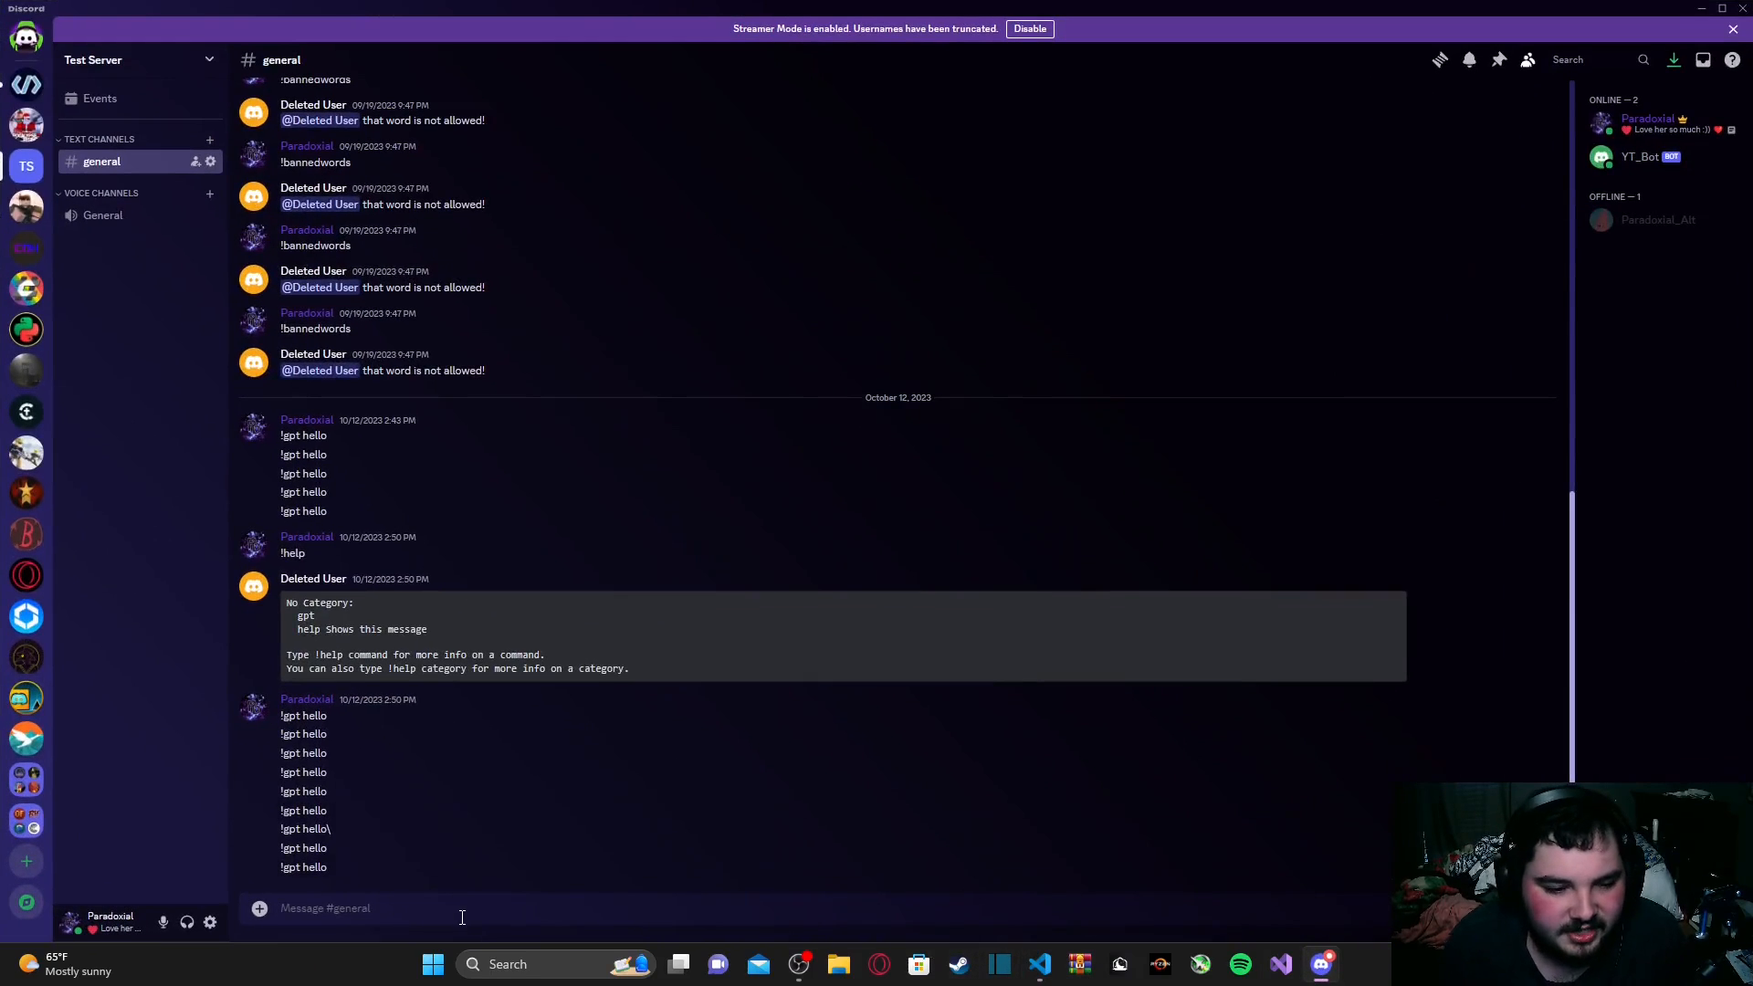
Send .hello in Test Server's #general and get the bot's "Hello there!" reply
{"action": "type", "text": "!hello"}
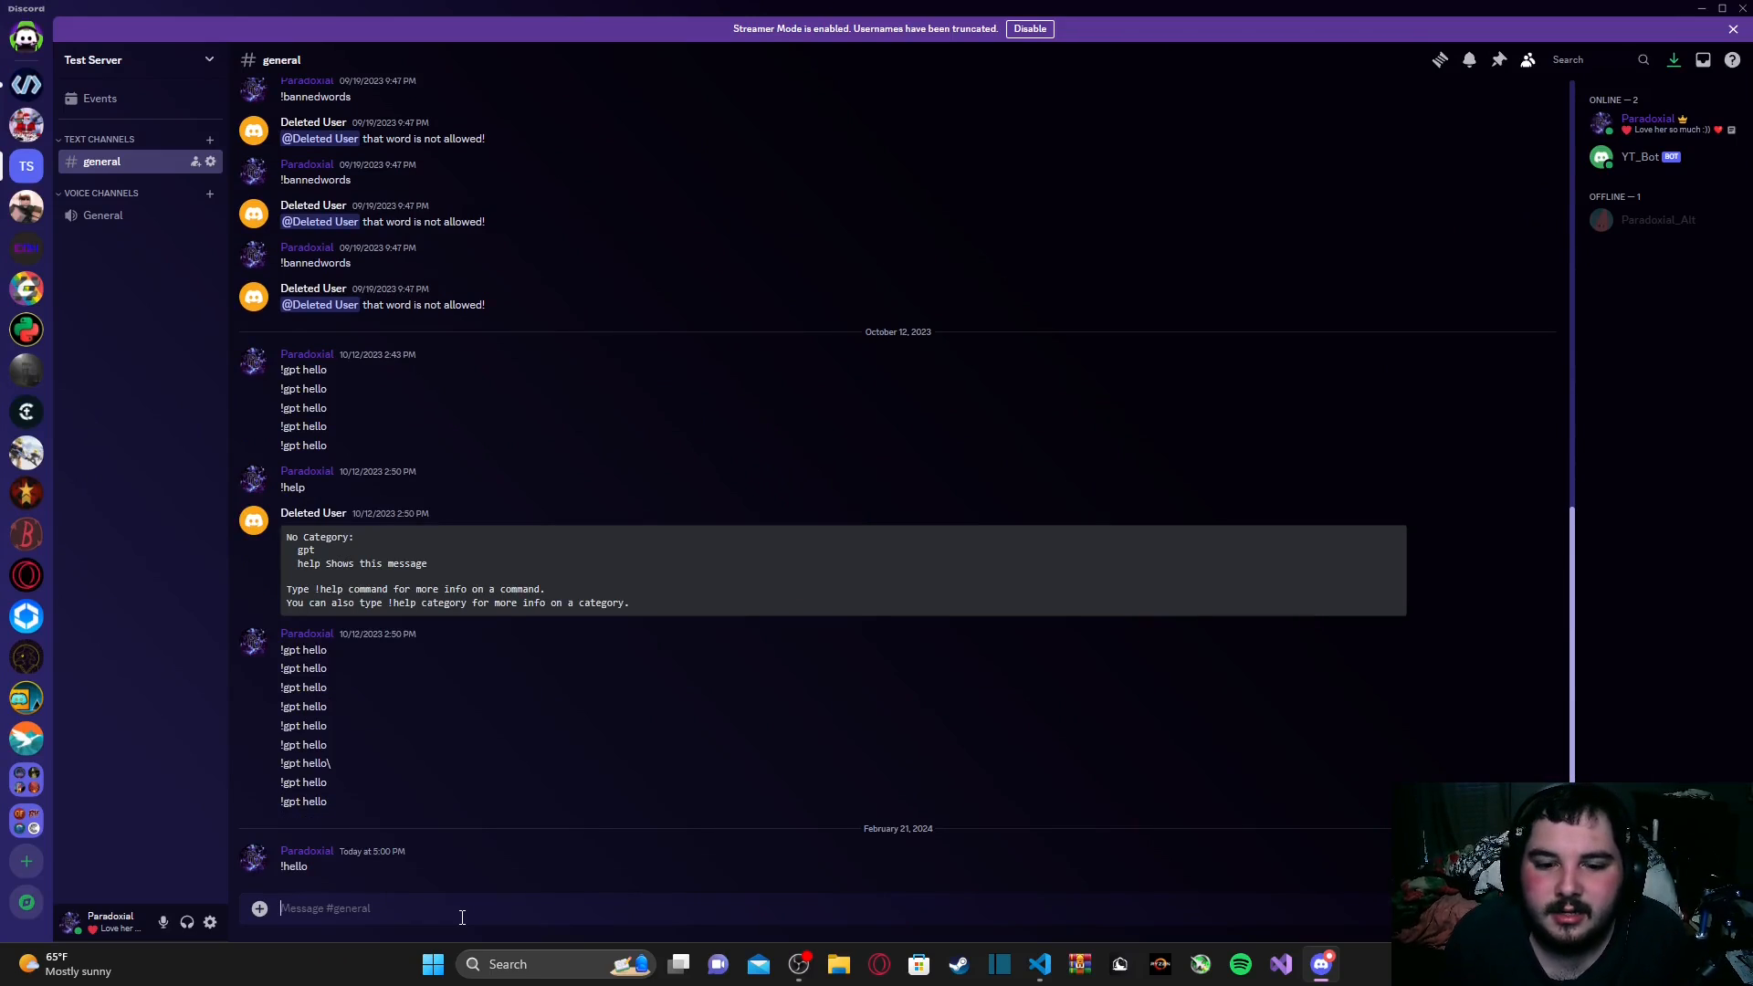
{"action": "type", "text": ".hell"}
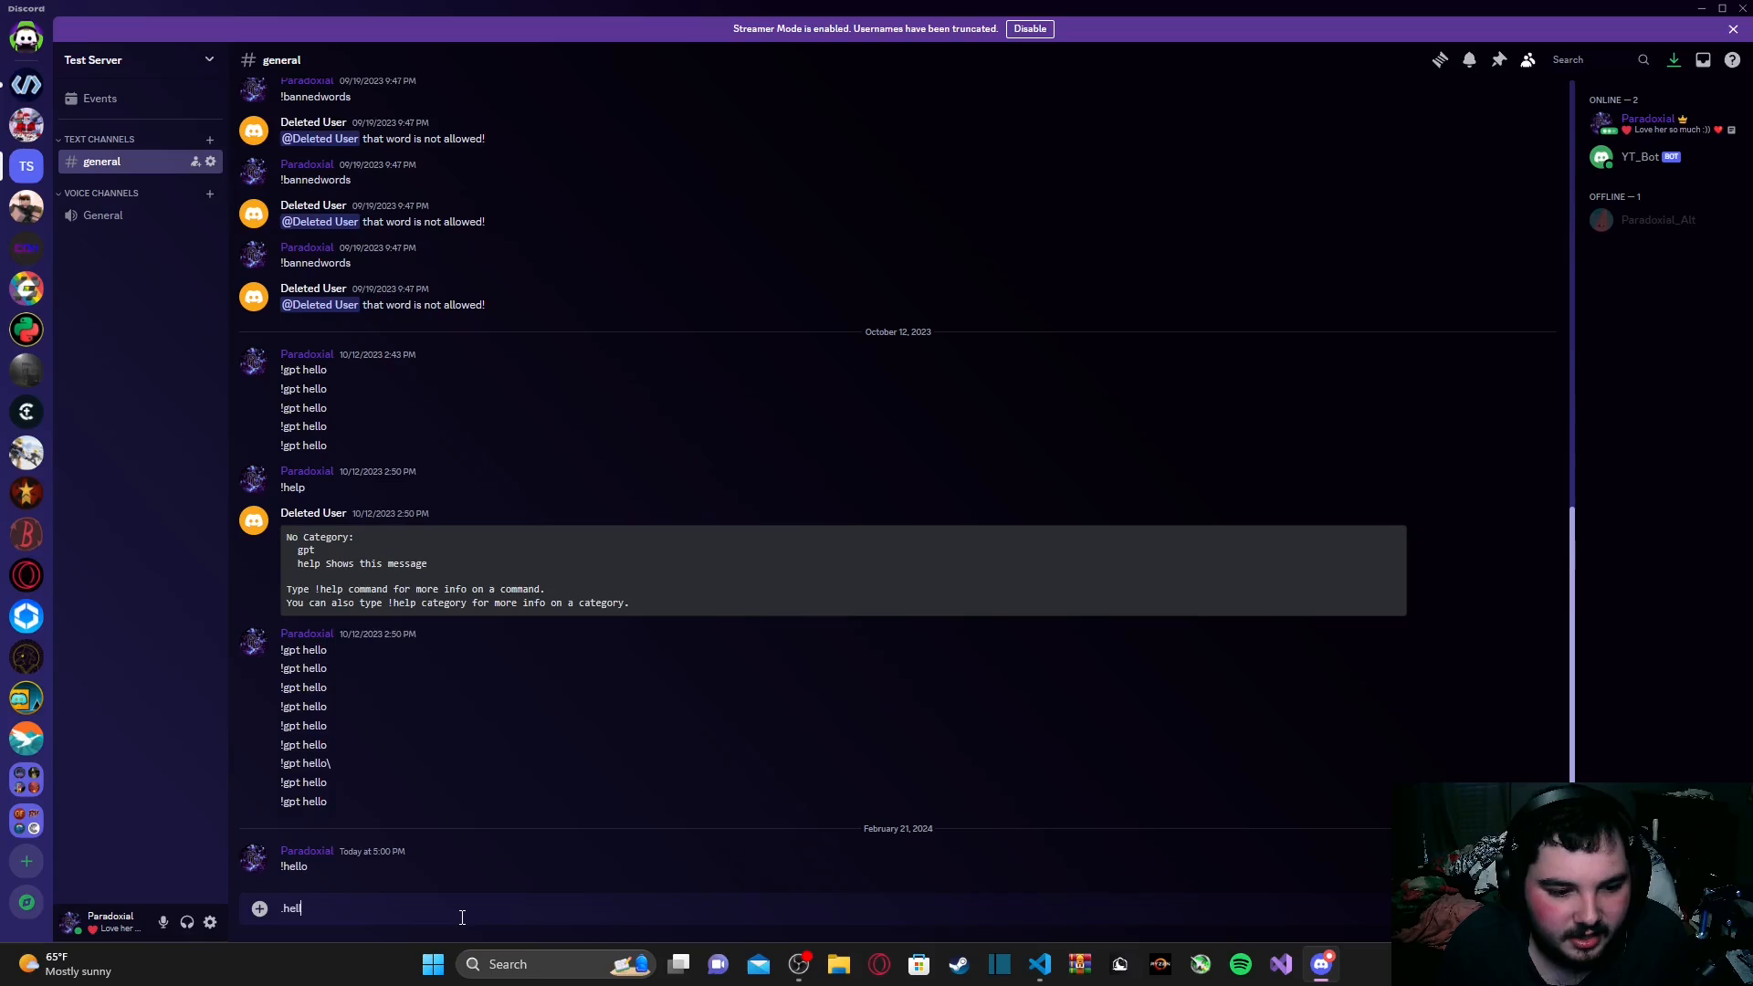
{"action": "key", "text": "enter"}
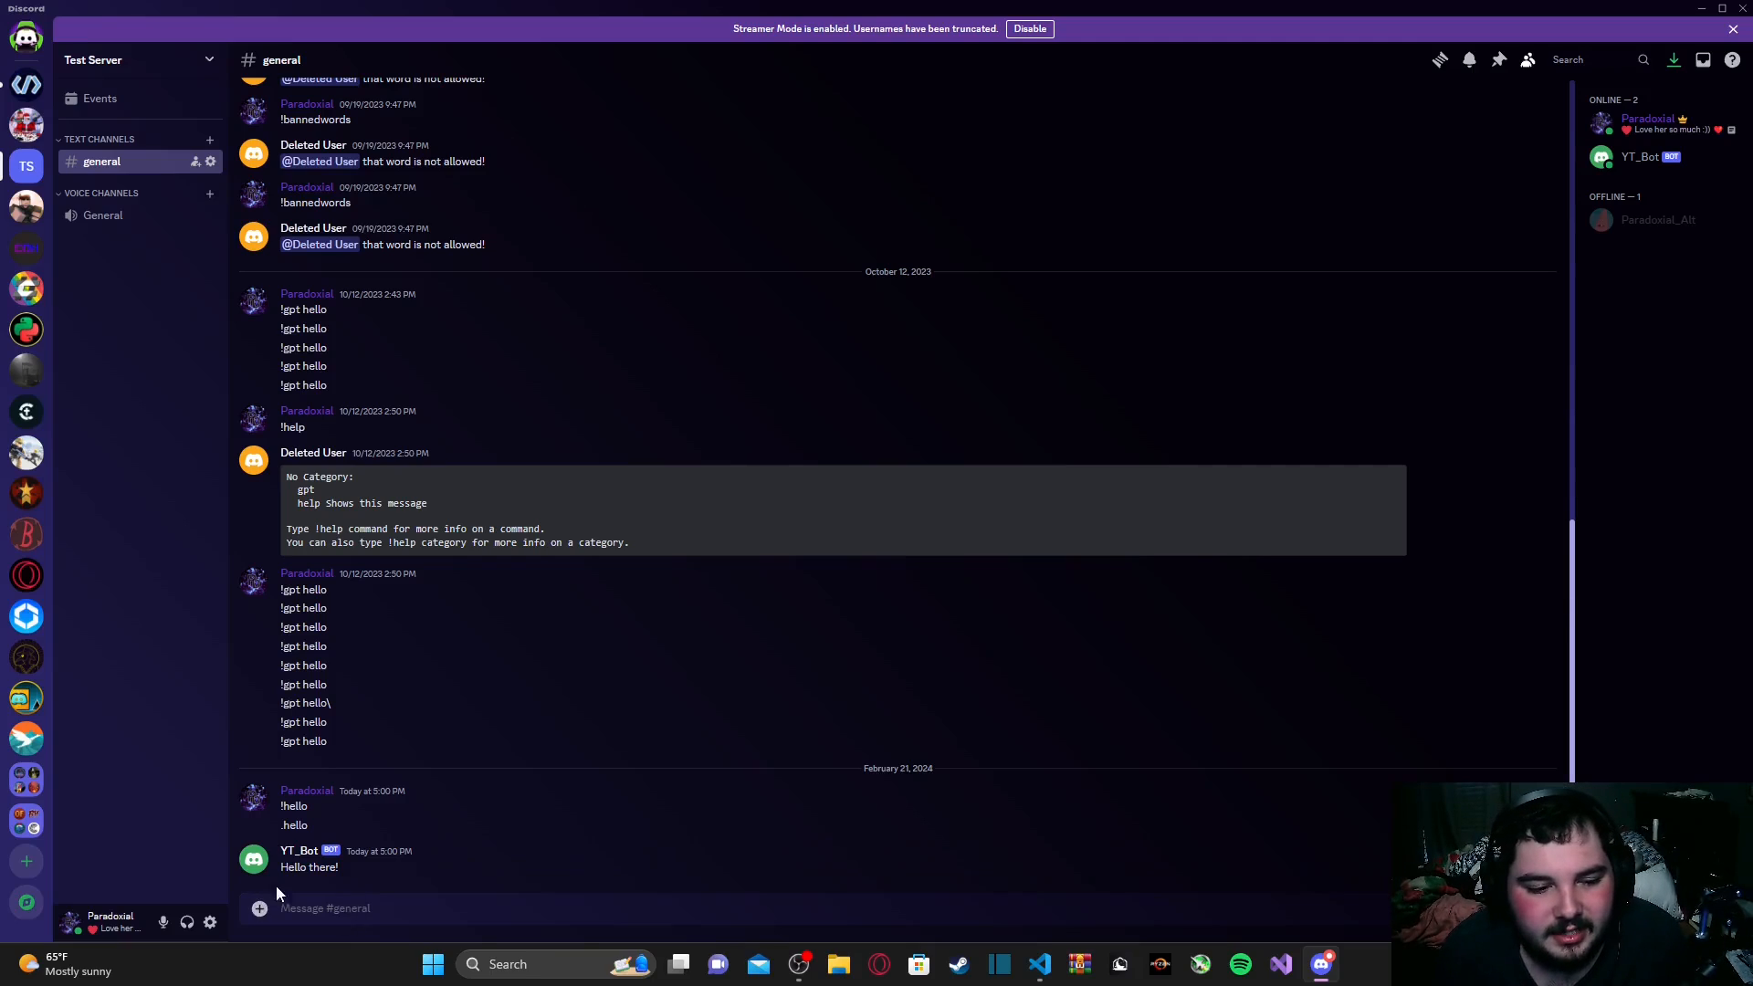
{"action": "mouse_move", "coordinate": [836, 793]}
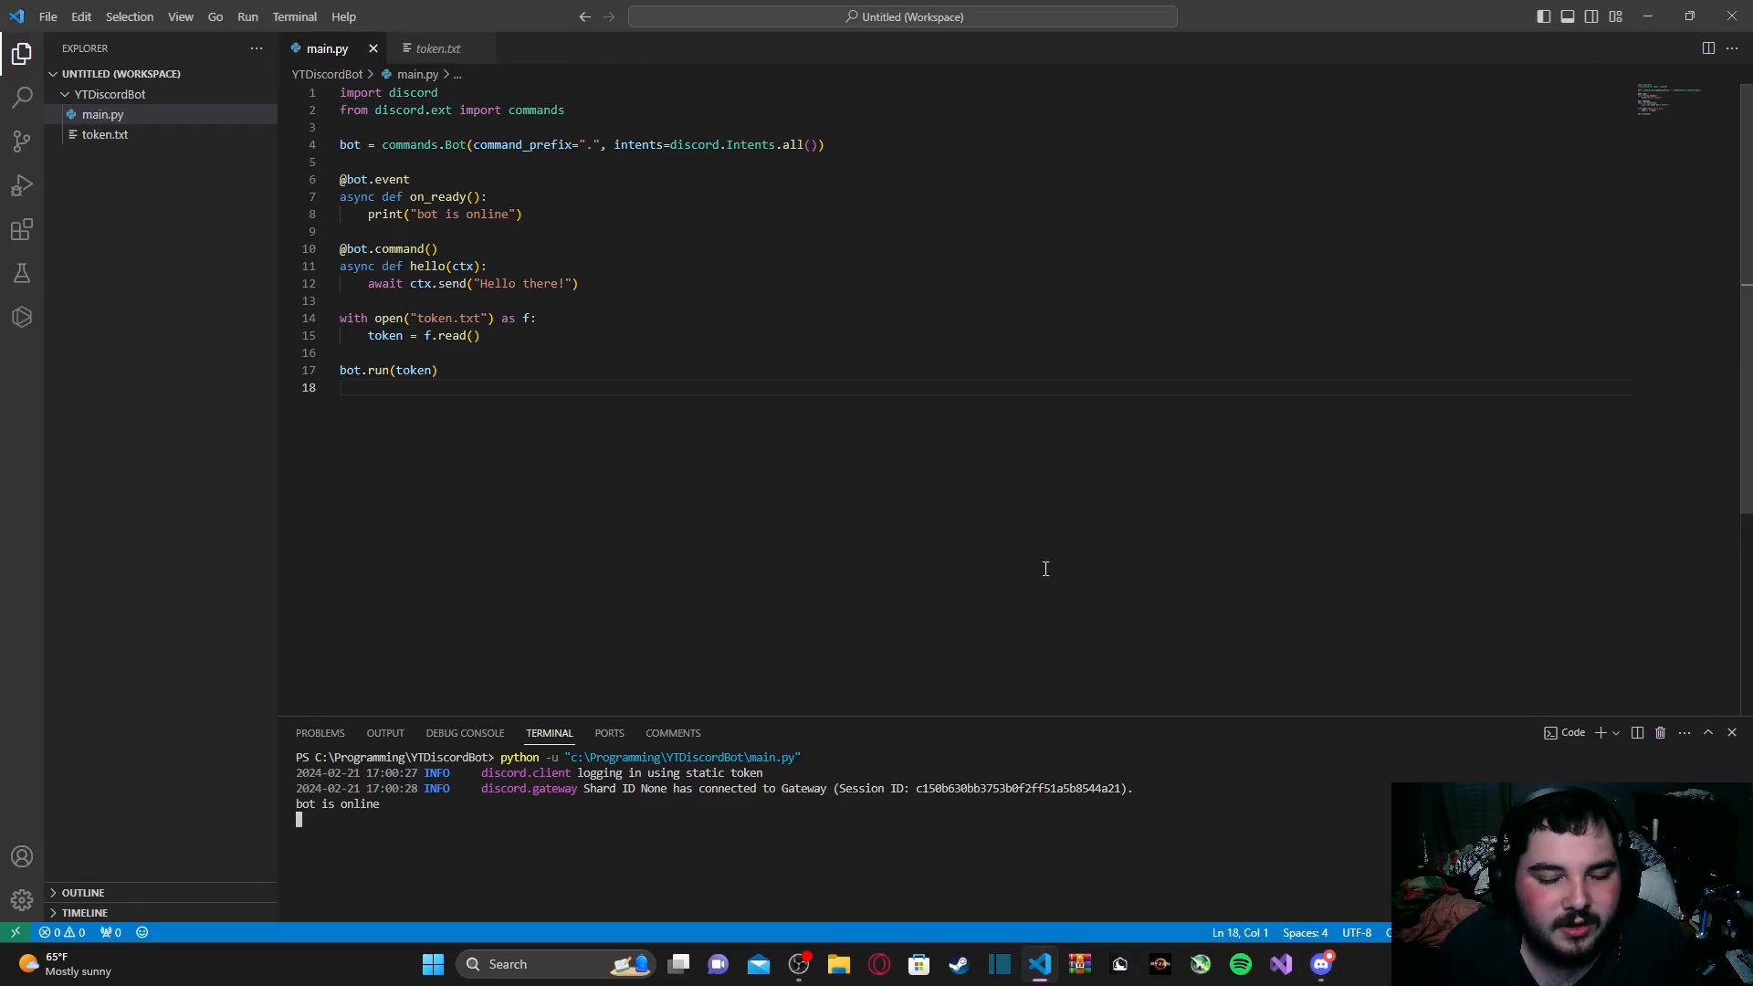
{"action": "mouse_move", "coordinate": [1615, 707]}
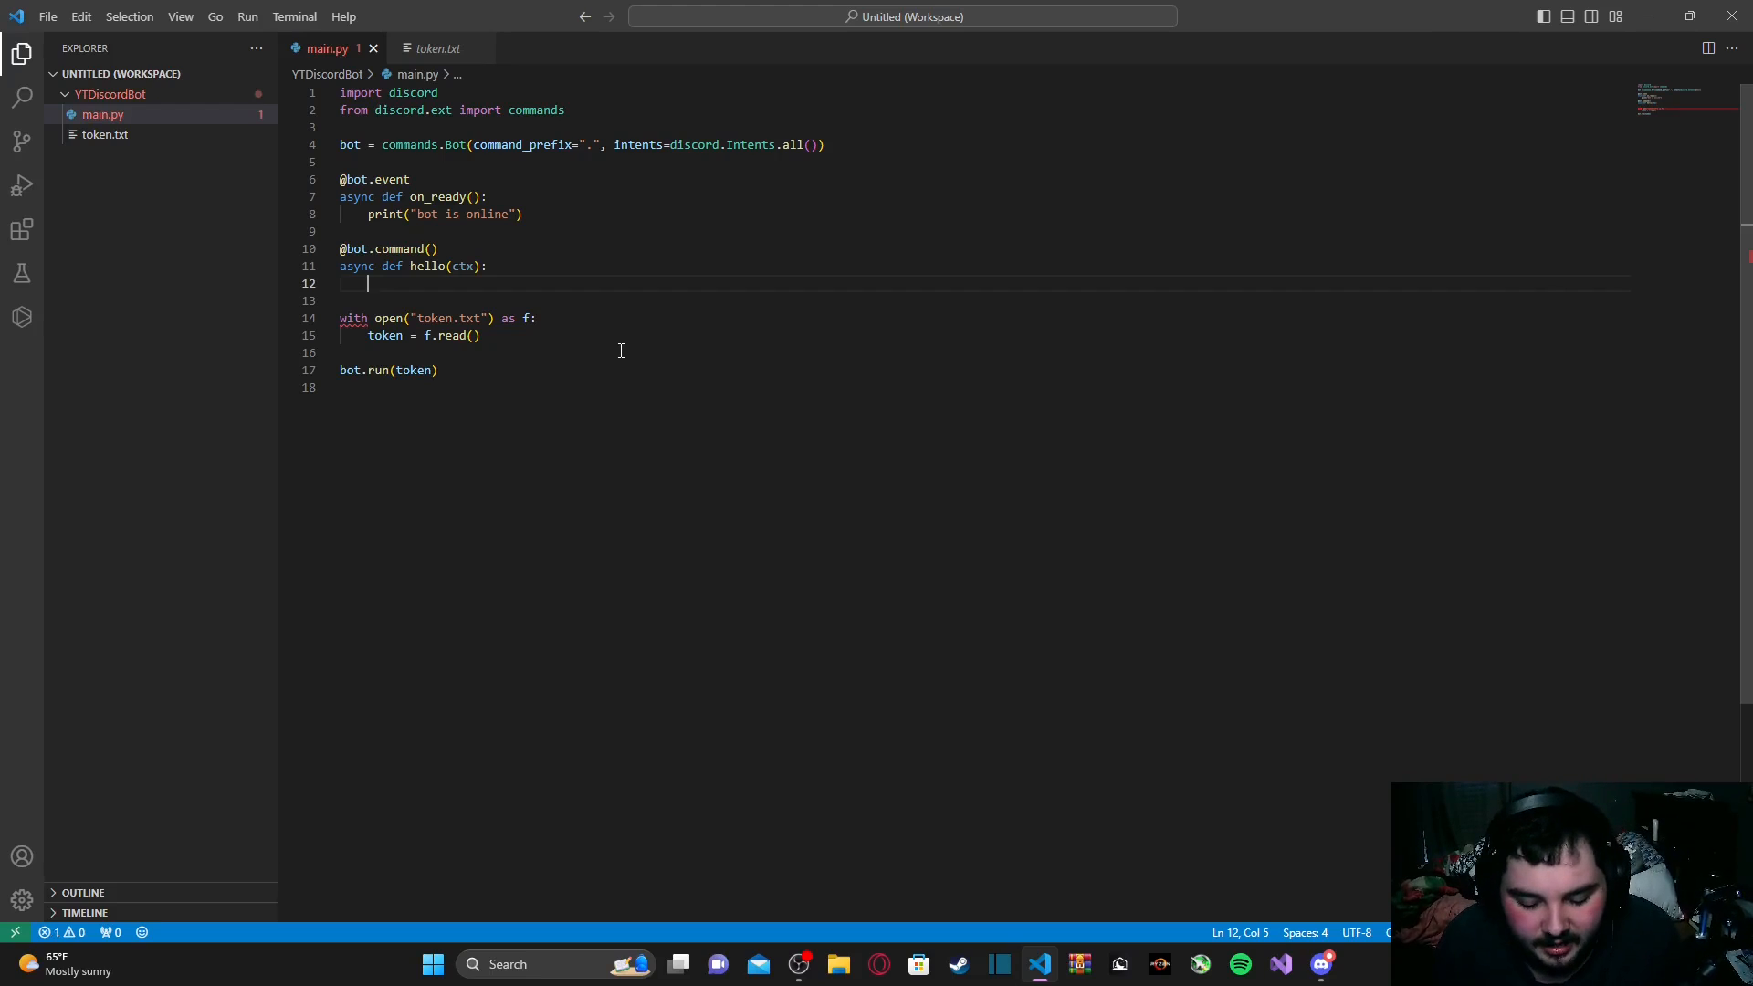
Change the hello reply to the f-string "Hello there, {ctx.author.mention}!"
{"action": "type", "text": "await discord."}
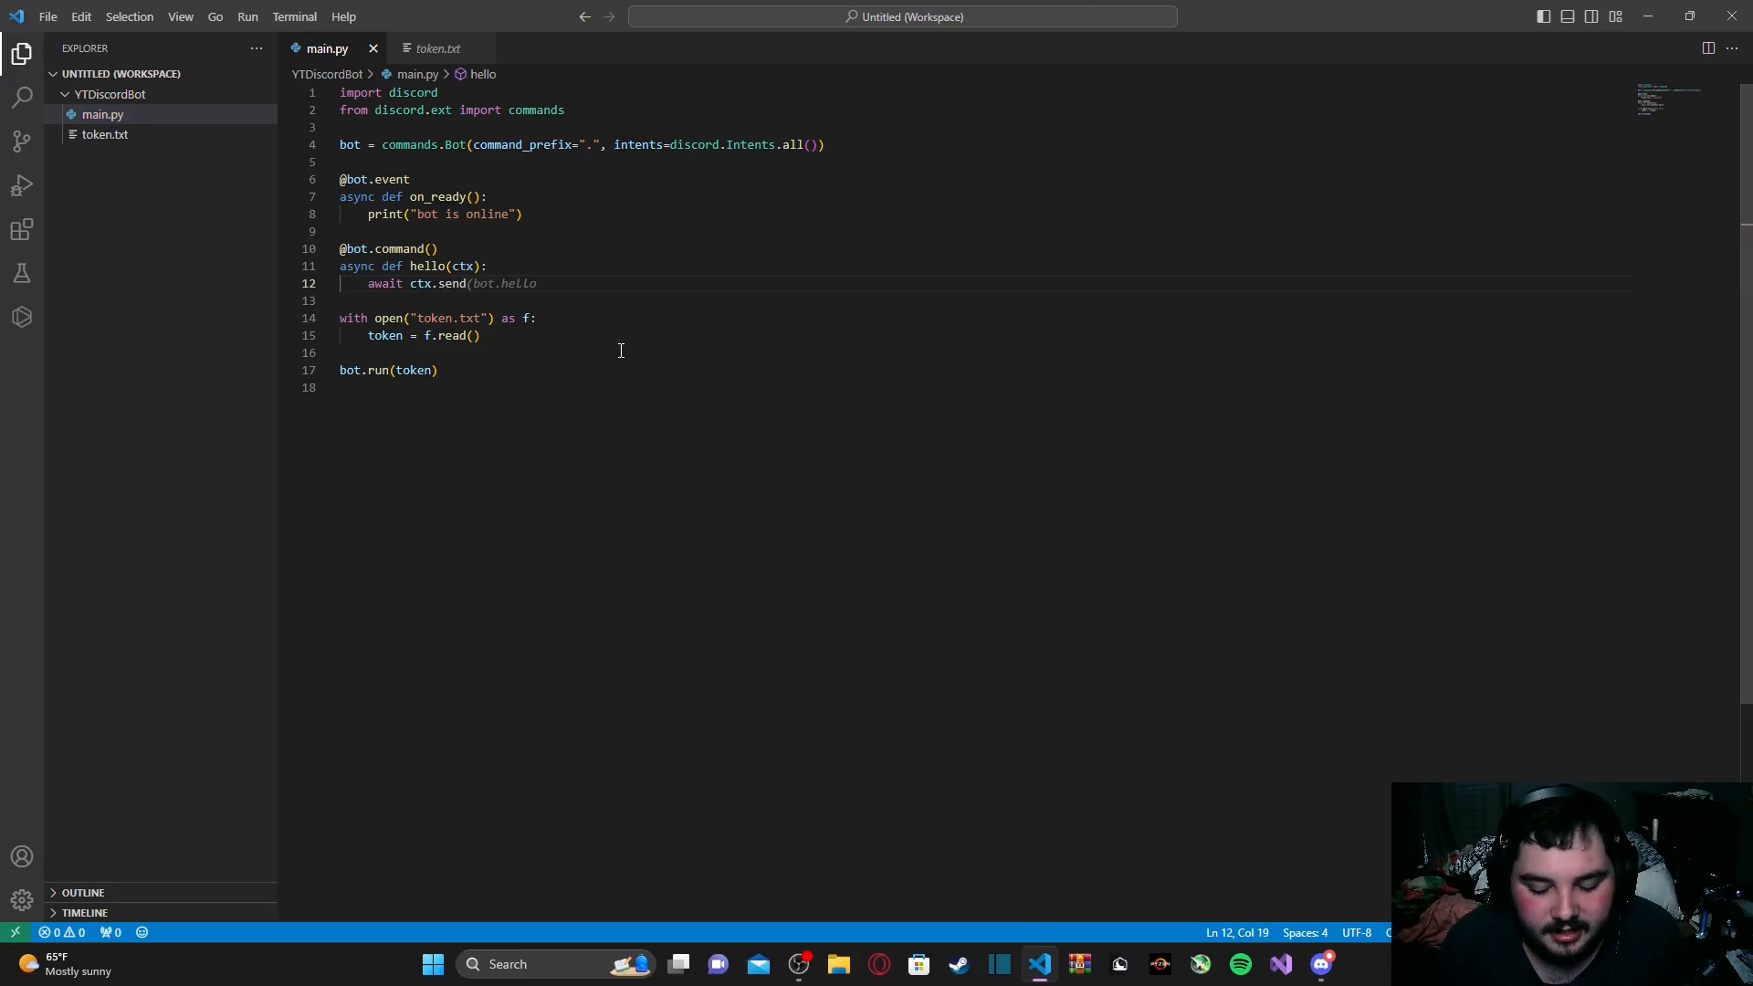
{"action": "type", "text": ")"}
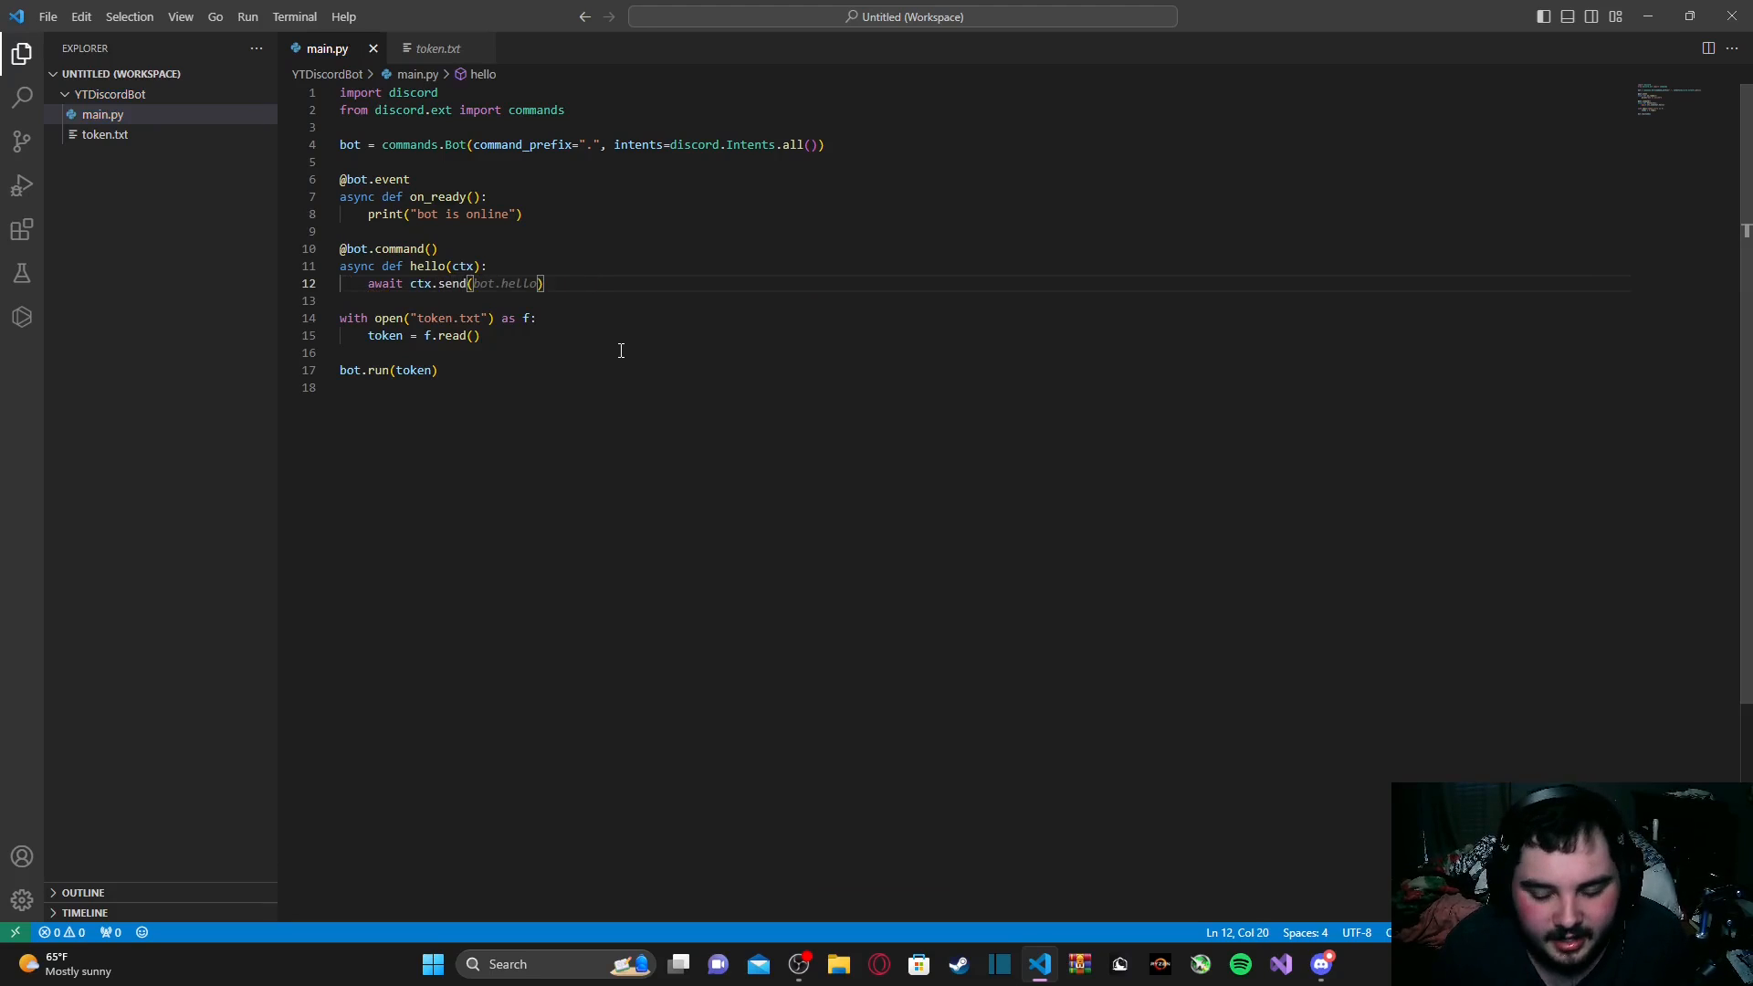
{"action": "type", "text": "f\"Hello\""}
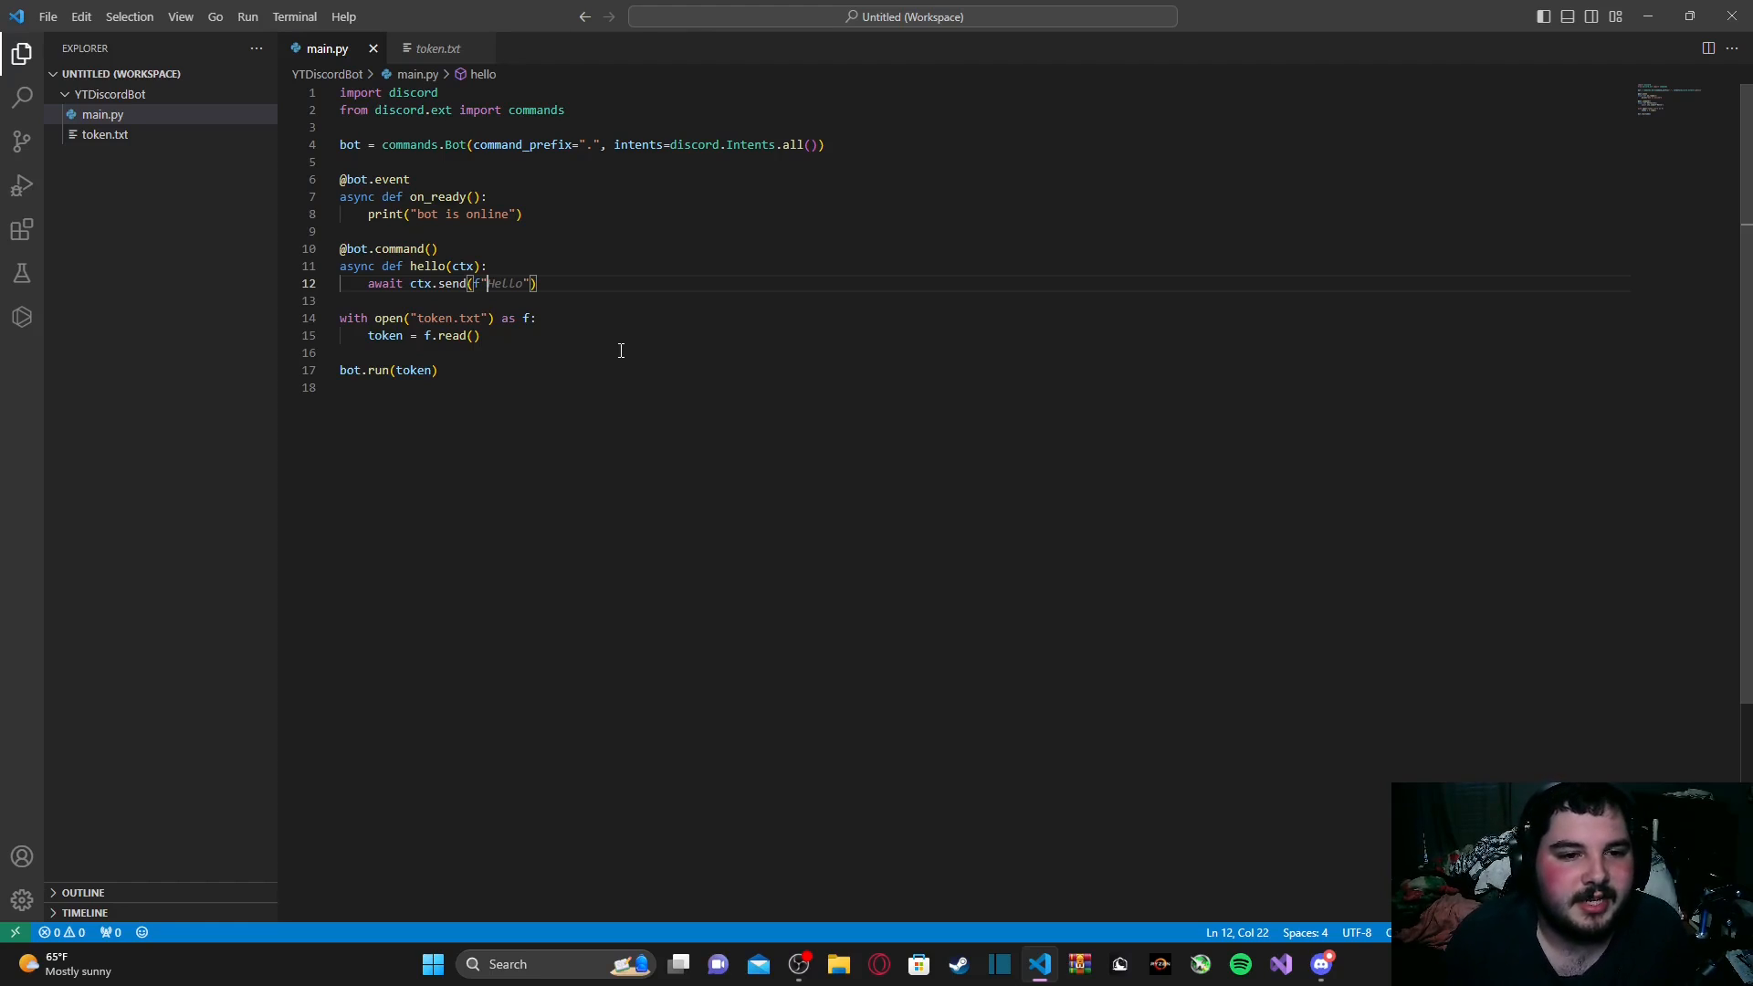
{"action": "type", "text": "Hello there, {"}
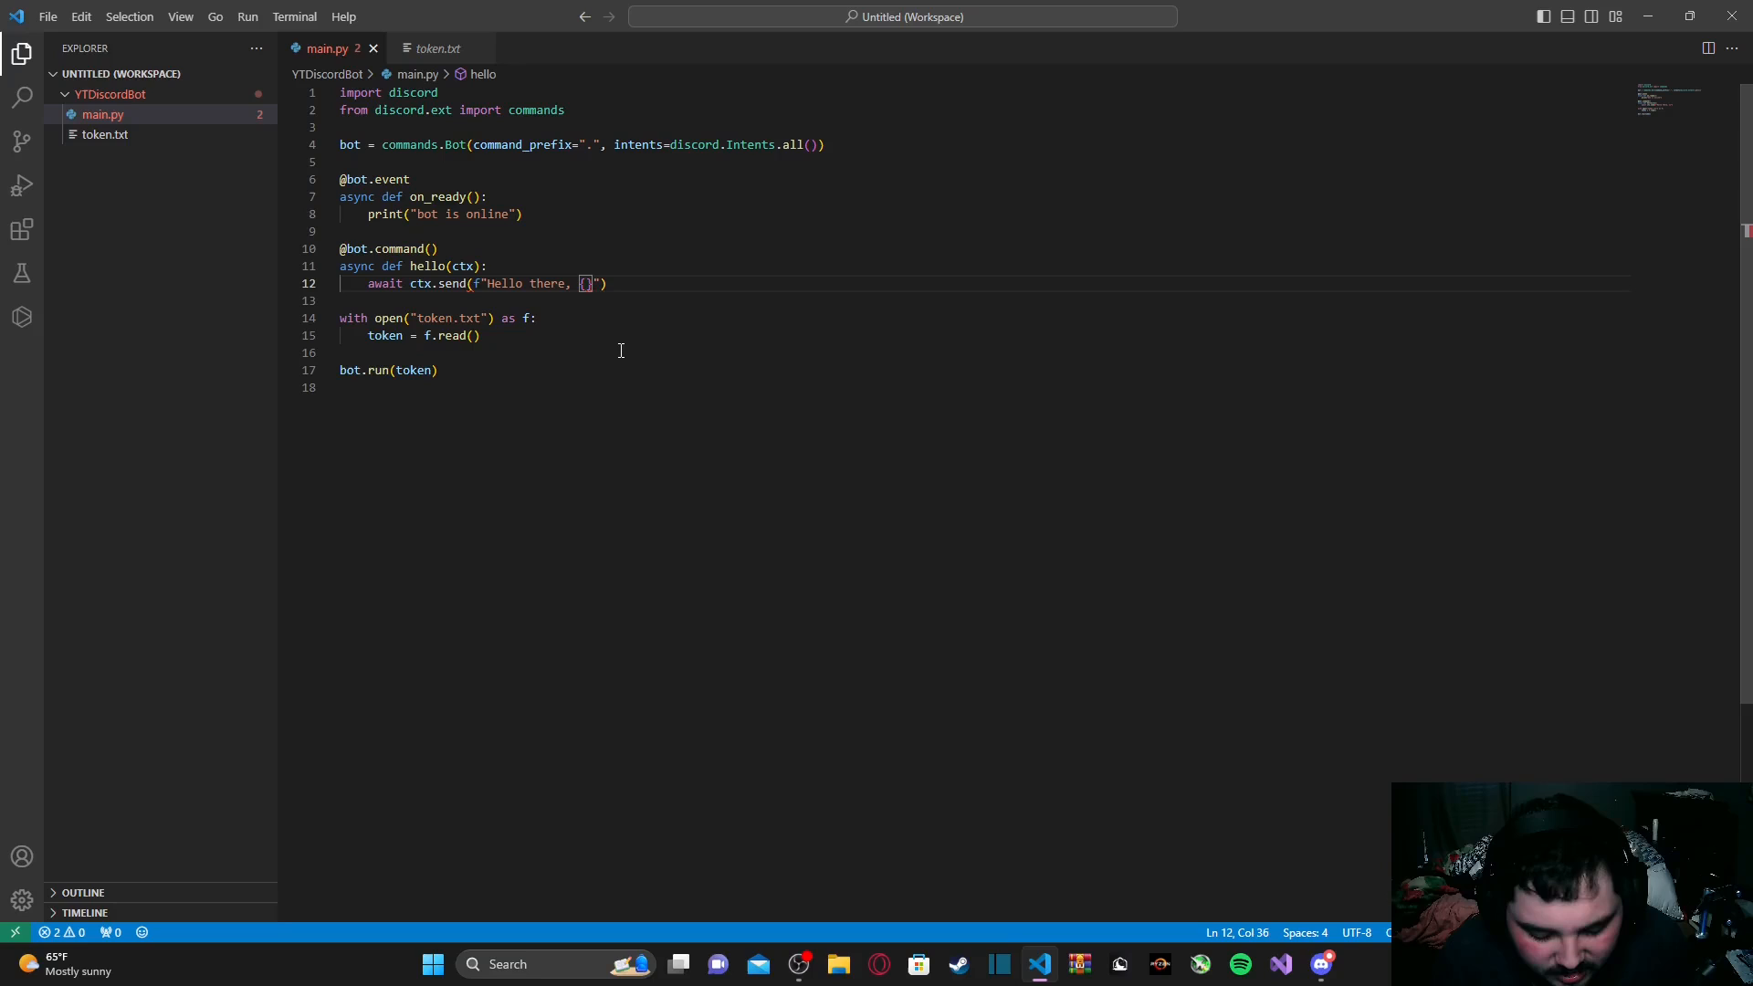
{"action": "type", "text": "ctx.author.mention"}
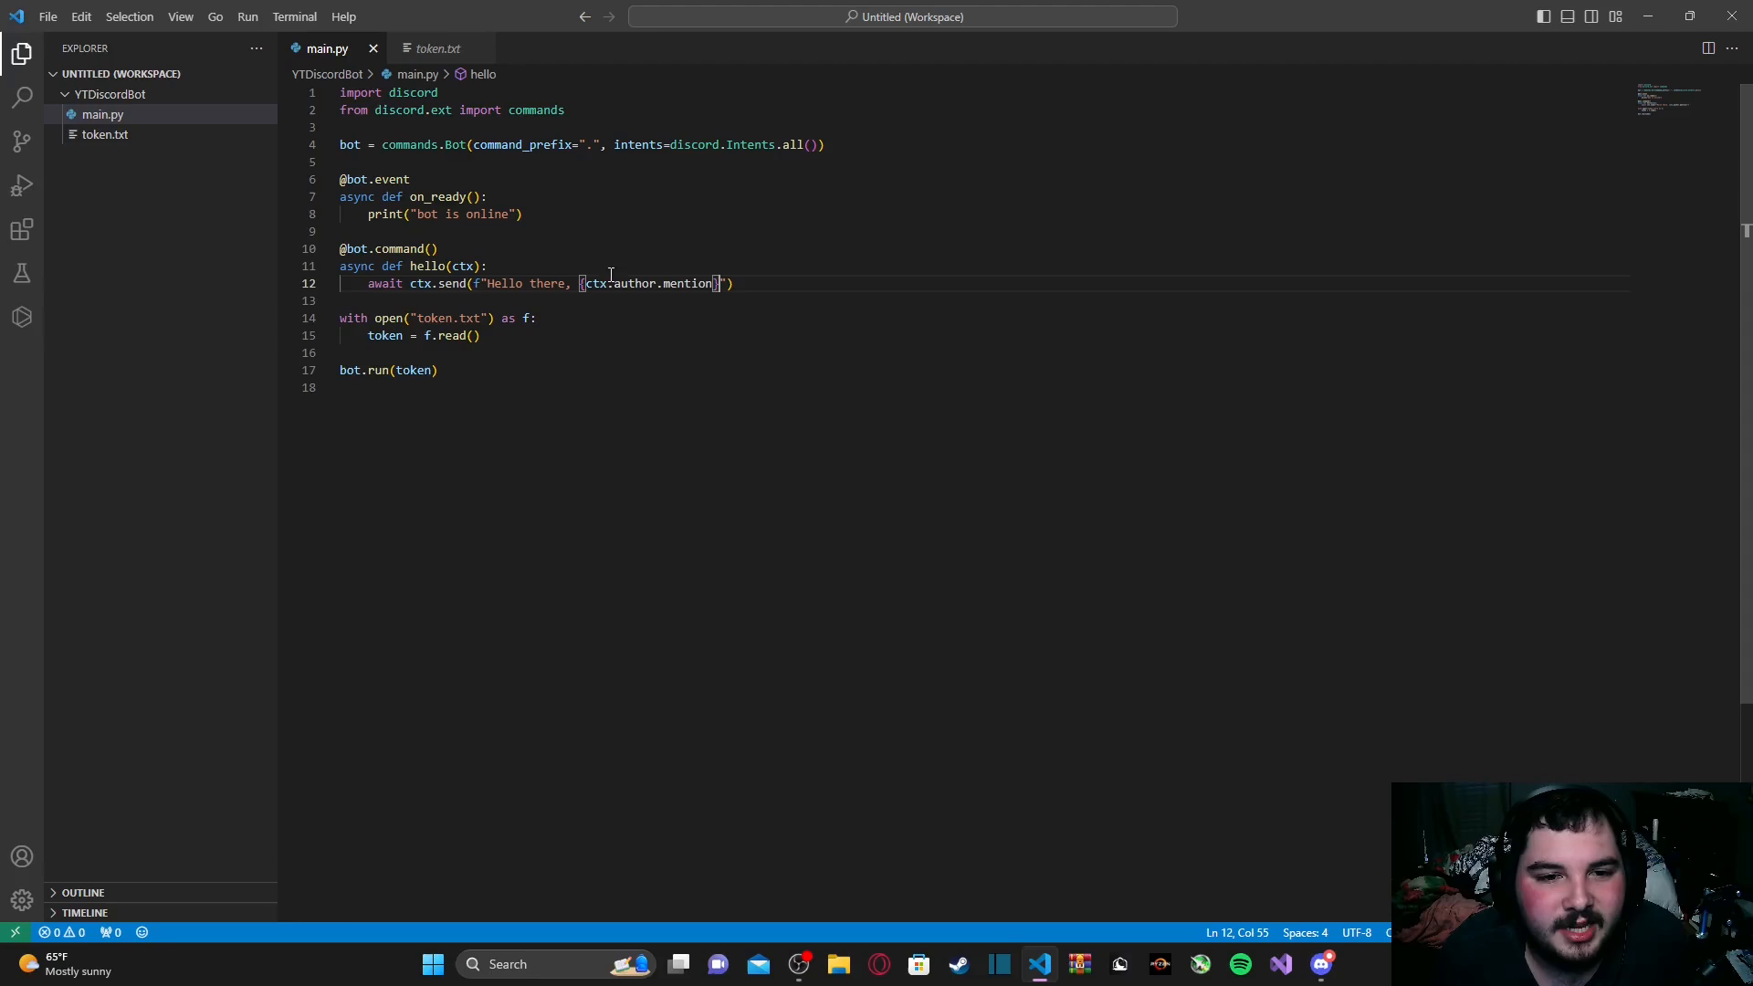
{"action": "double_click", "coordinate": [634, 283]}
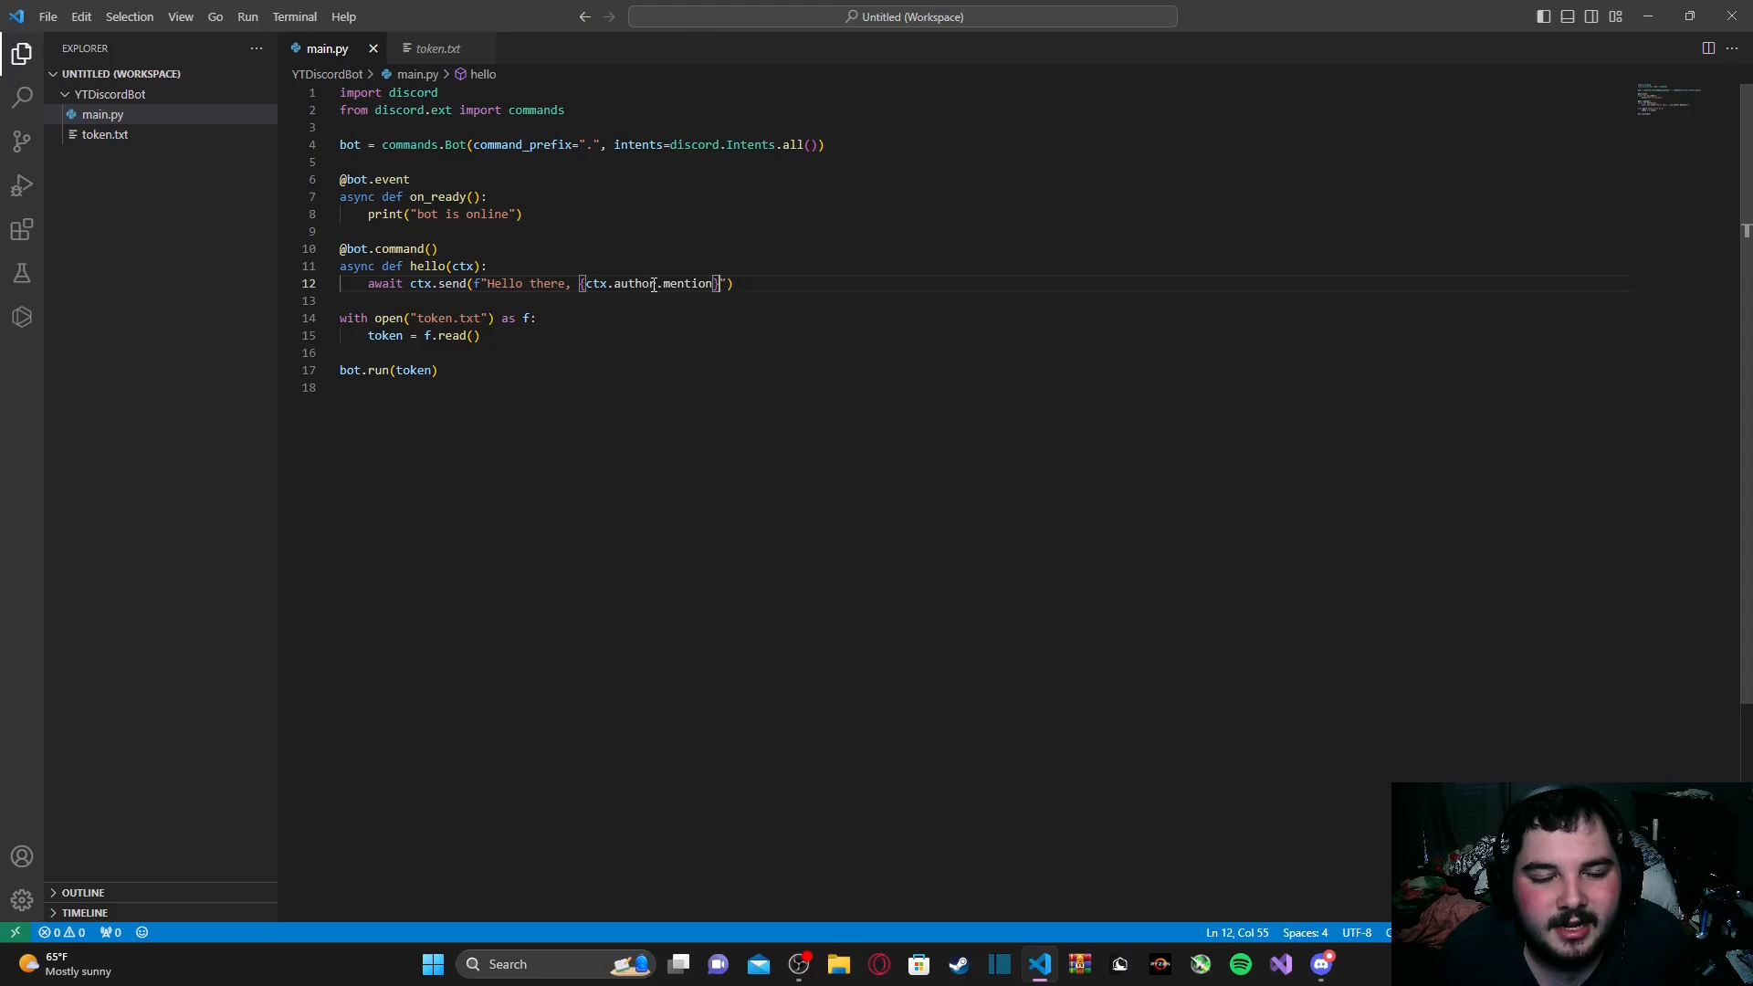
{"action": "double_click", "coordinate": [634, 283]}
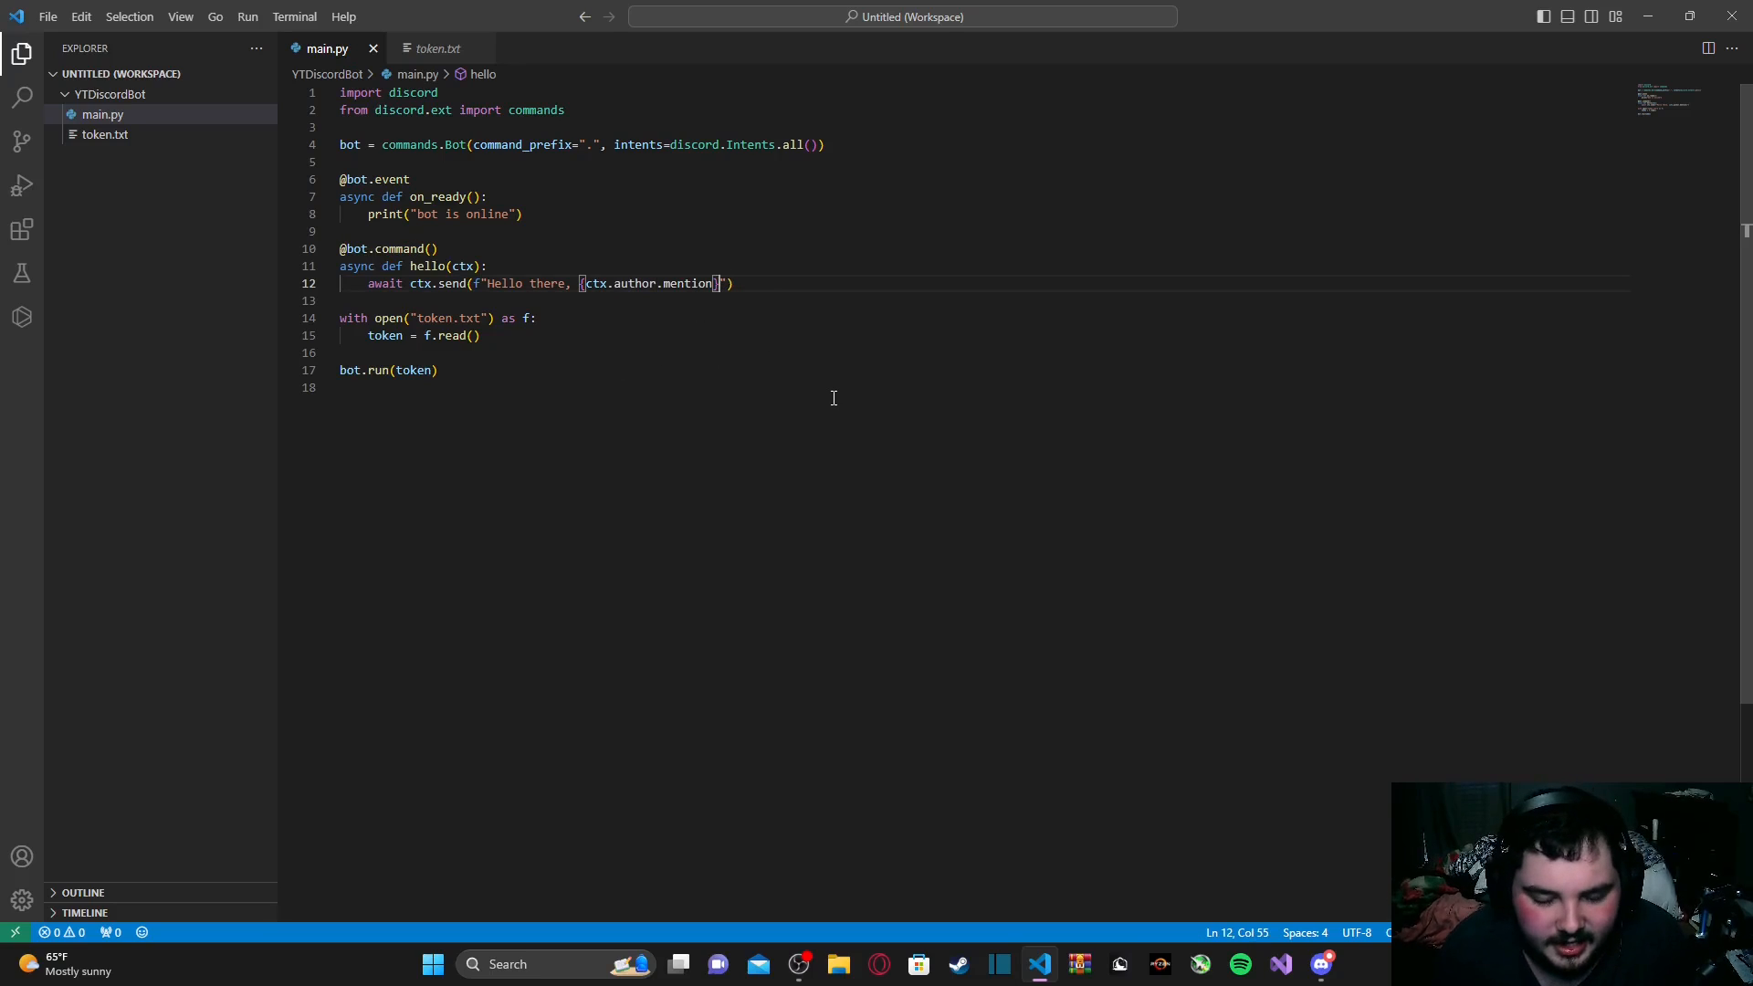
{"action": "type", "text": "!"}
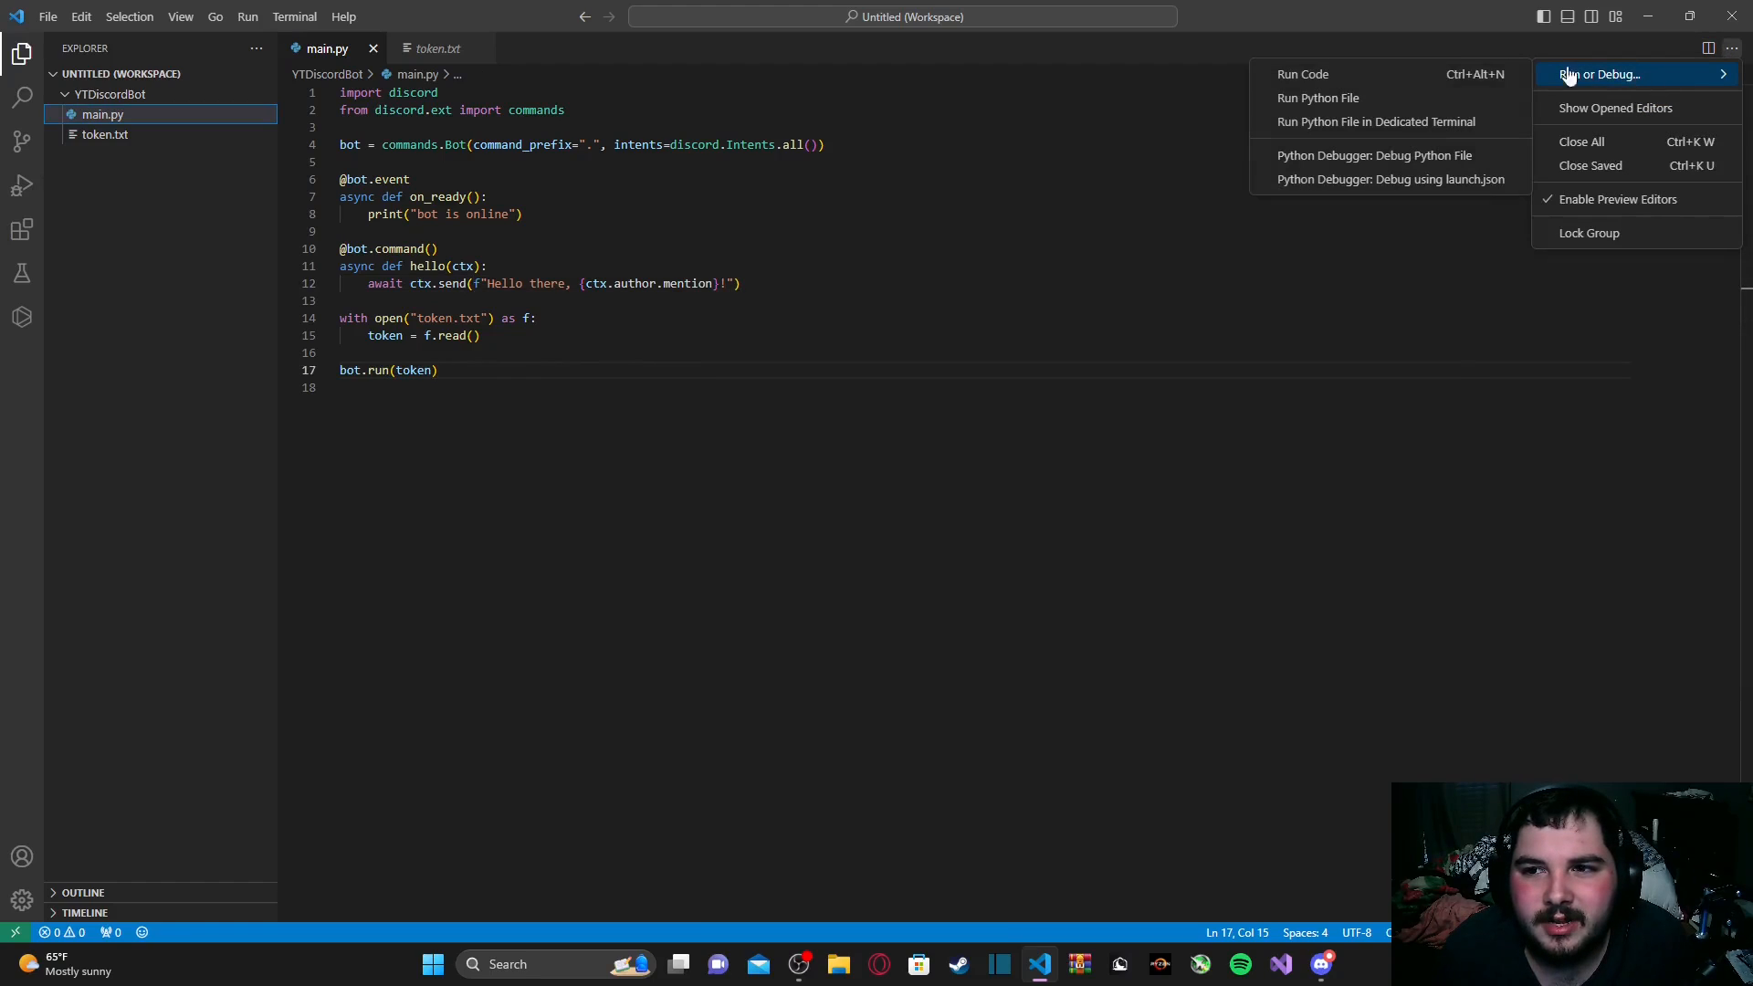
{"action": "left_click", "coordinate": [1316, 98]}
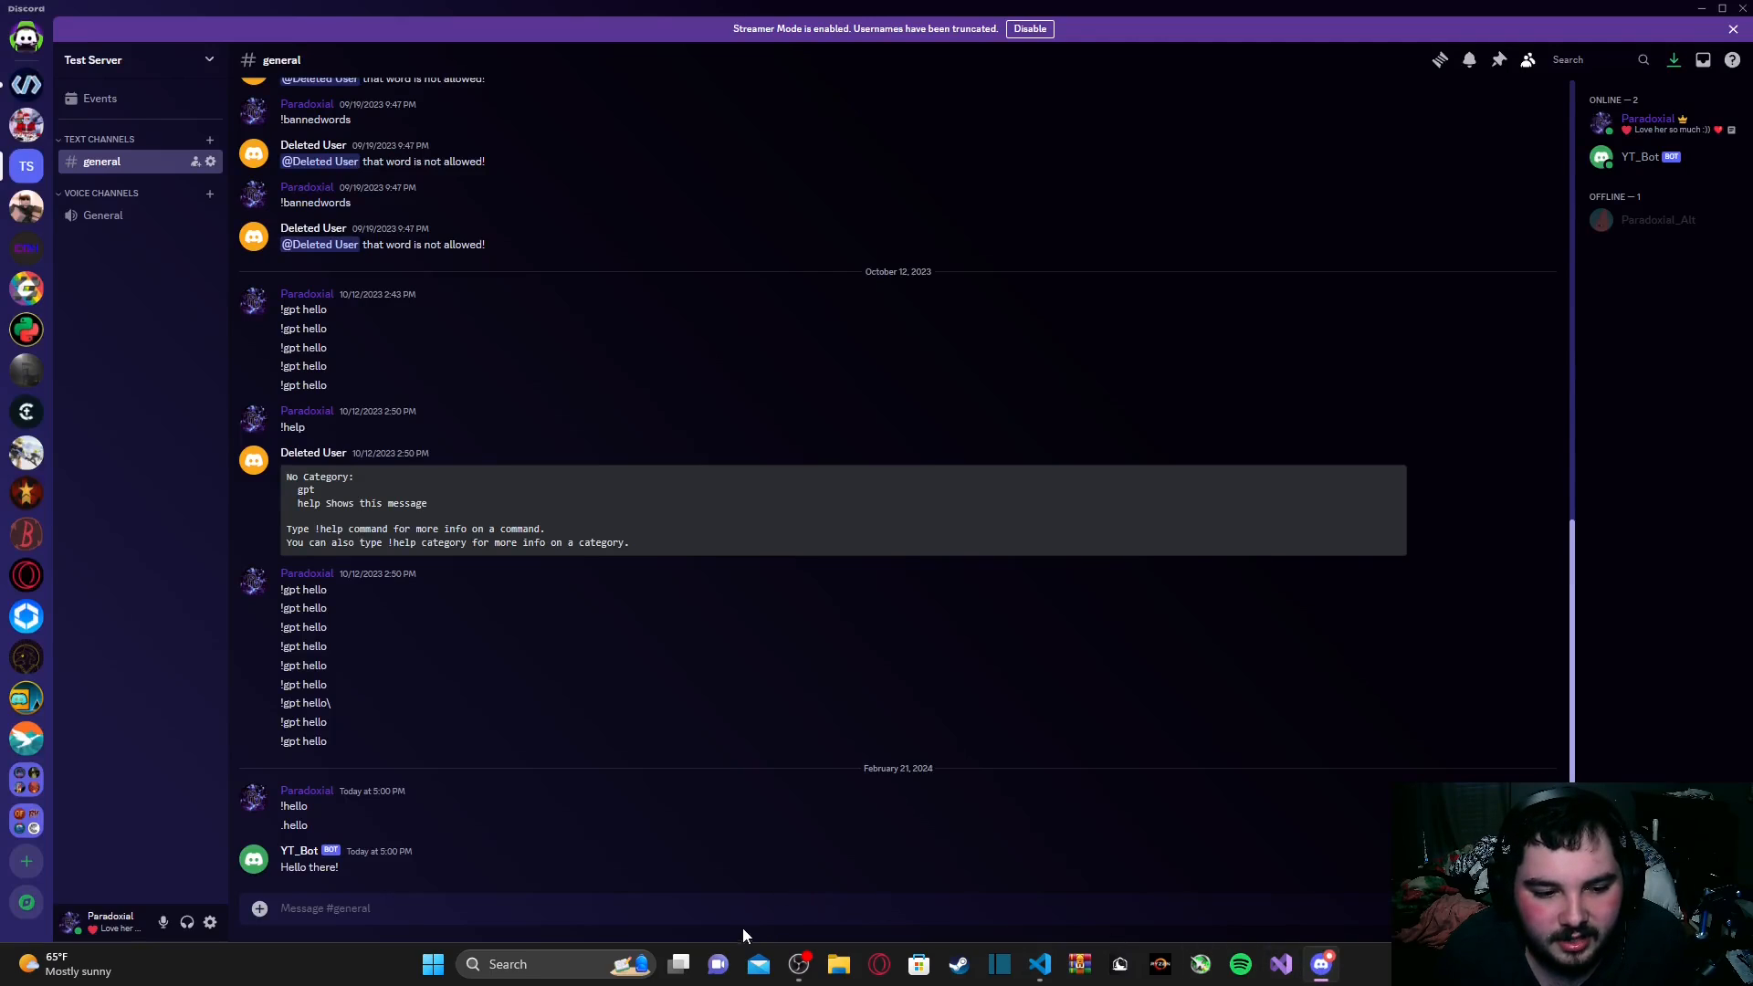
{"action": "type", "text": ".hello"}
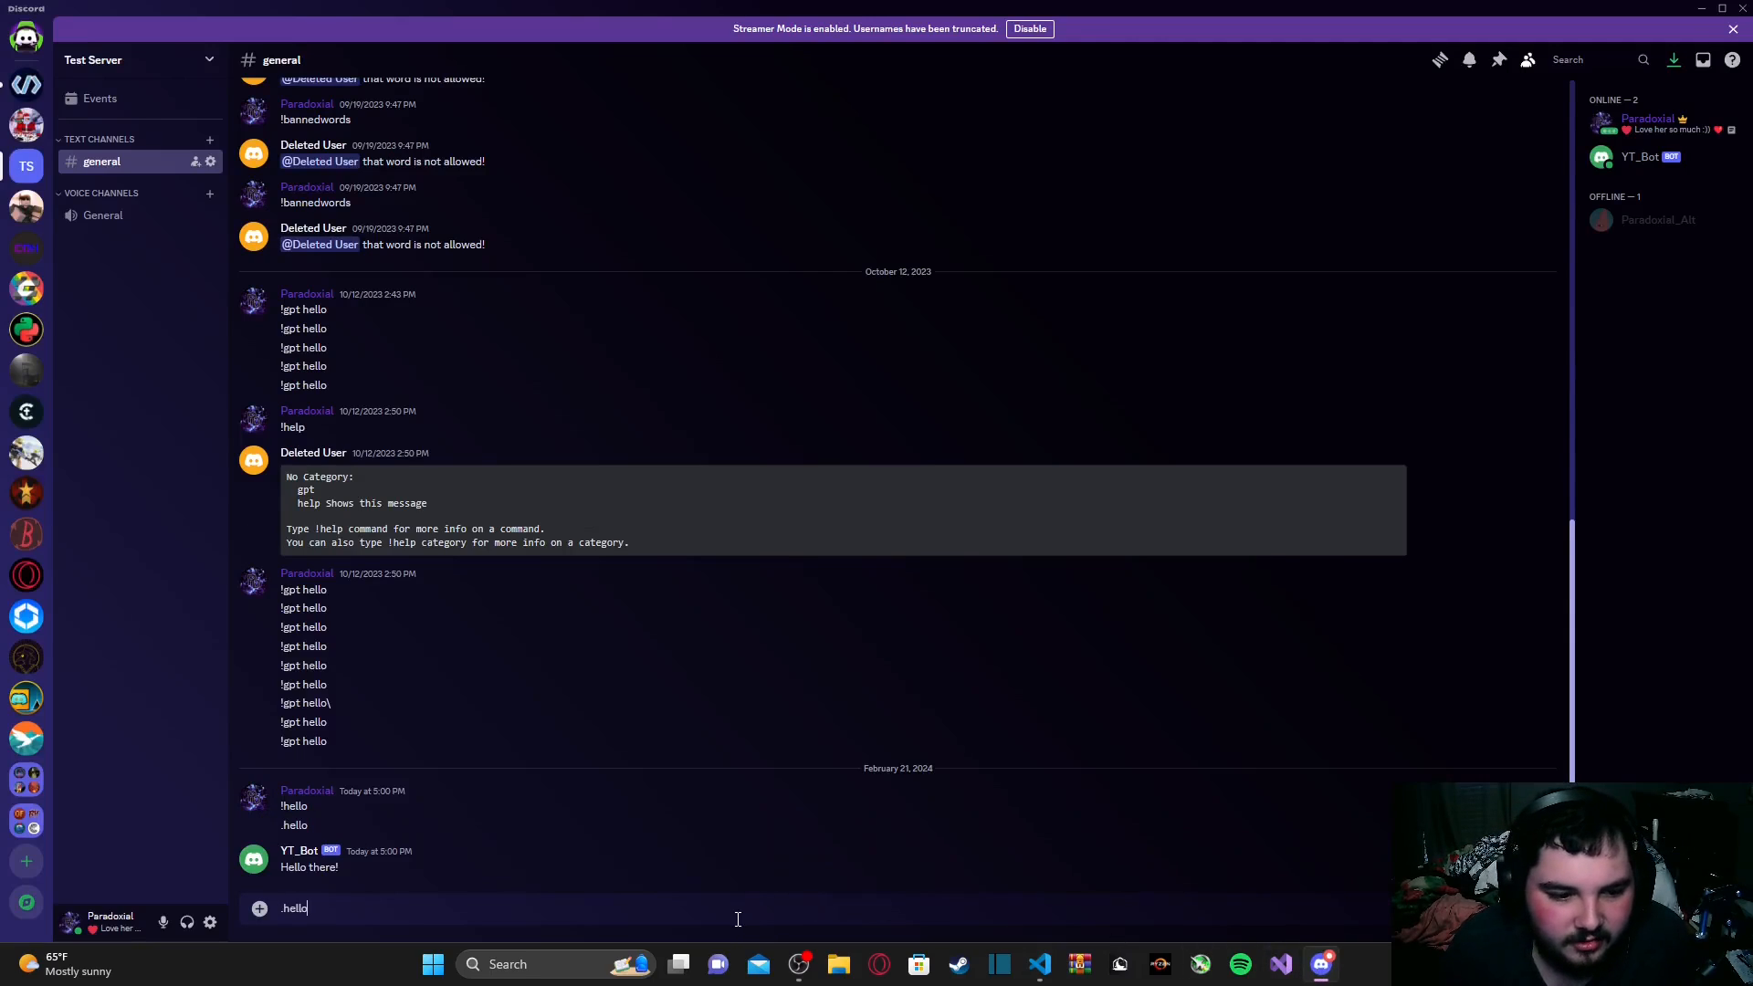
{"action": "key", "text": "enter"}
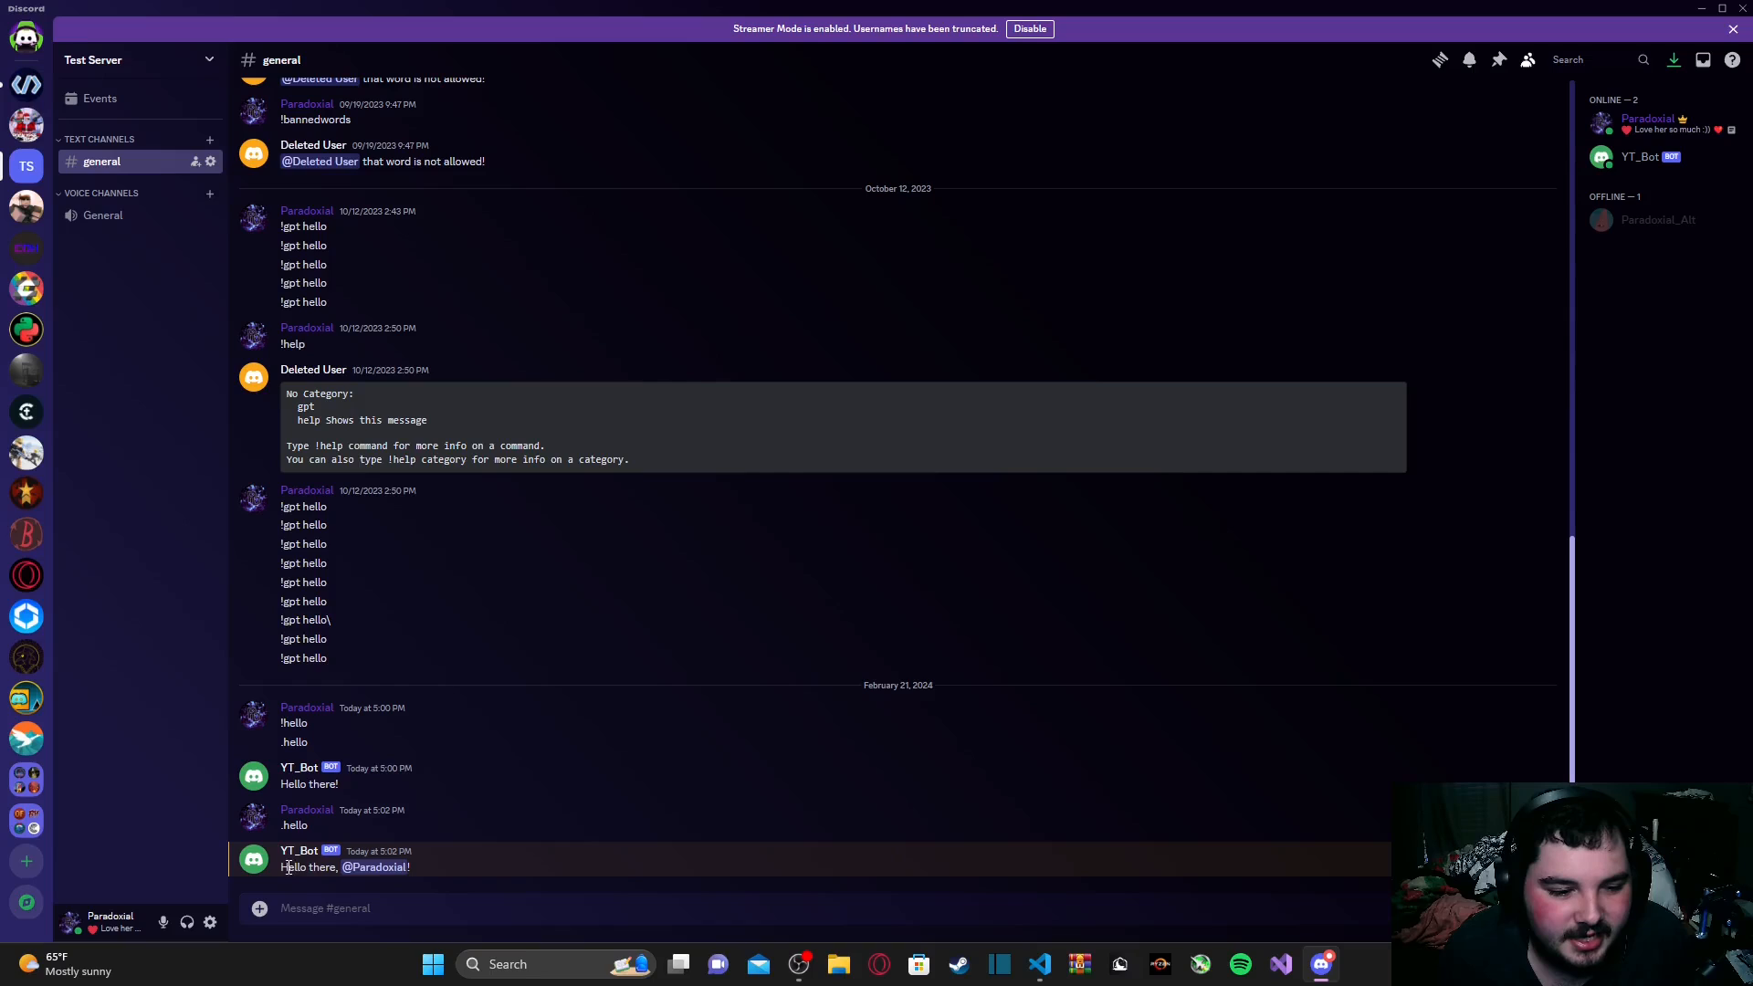
{"action": "left_click", "coordinate": [253, 858]}
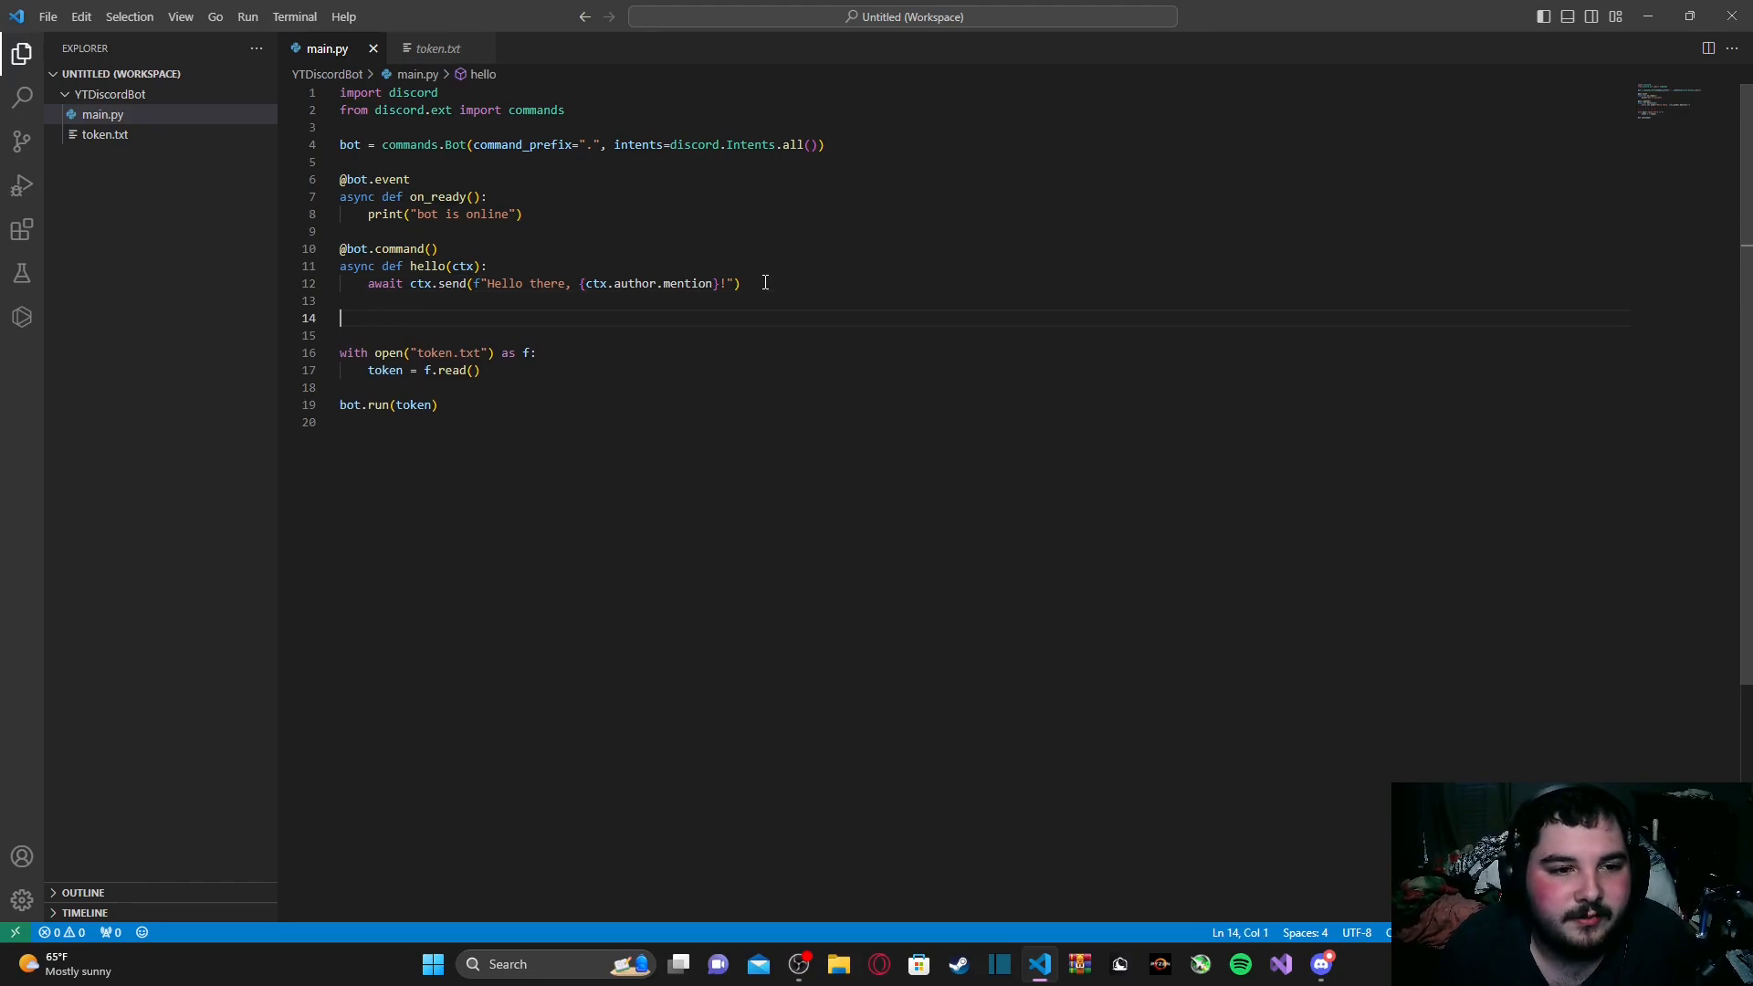
Write a goodmorning command below hello replying "Good morning, {ctx.author.mention}!"
{"action": "type", "text": "@d"}
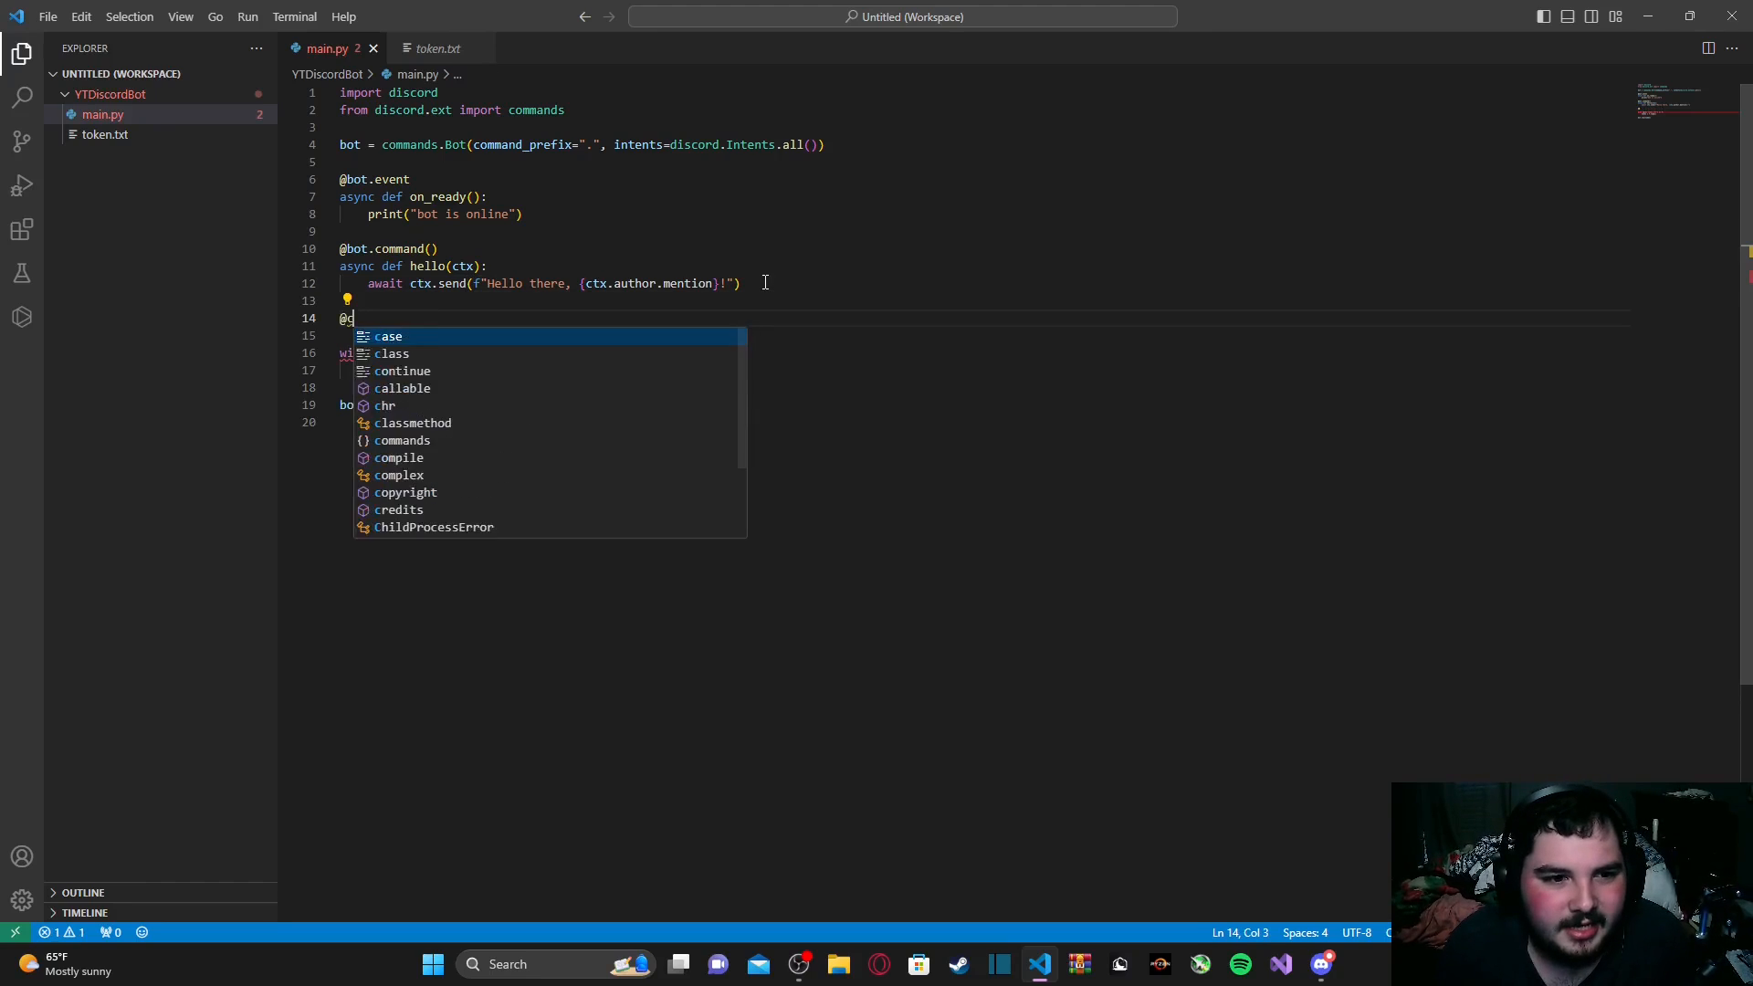
{"action": "type", "text": "bot.command("}
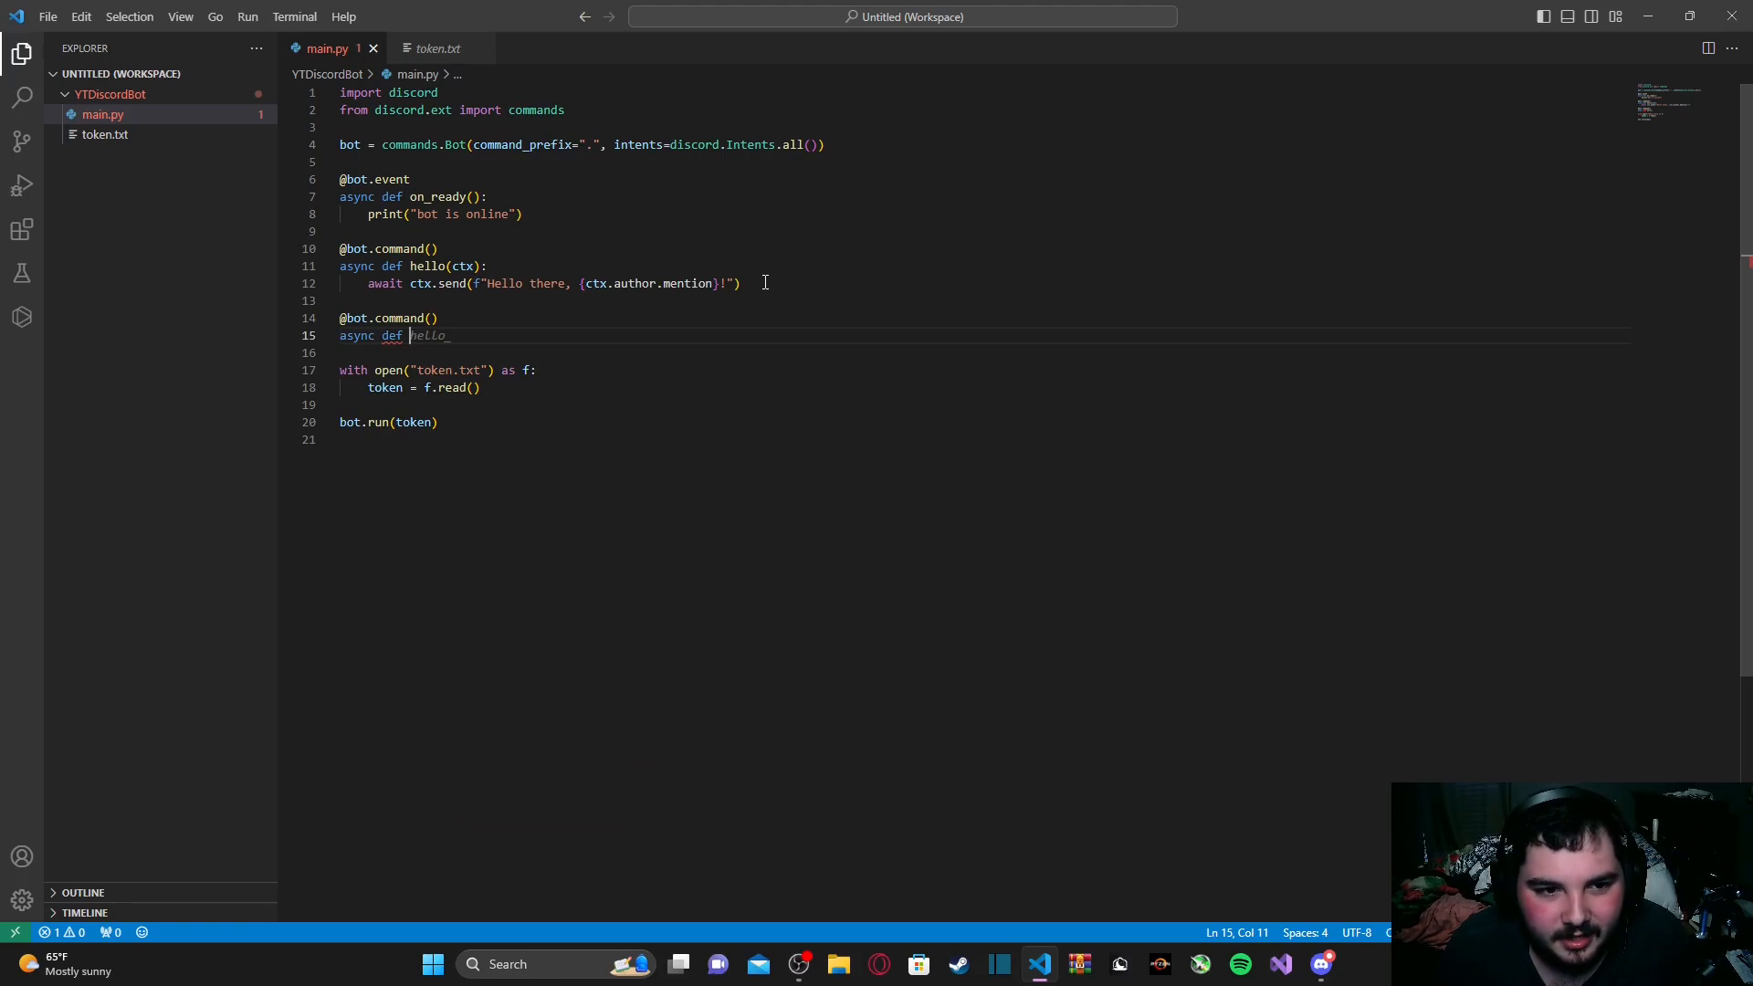
{"action": "type", "text": "goodmorning(ctx"}
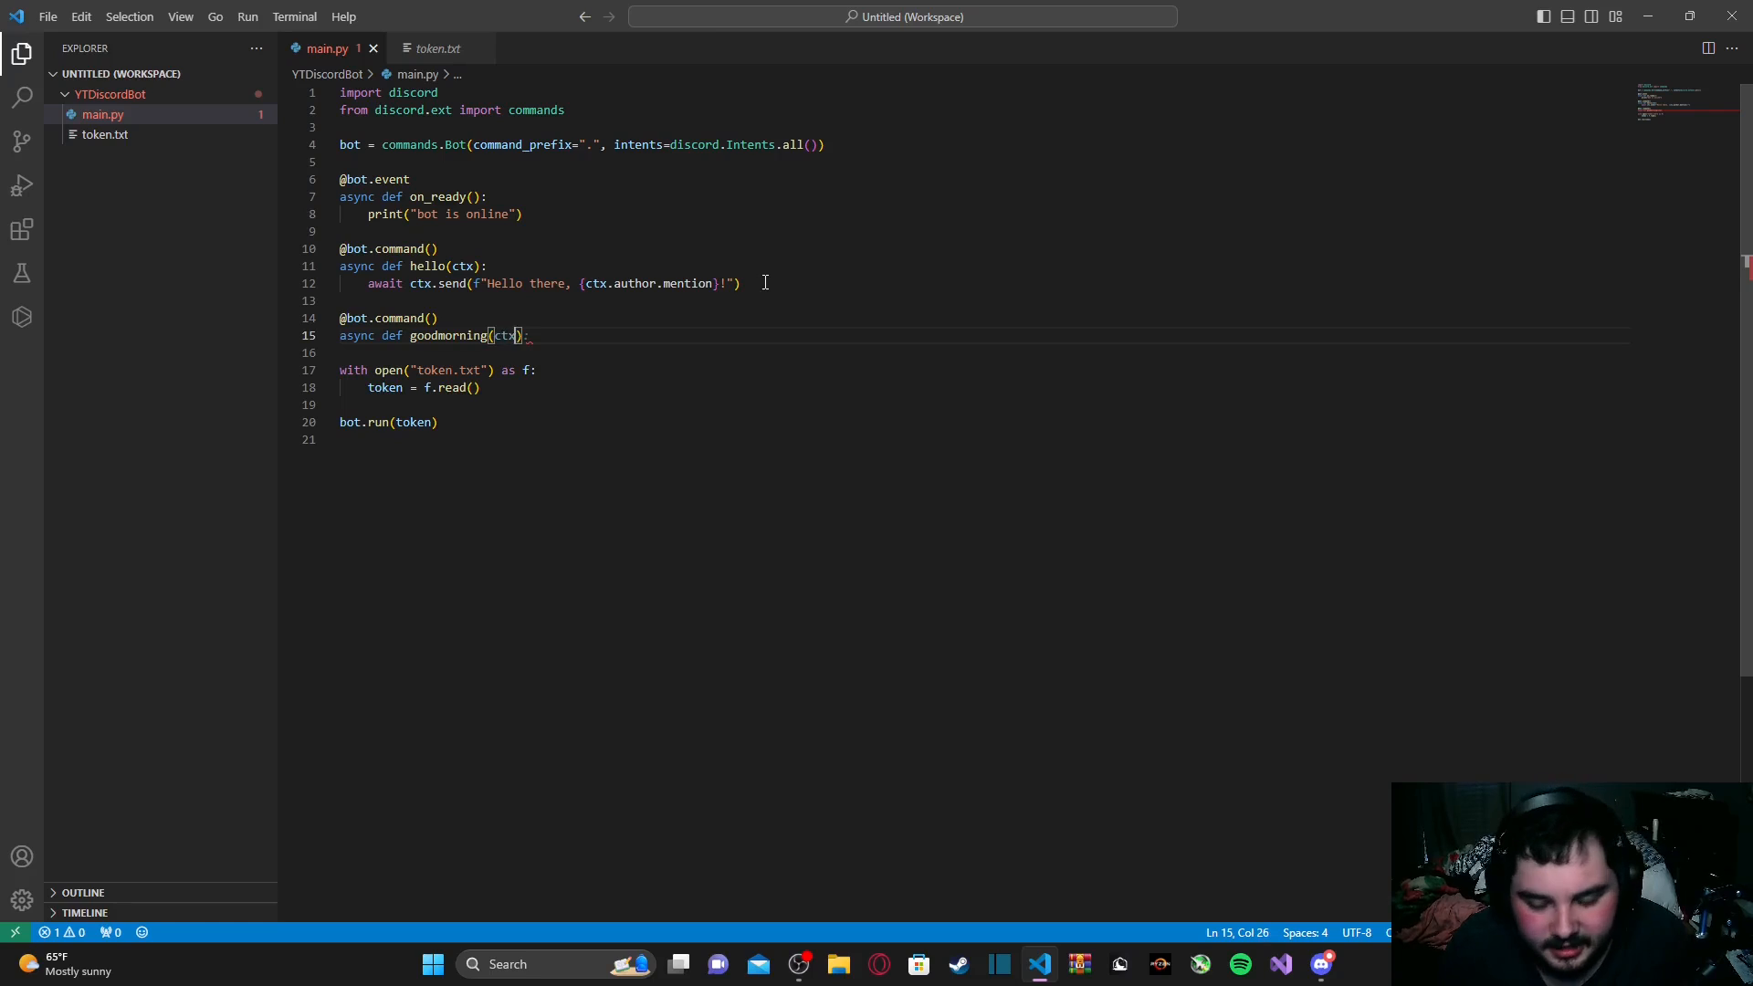
{"action": "key", "text": "enter"}
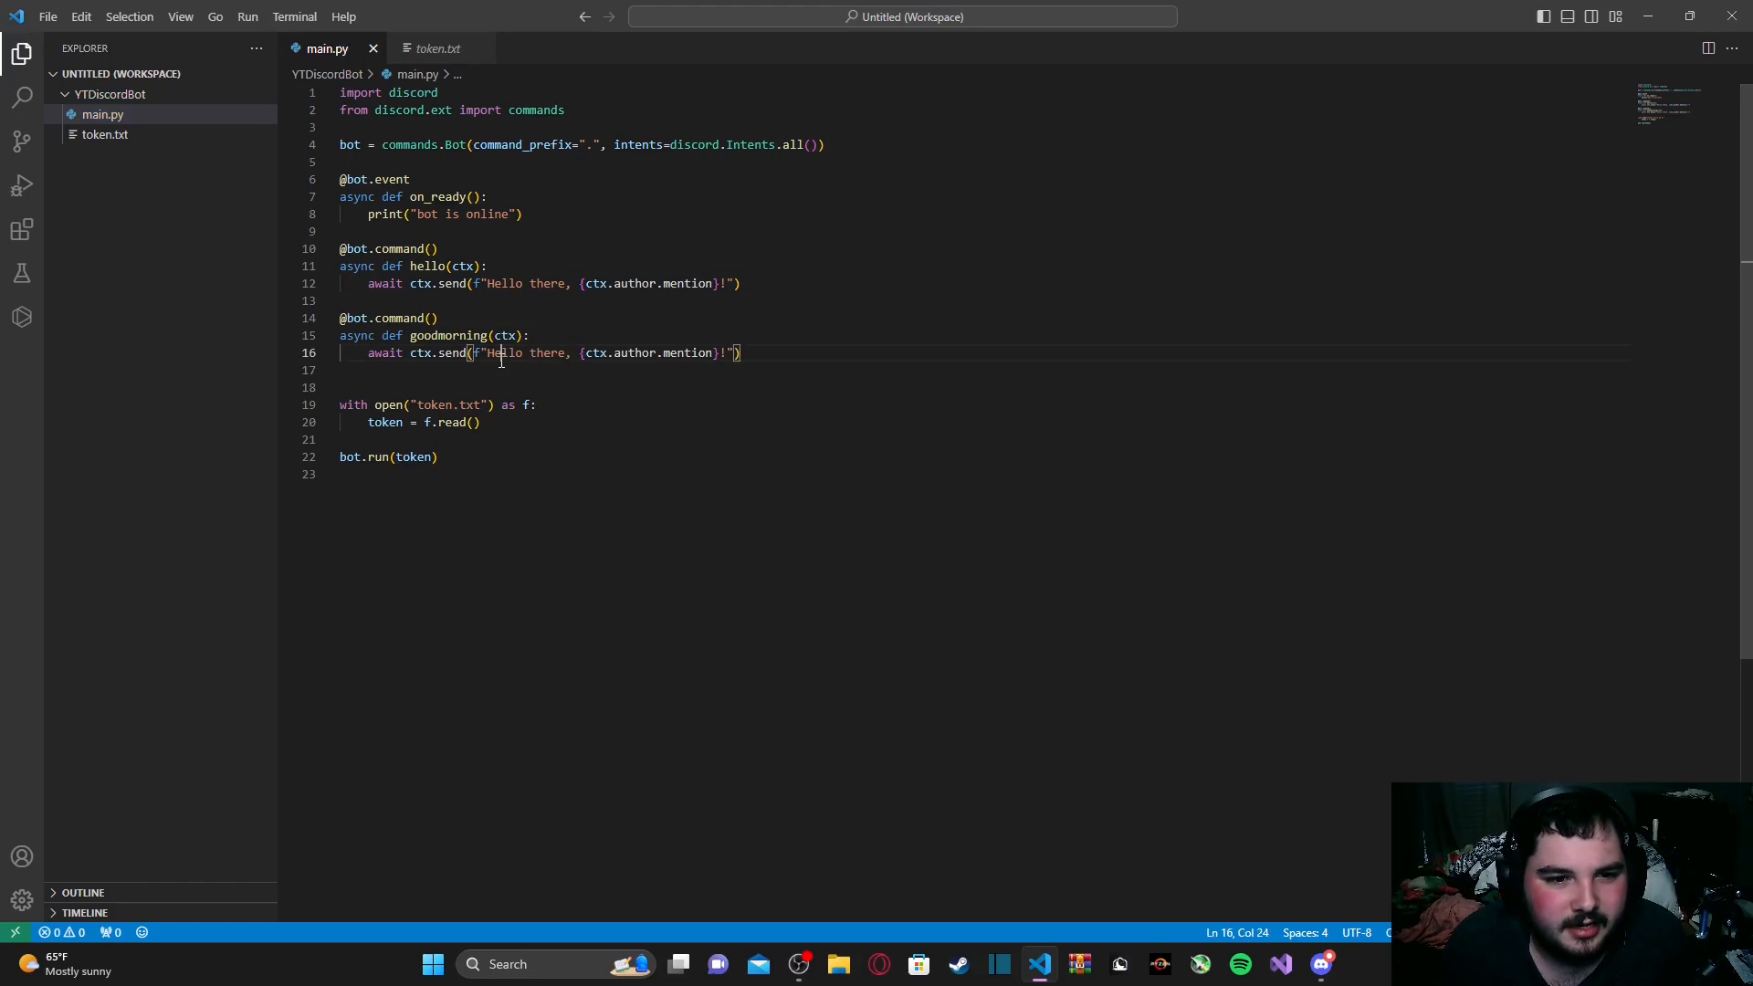
{"action": "type", "text": "Good mornin"}
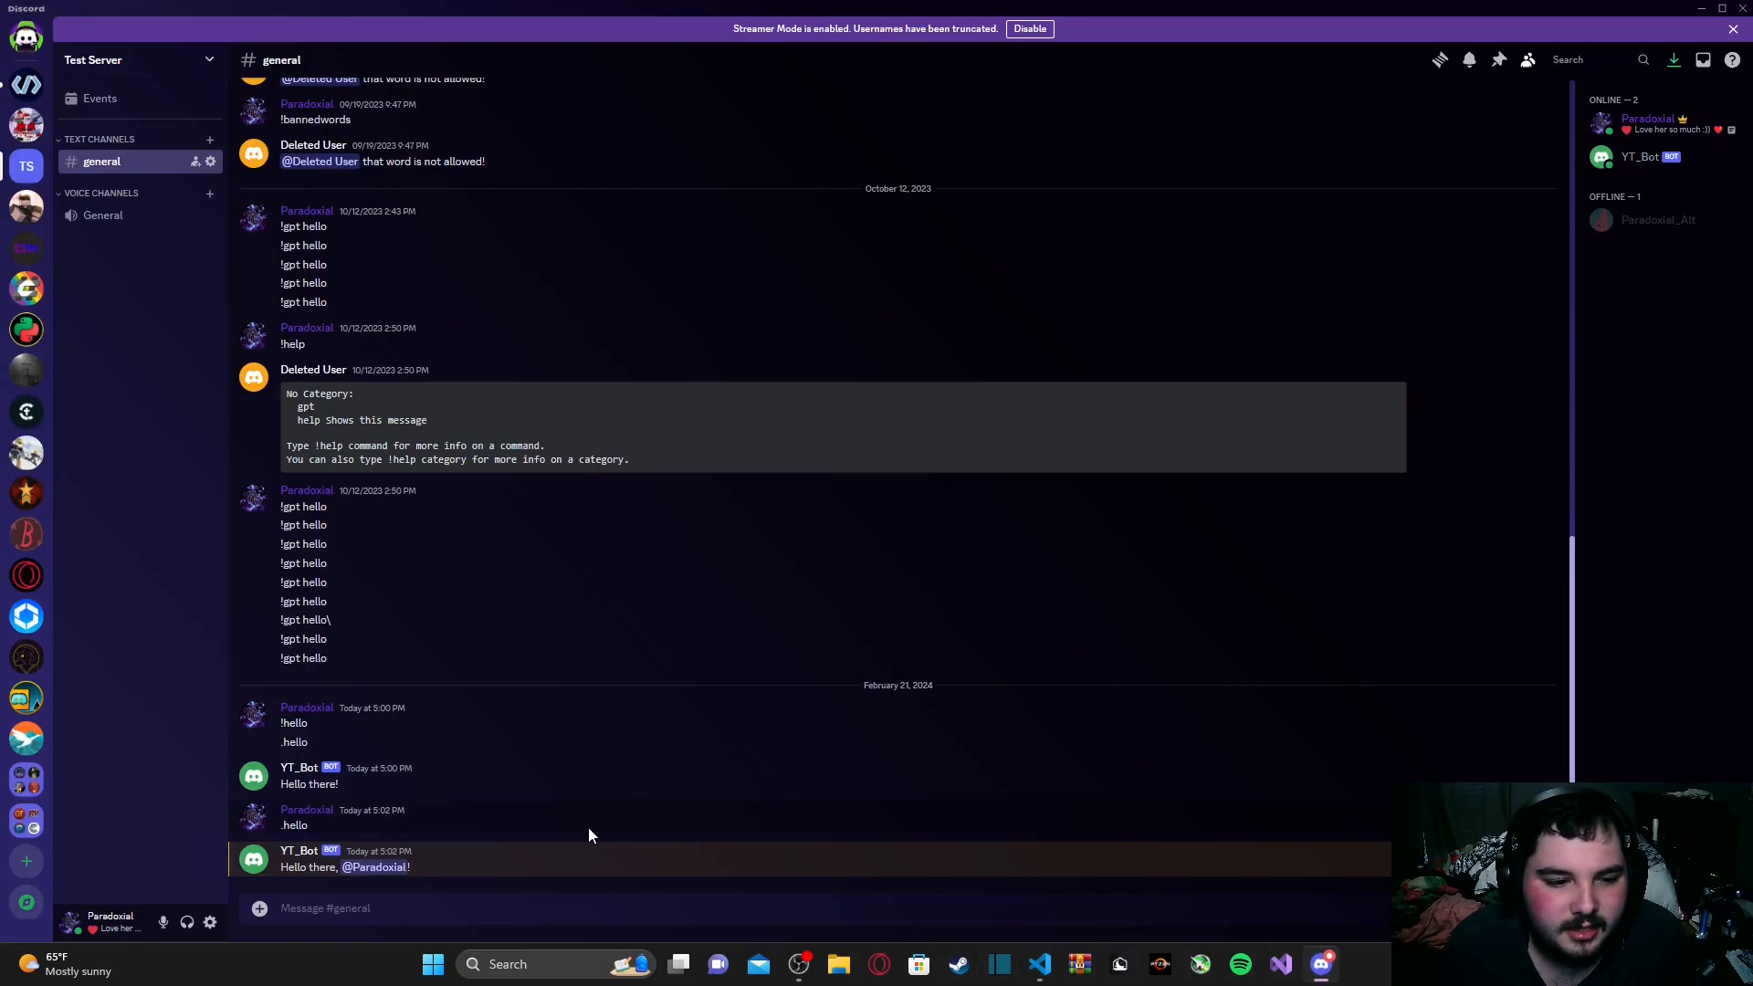
Send .hello again in #general and begin typing .goodmorning
{"action": "type", "text": ".hello"}
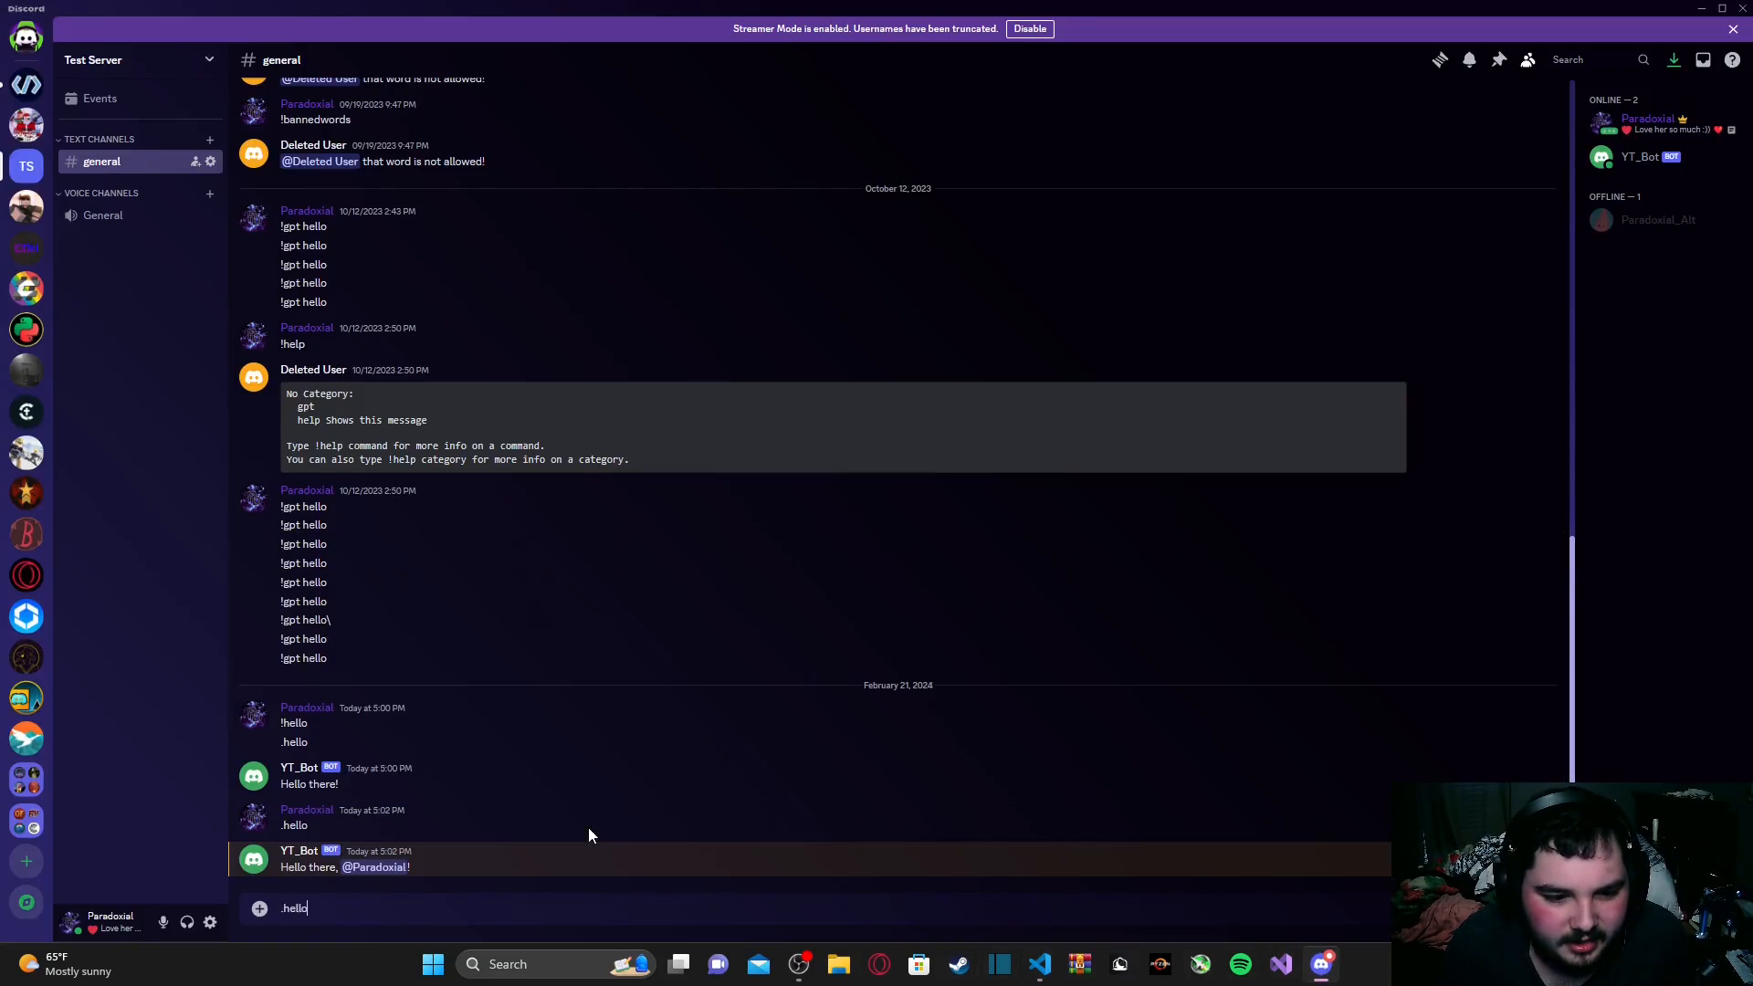
{"action": "key", "text": "enter"}
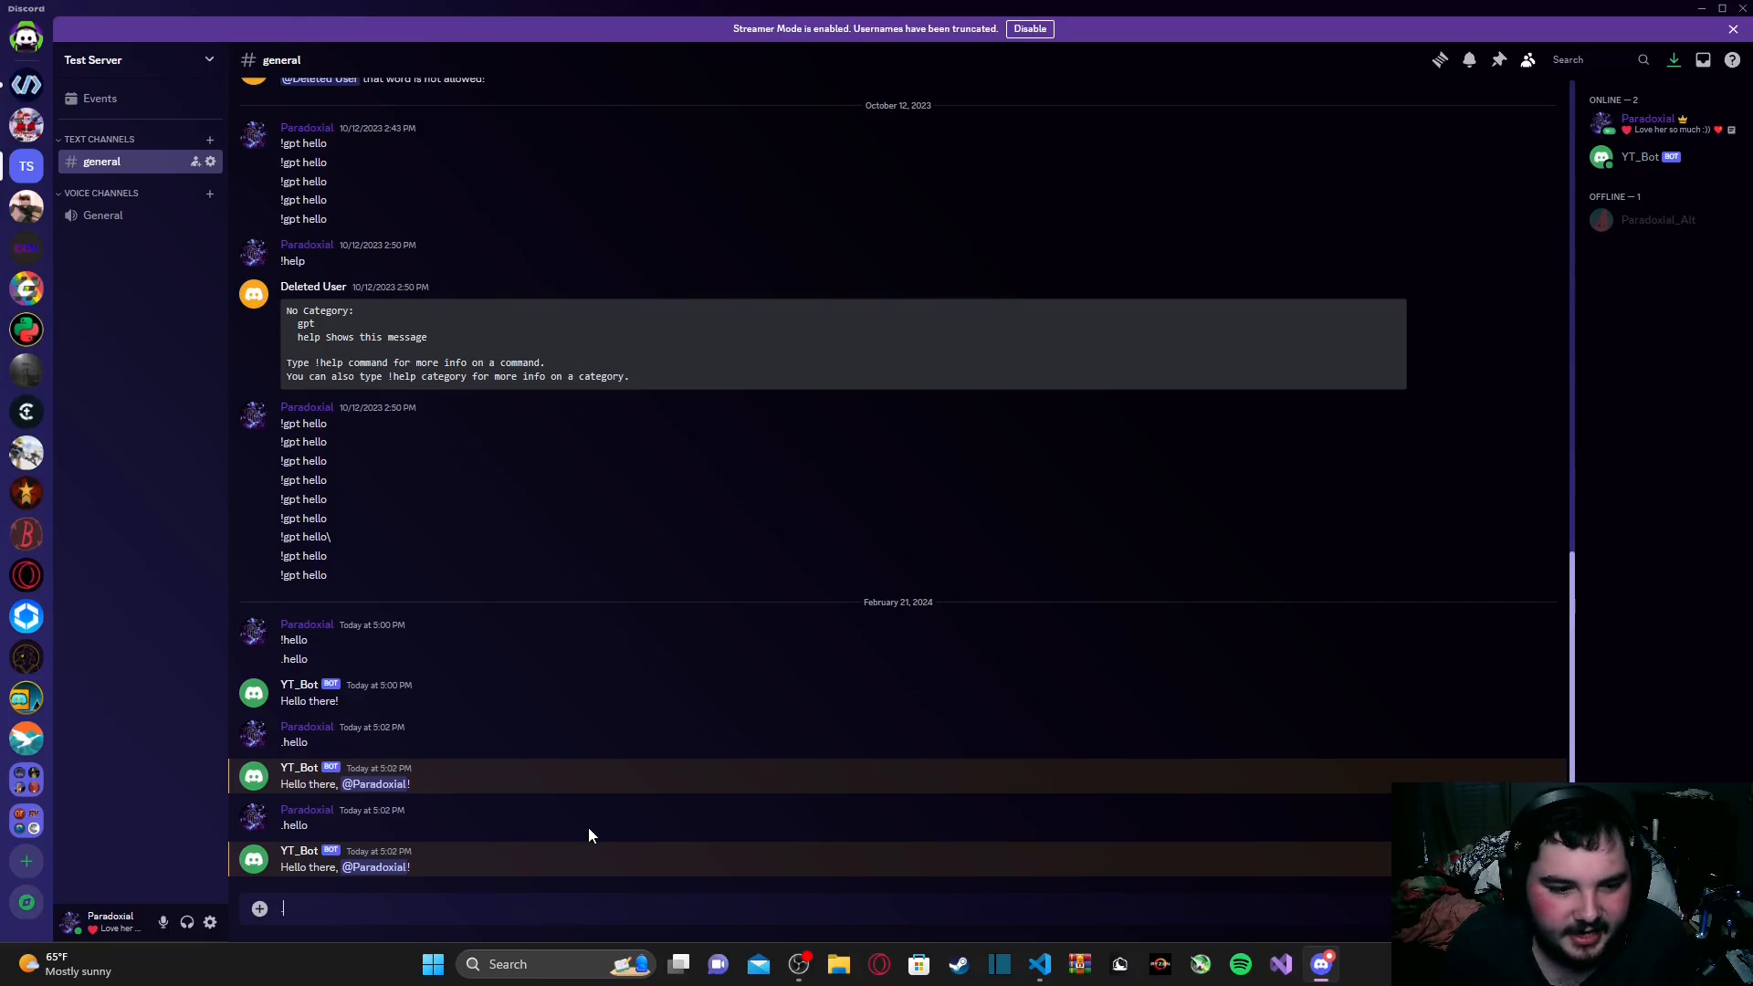
{"action": "type", "text": ".goodm"}
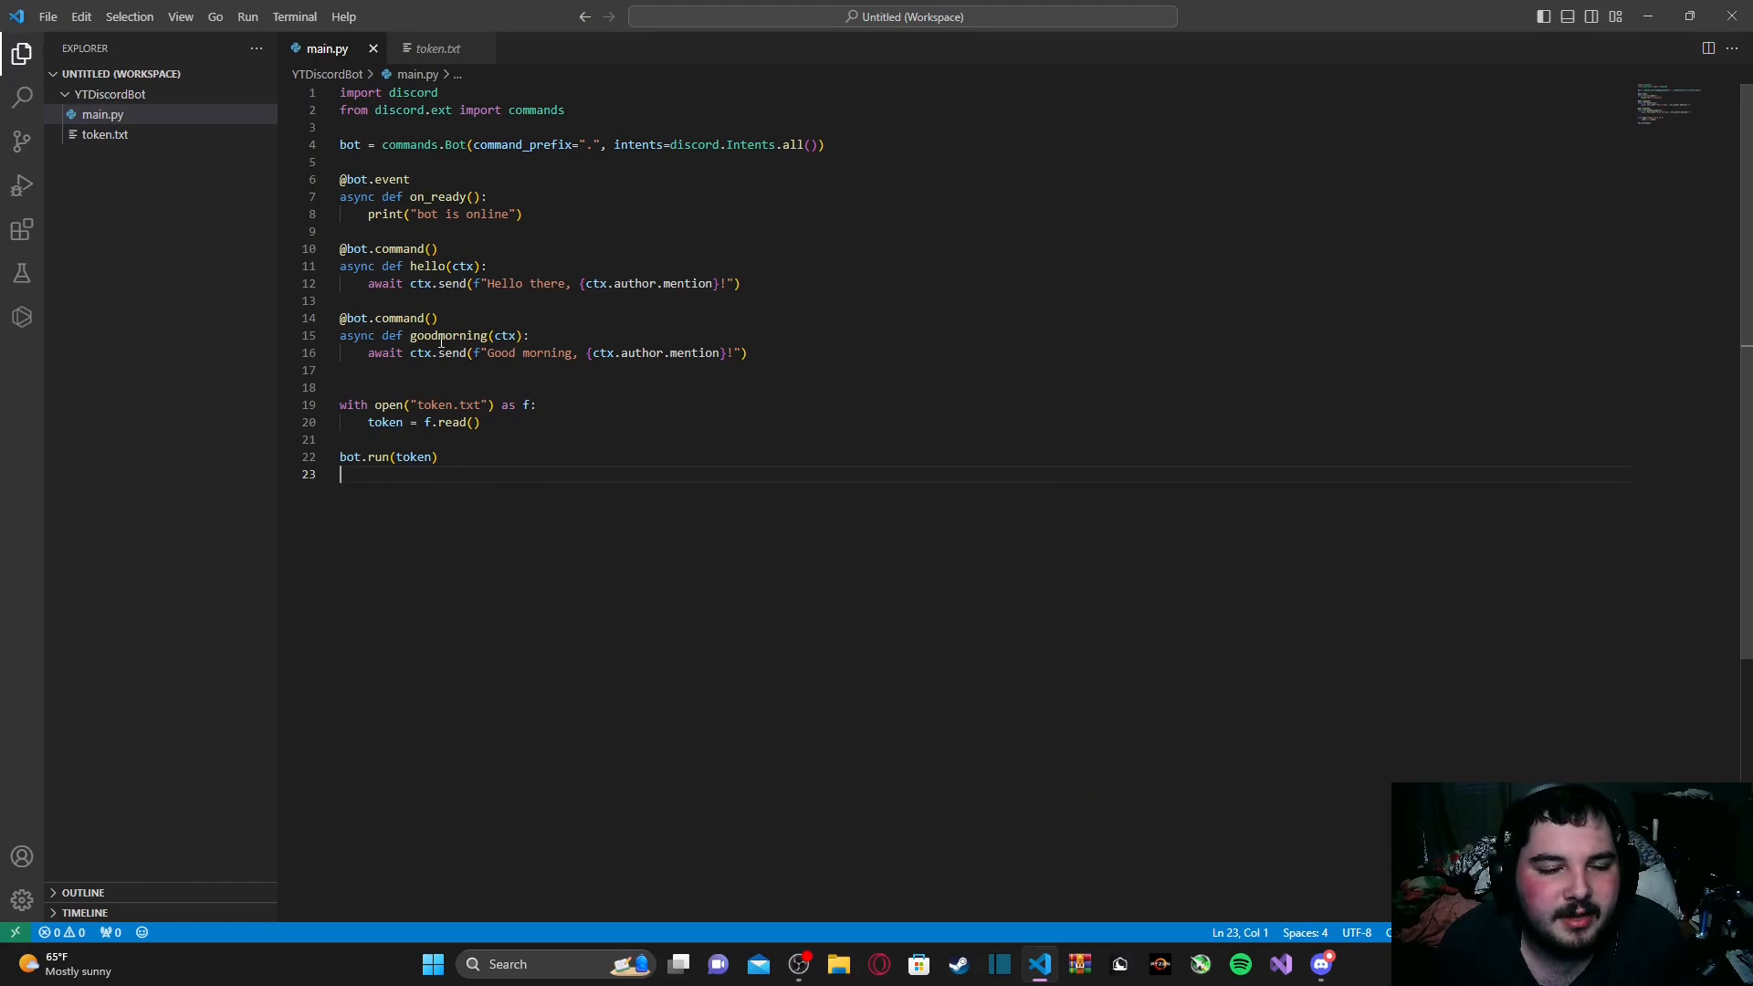
{"action": "double_click", "coordinate": [448, 335]}
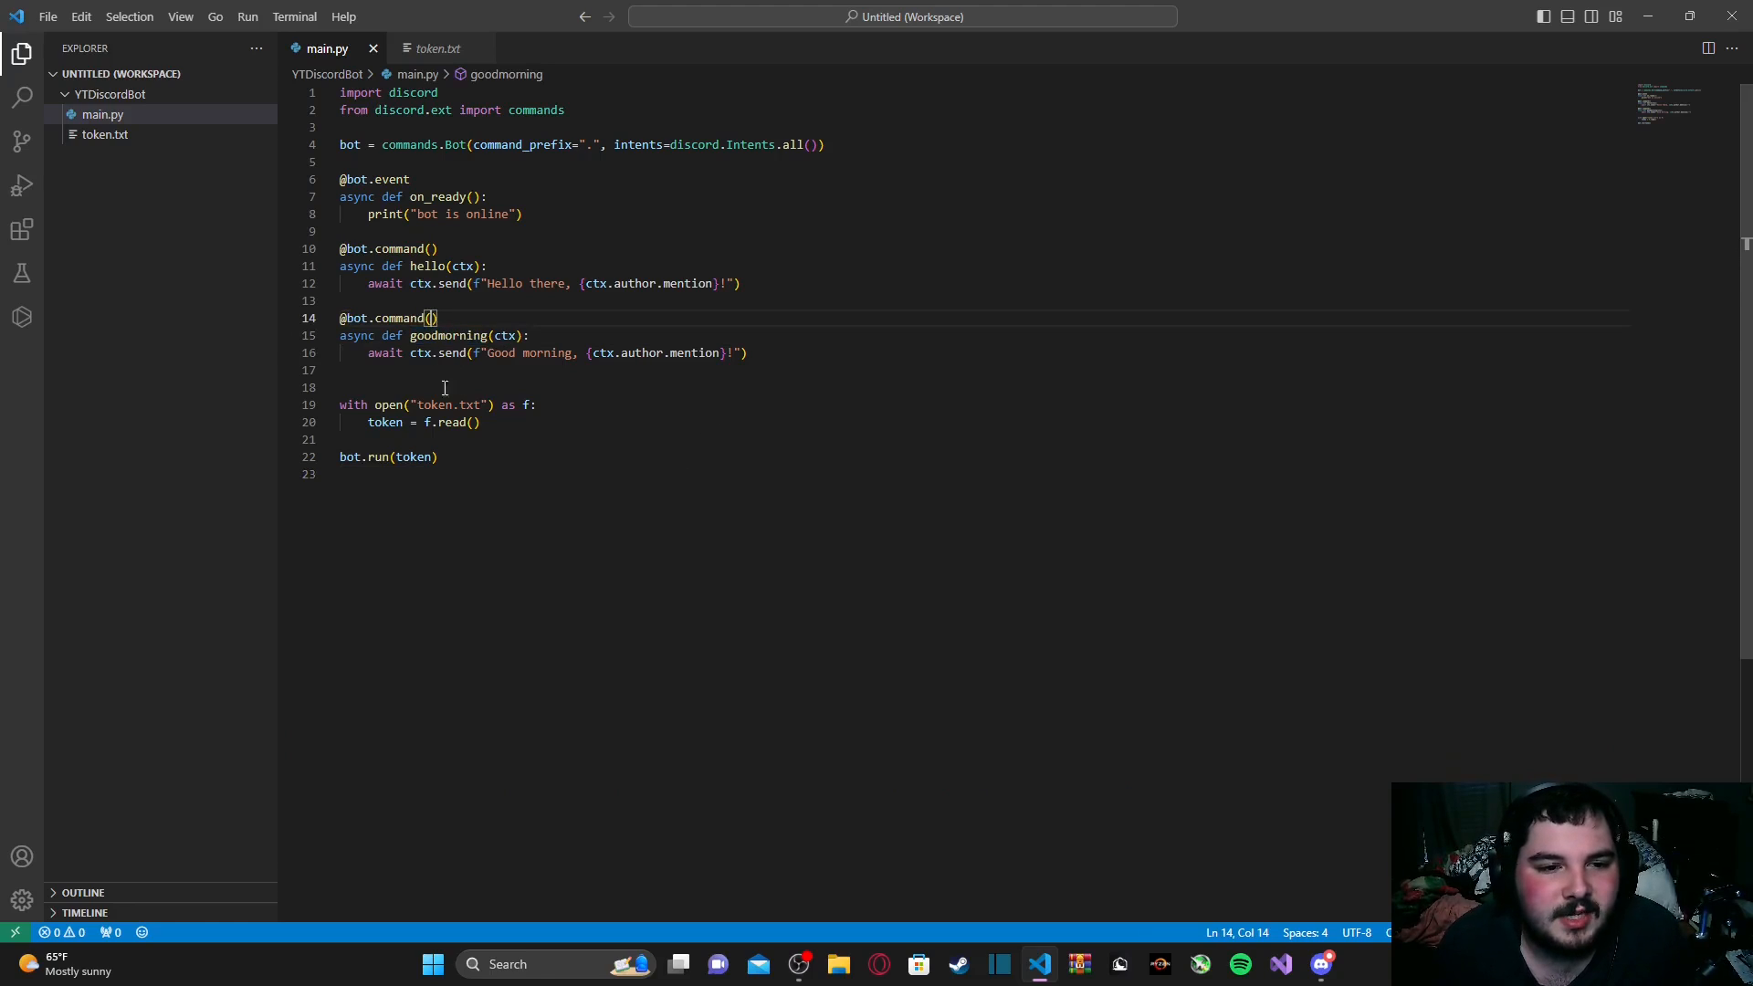
{"action": "mouse_move", "coordinate": [594, 417]}
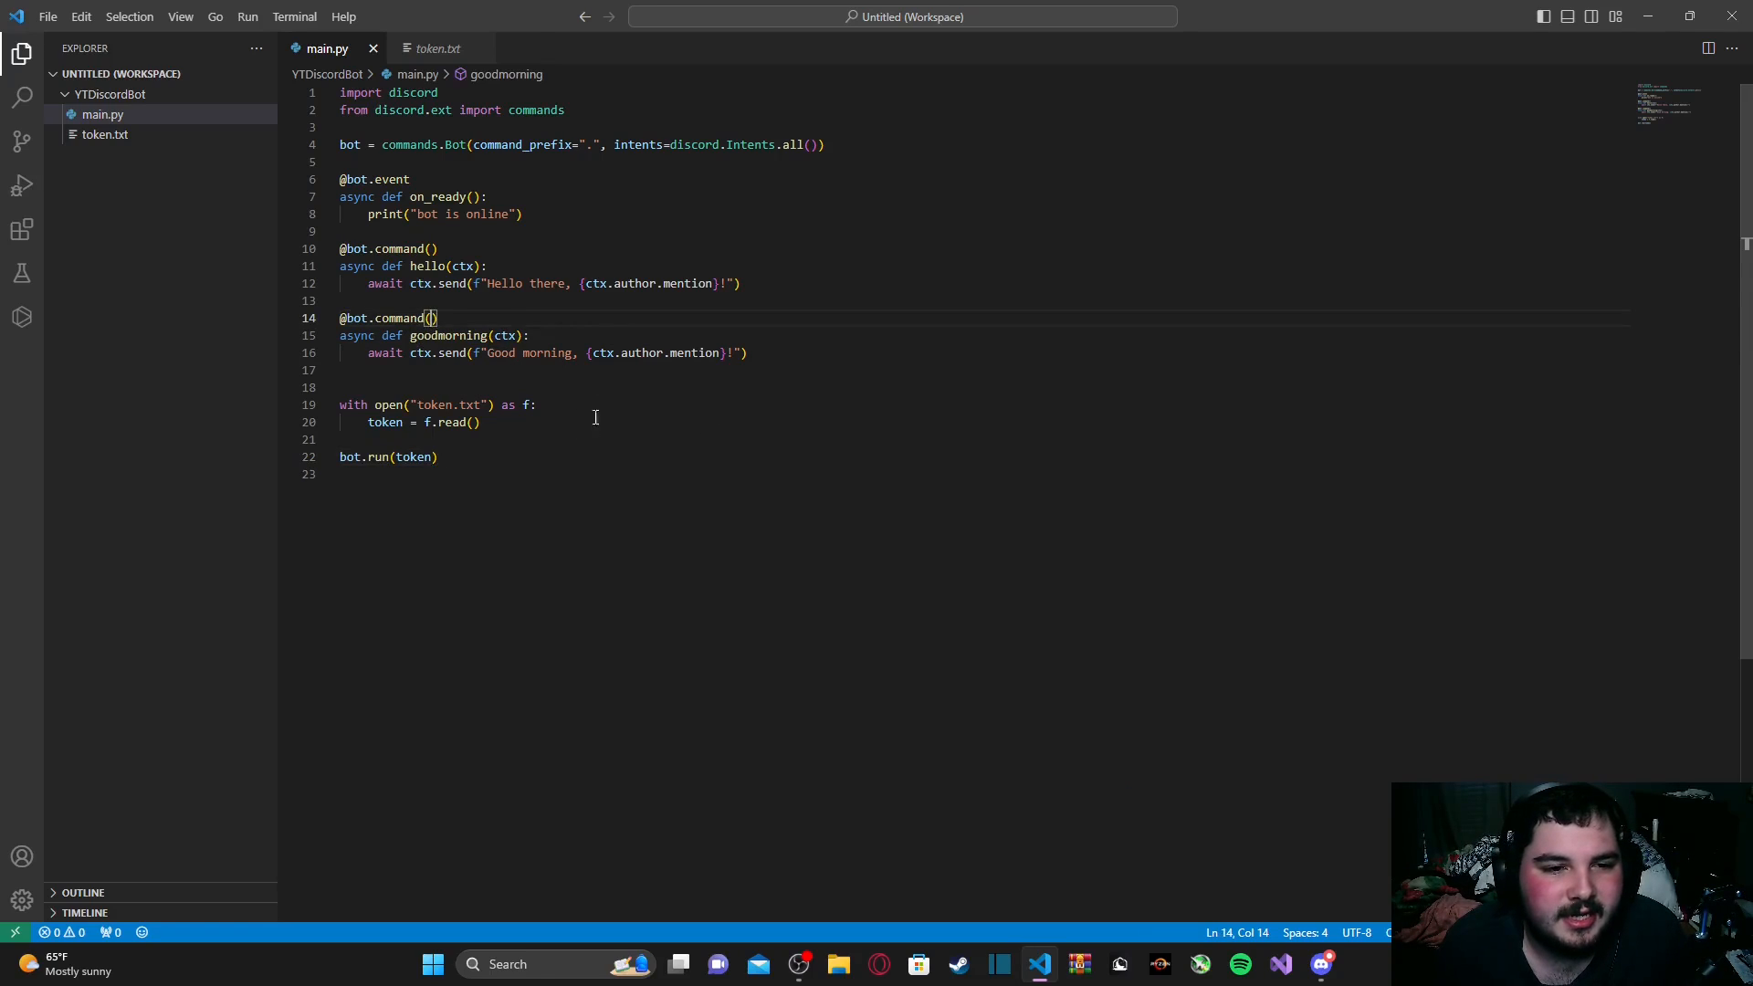
{"action": "type", "text": "name="}
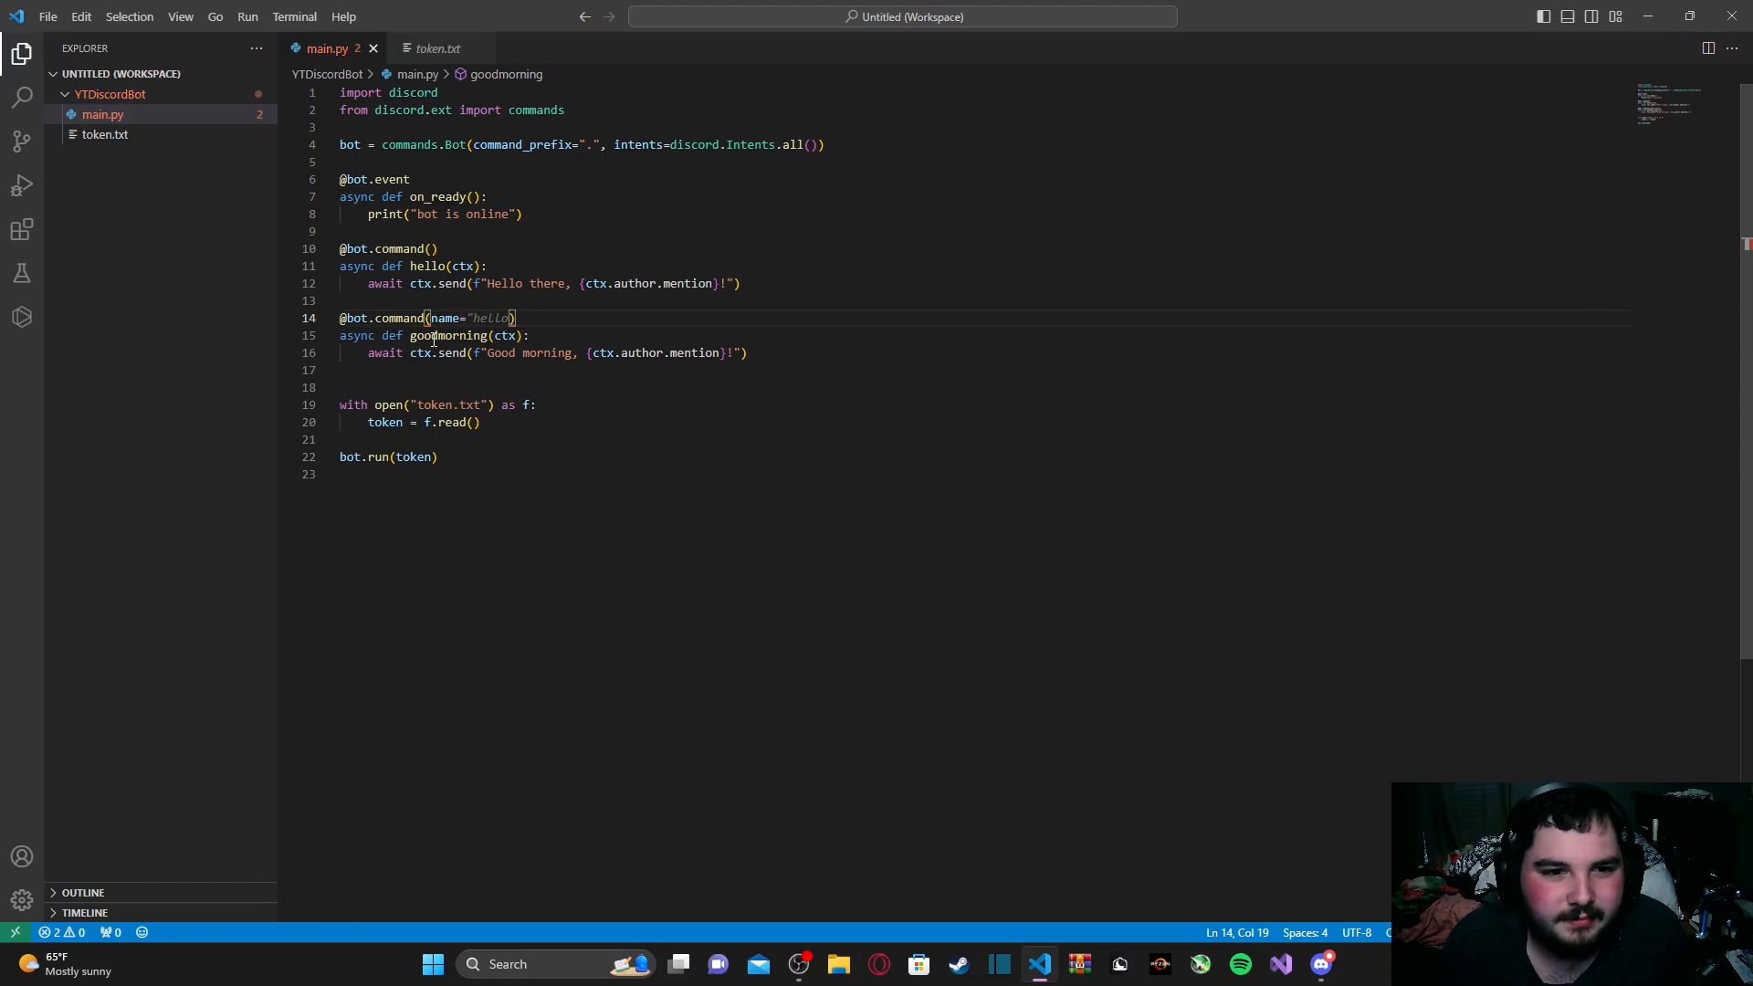
{"action": "type", "text": "\""}
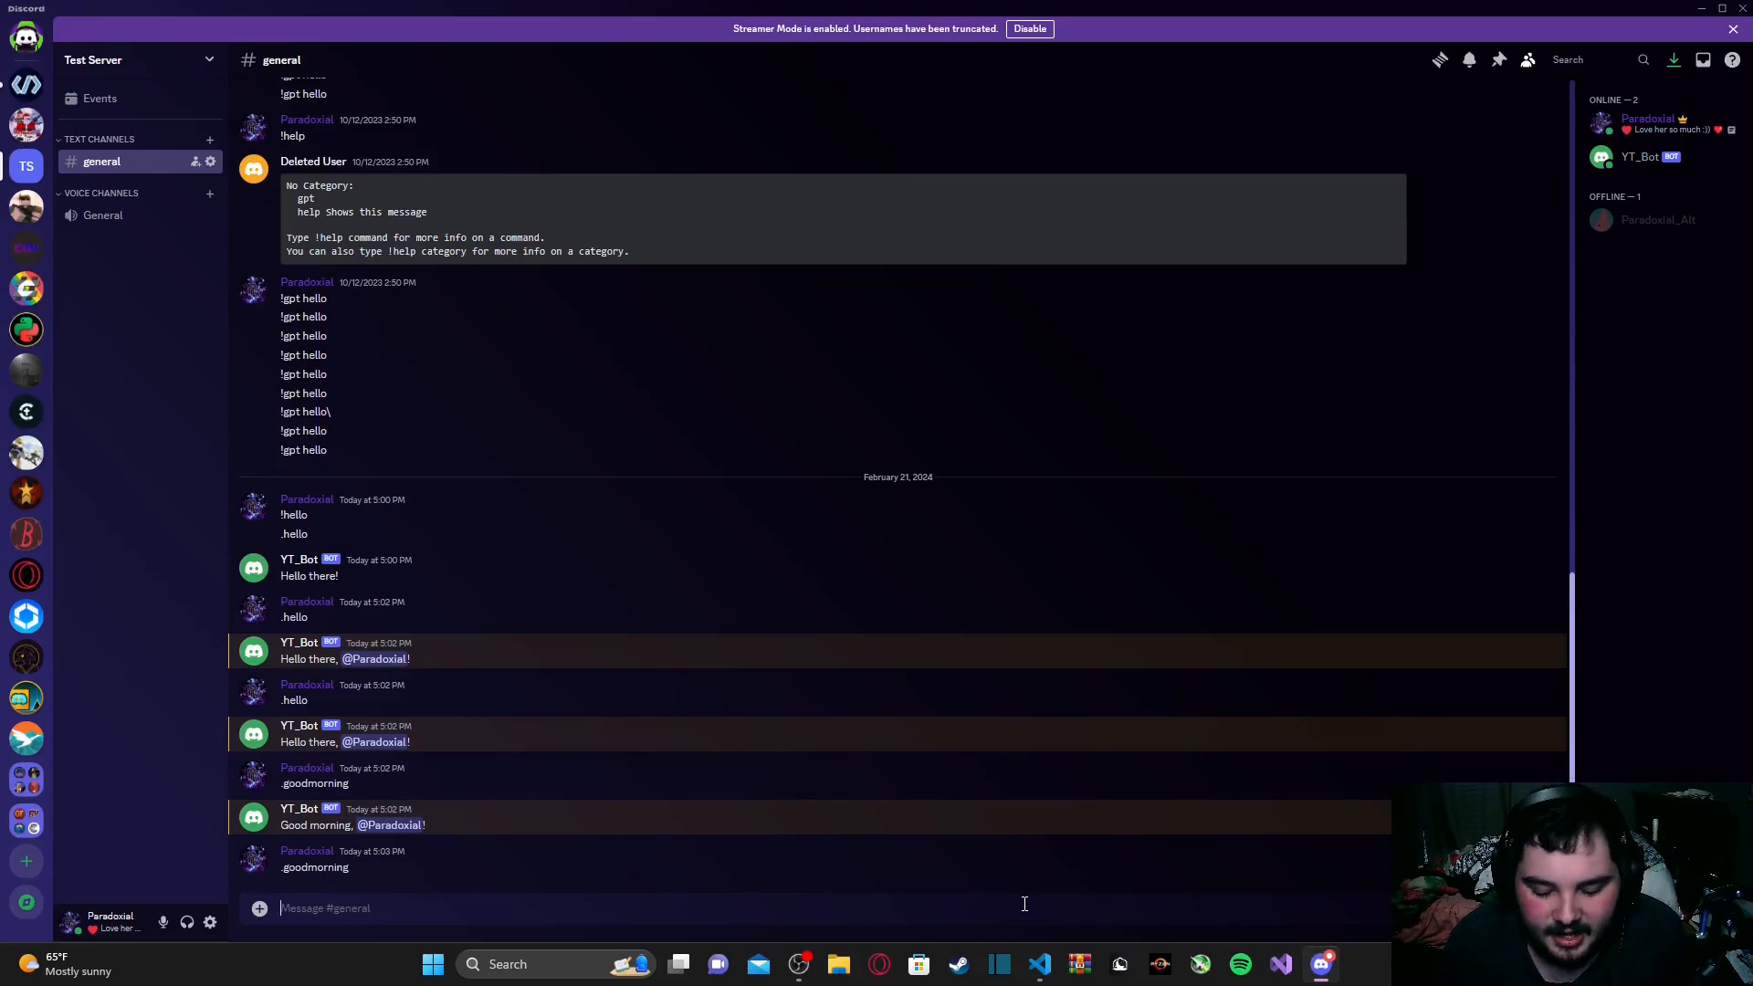
{"action": "type", "text": ".gm"}
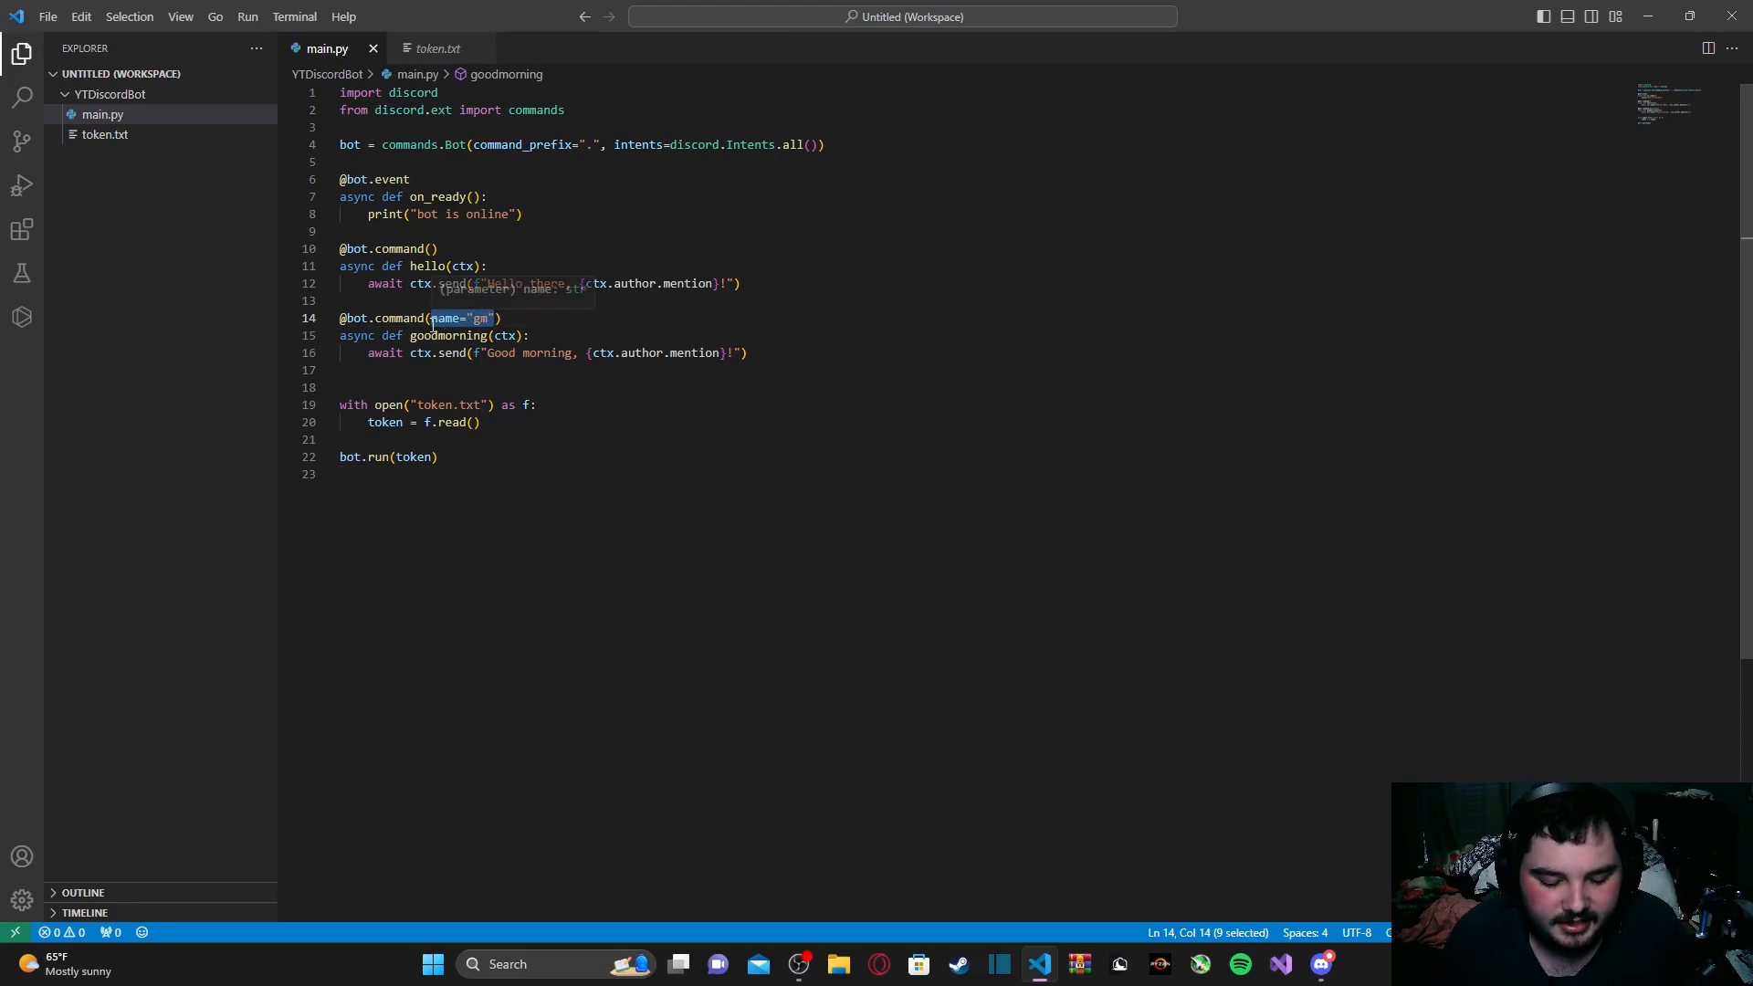
Set goodmorning's aliases to ["gm", "morning"] and rerun main.py to restart the bot
{"action": "type", "text": "alias"}
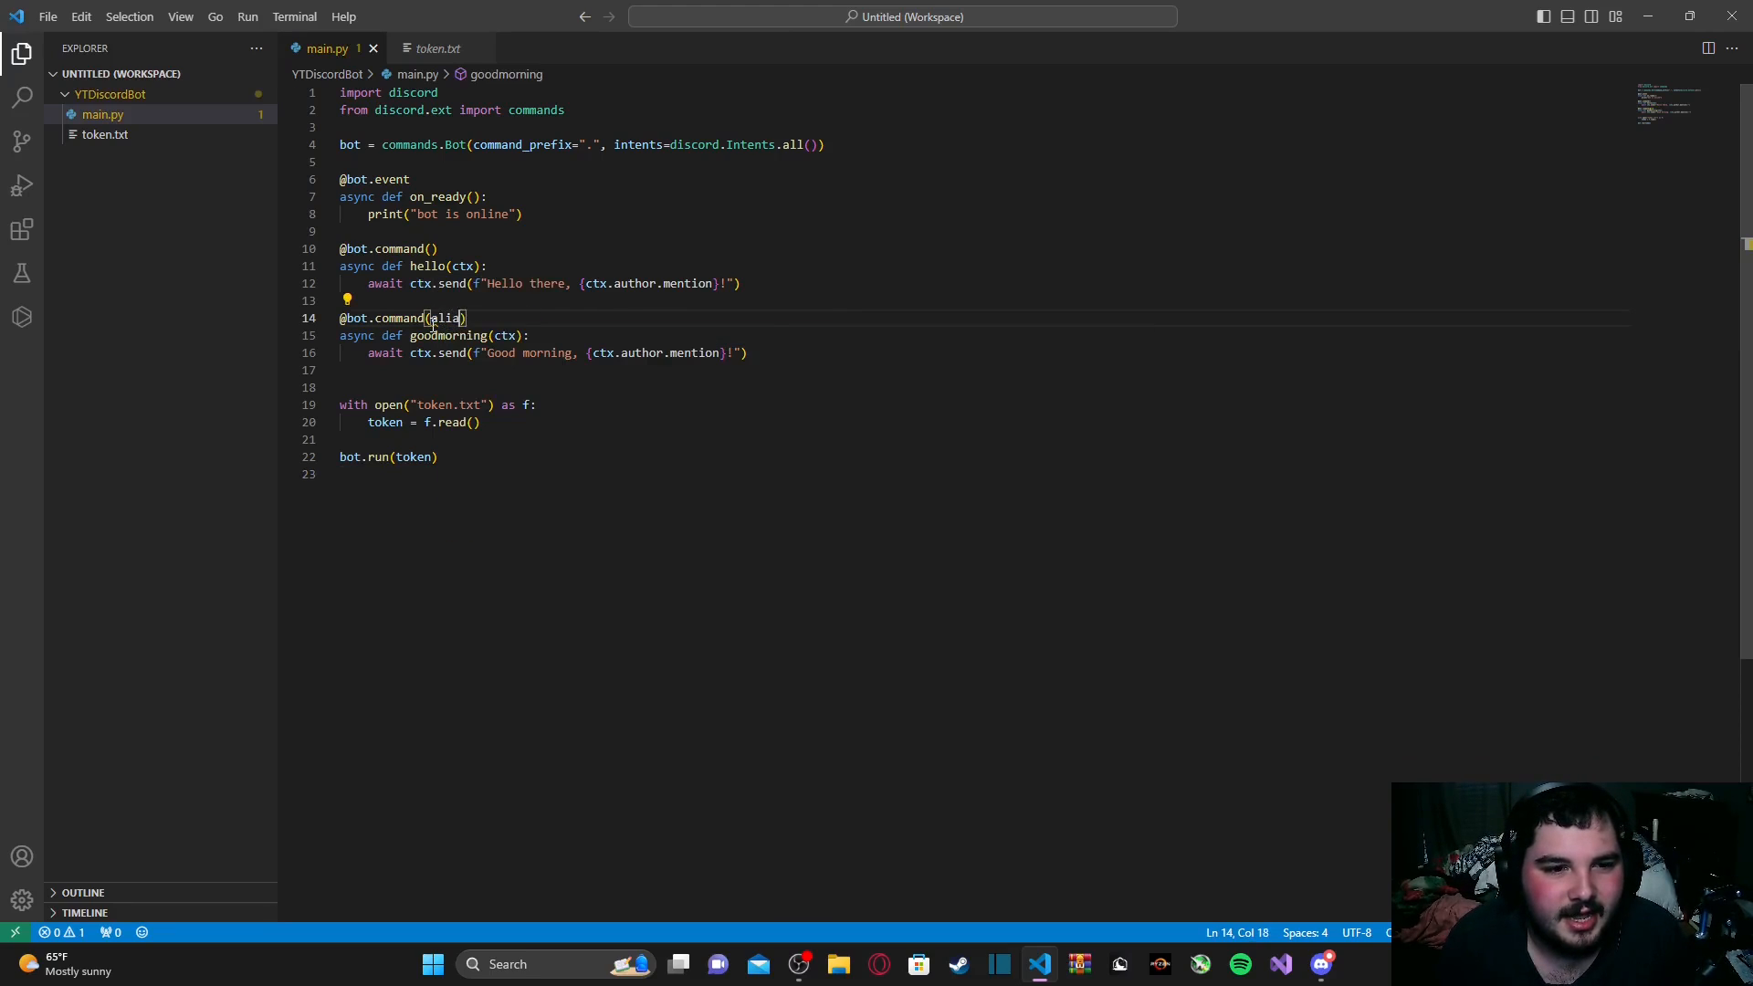
{"action": "type", "text": "ses=[\"hello\""}
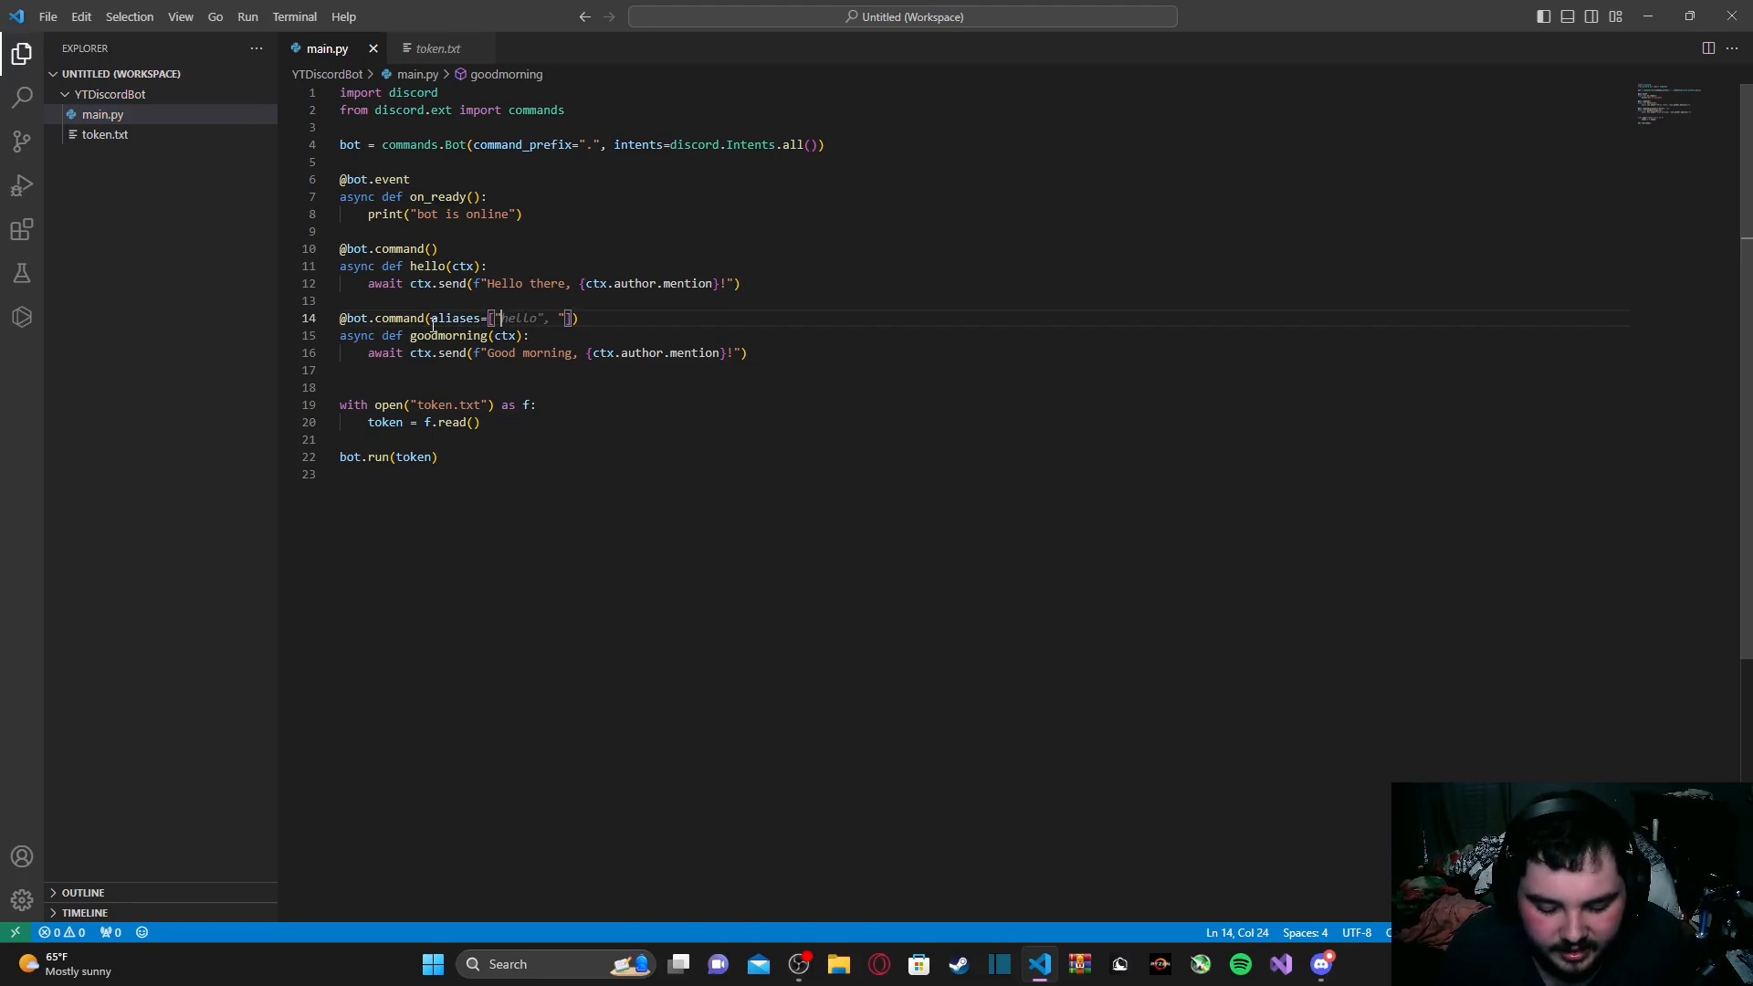
{"action": "type", "text": "gm\", \""}
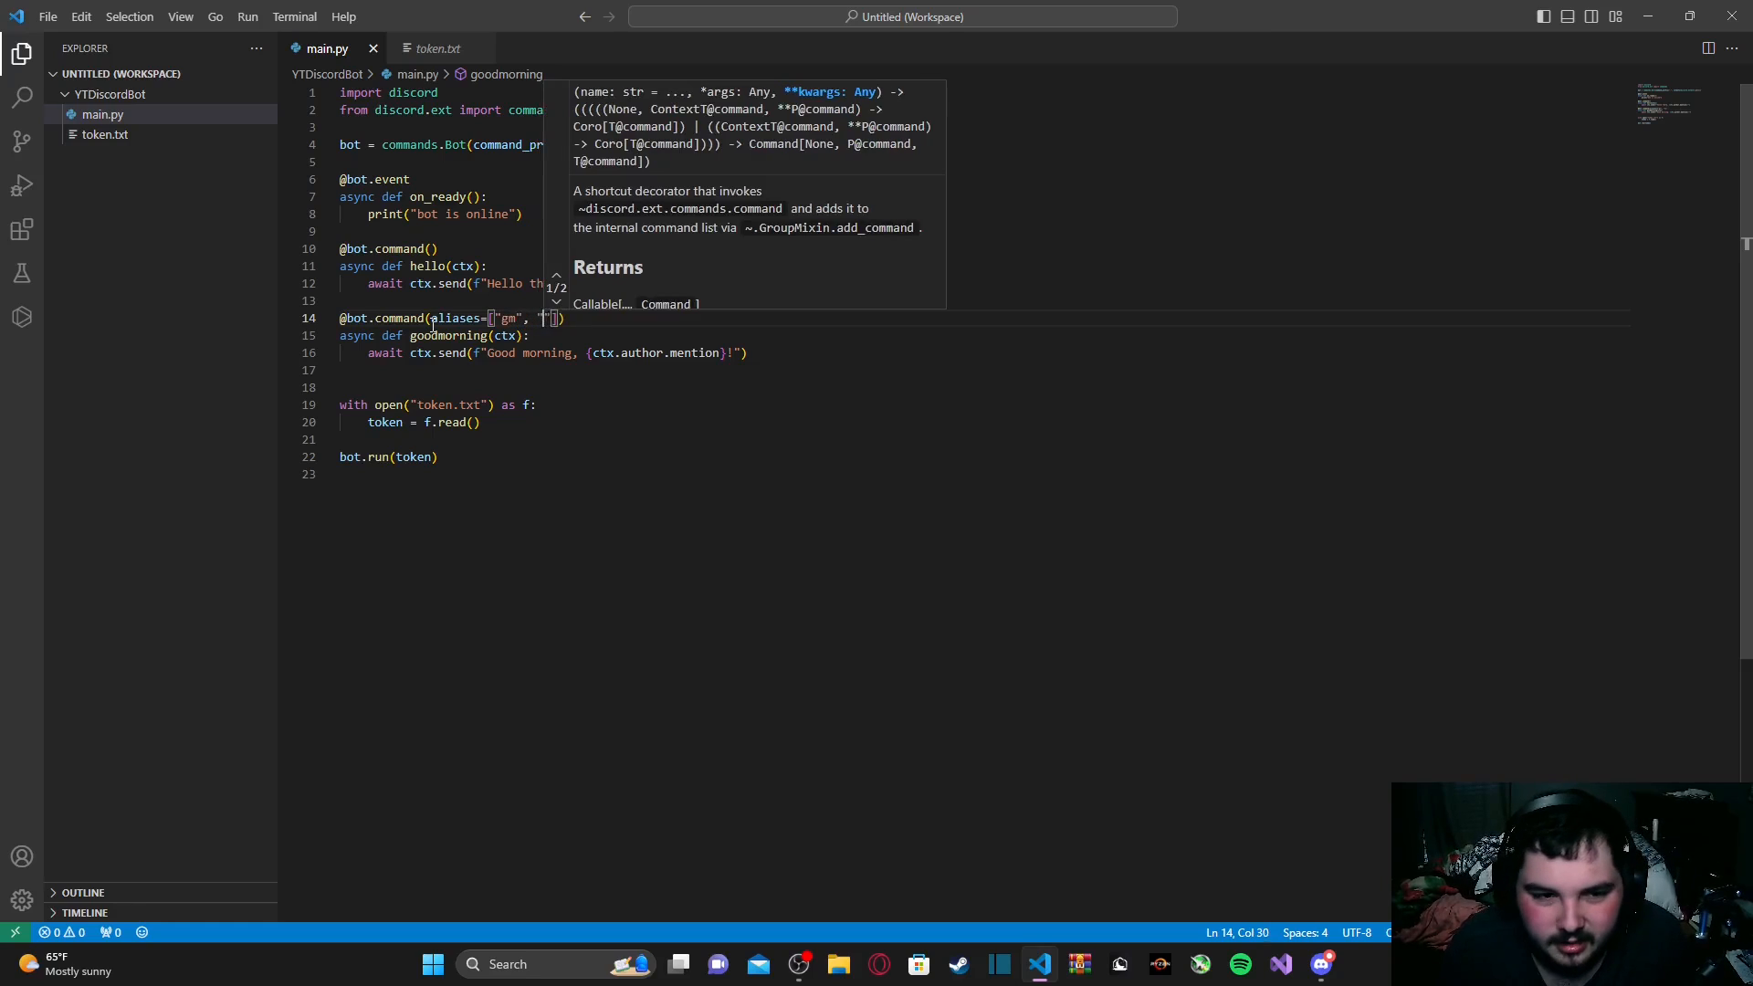
{"action": "type", "text": "morning"}
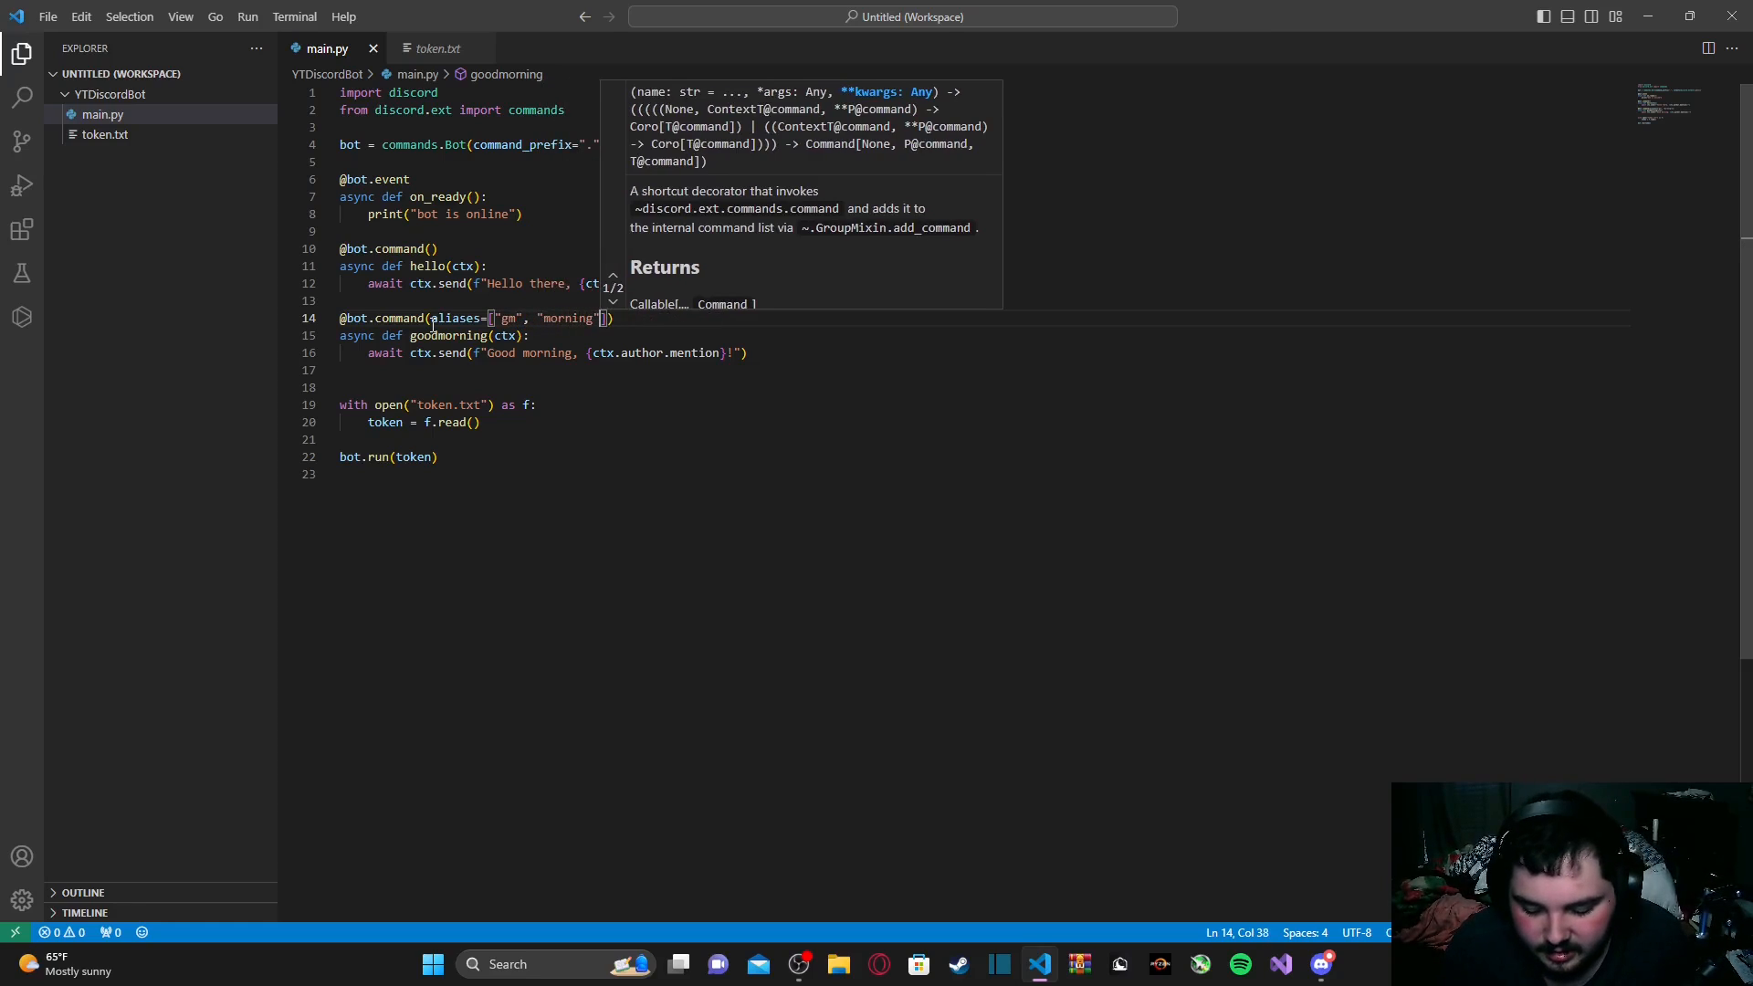
{"action": "type", "text": "goodmorning"}
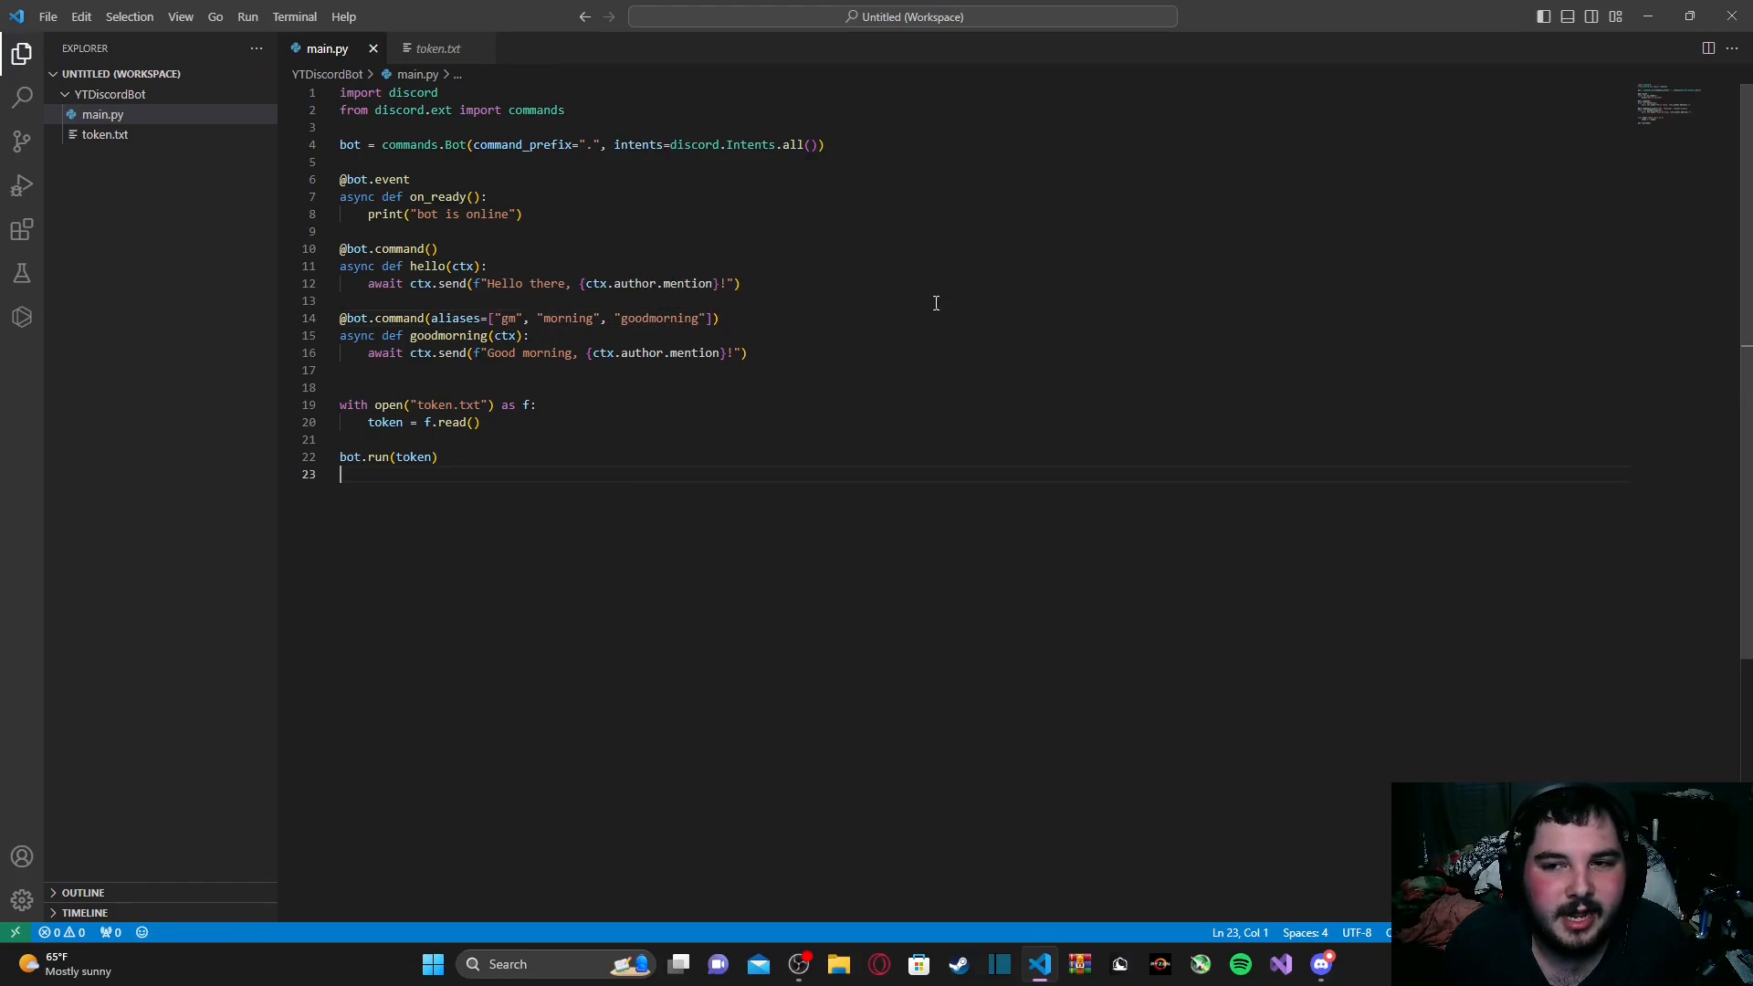
{"action": "left_click", "coordinate": [1730, 48]}
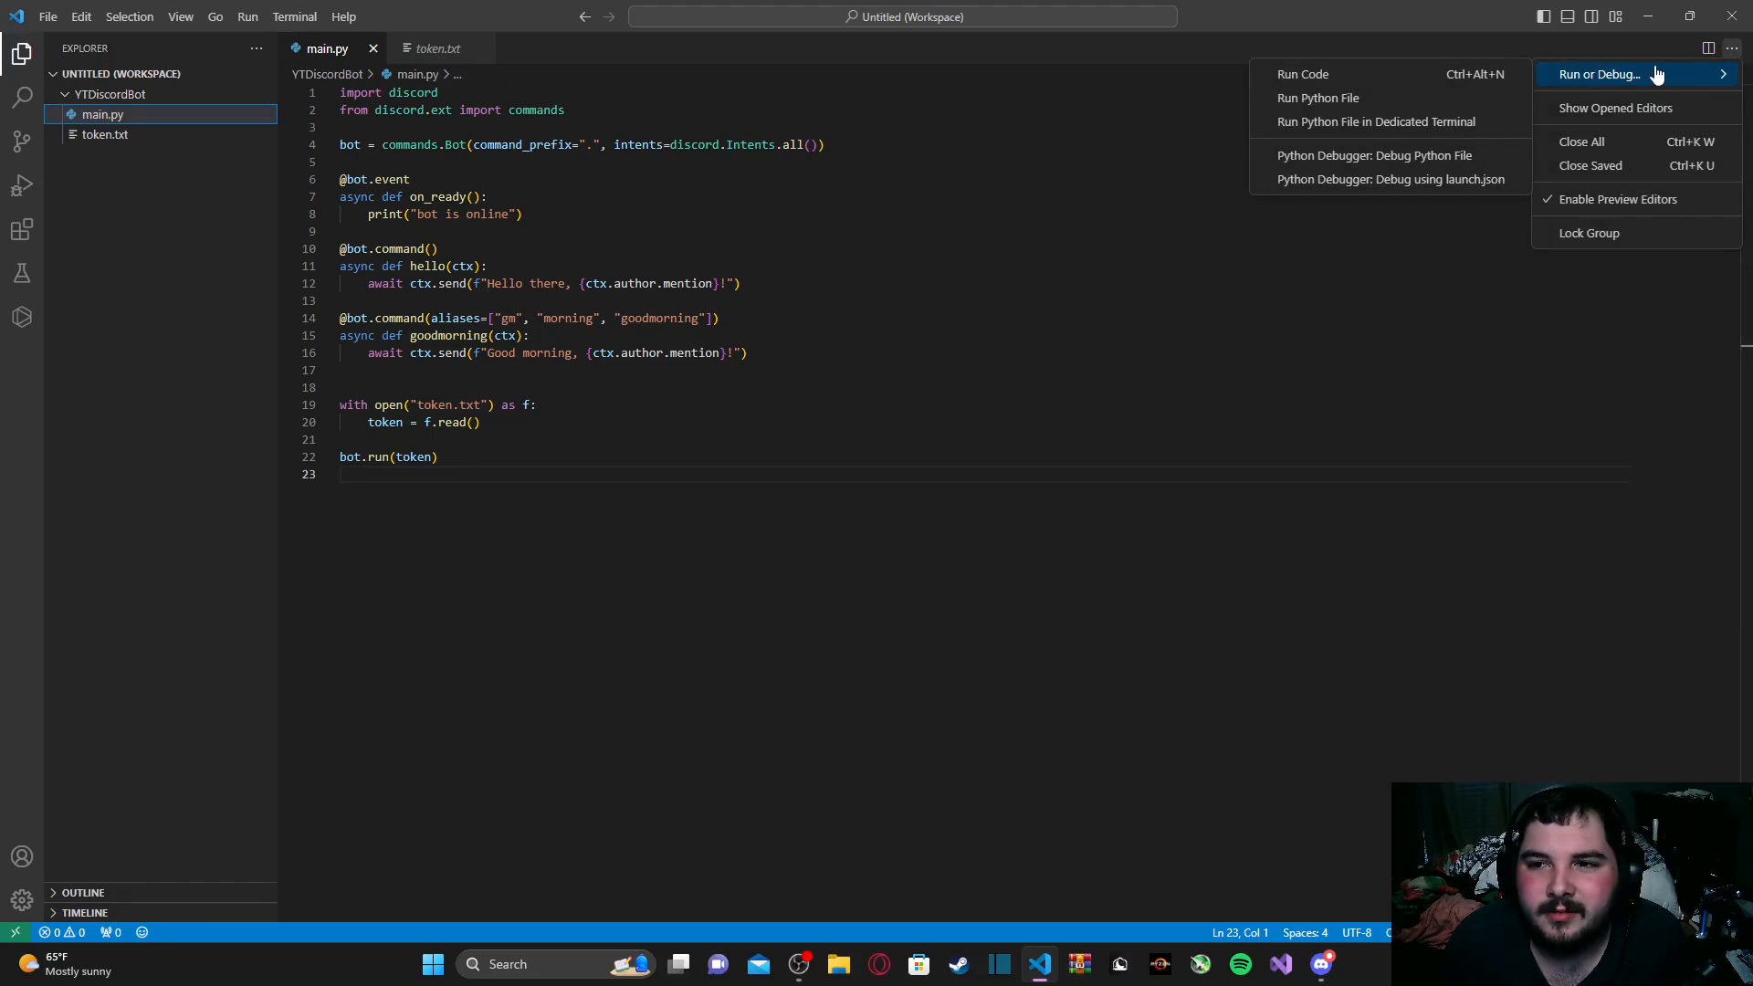
{"action": "left_click", "coordinate": [1316, 97]}
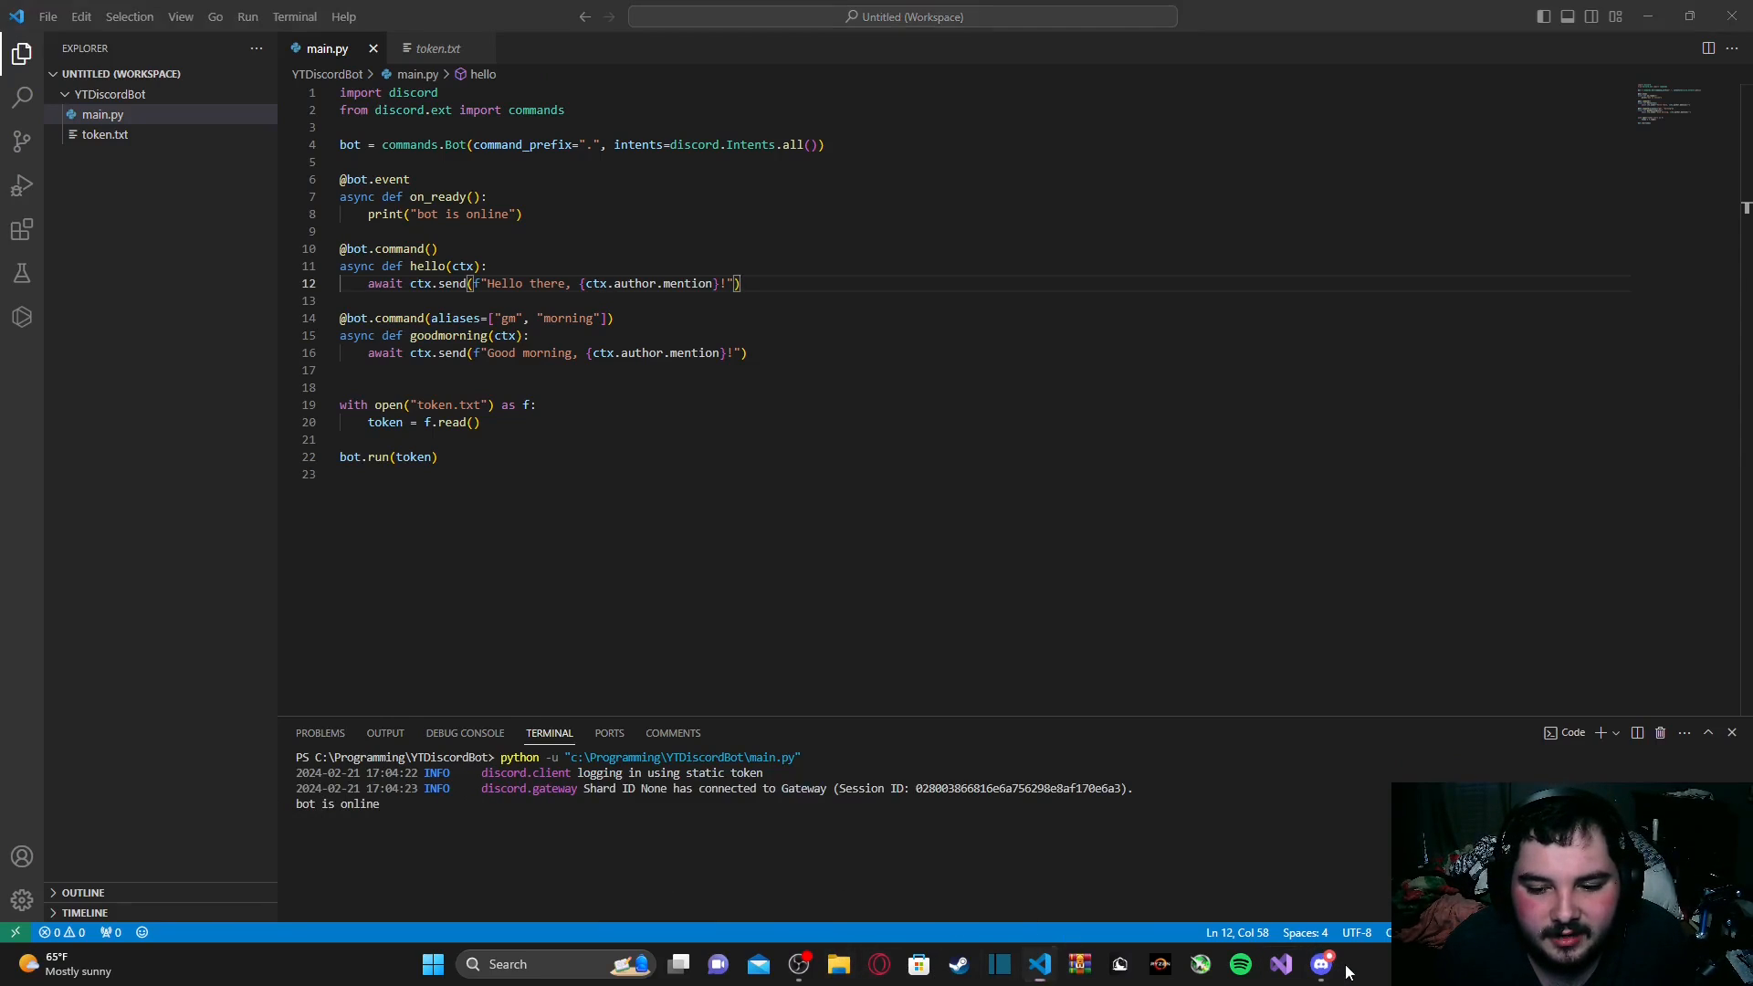
Test .goodmorning and .gm in Discord #general, then select the goodmorning reply line in main.py
{"action": "left_click", "coordinate": [1320, 964]}
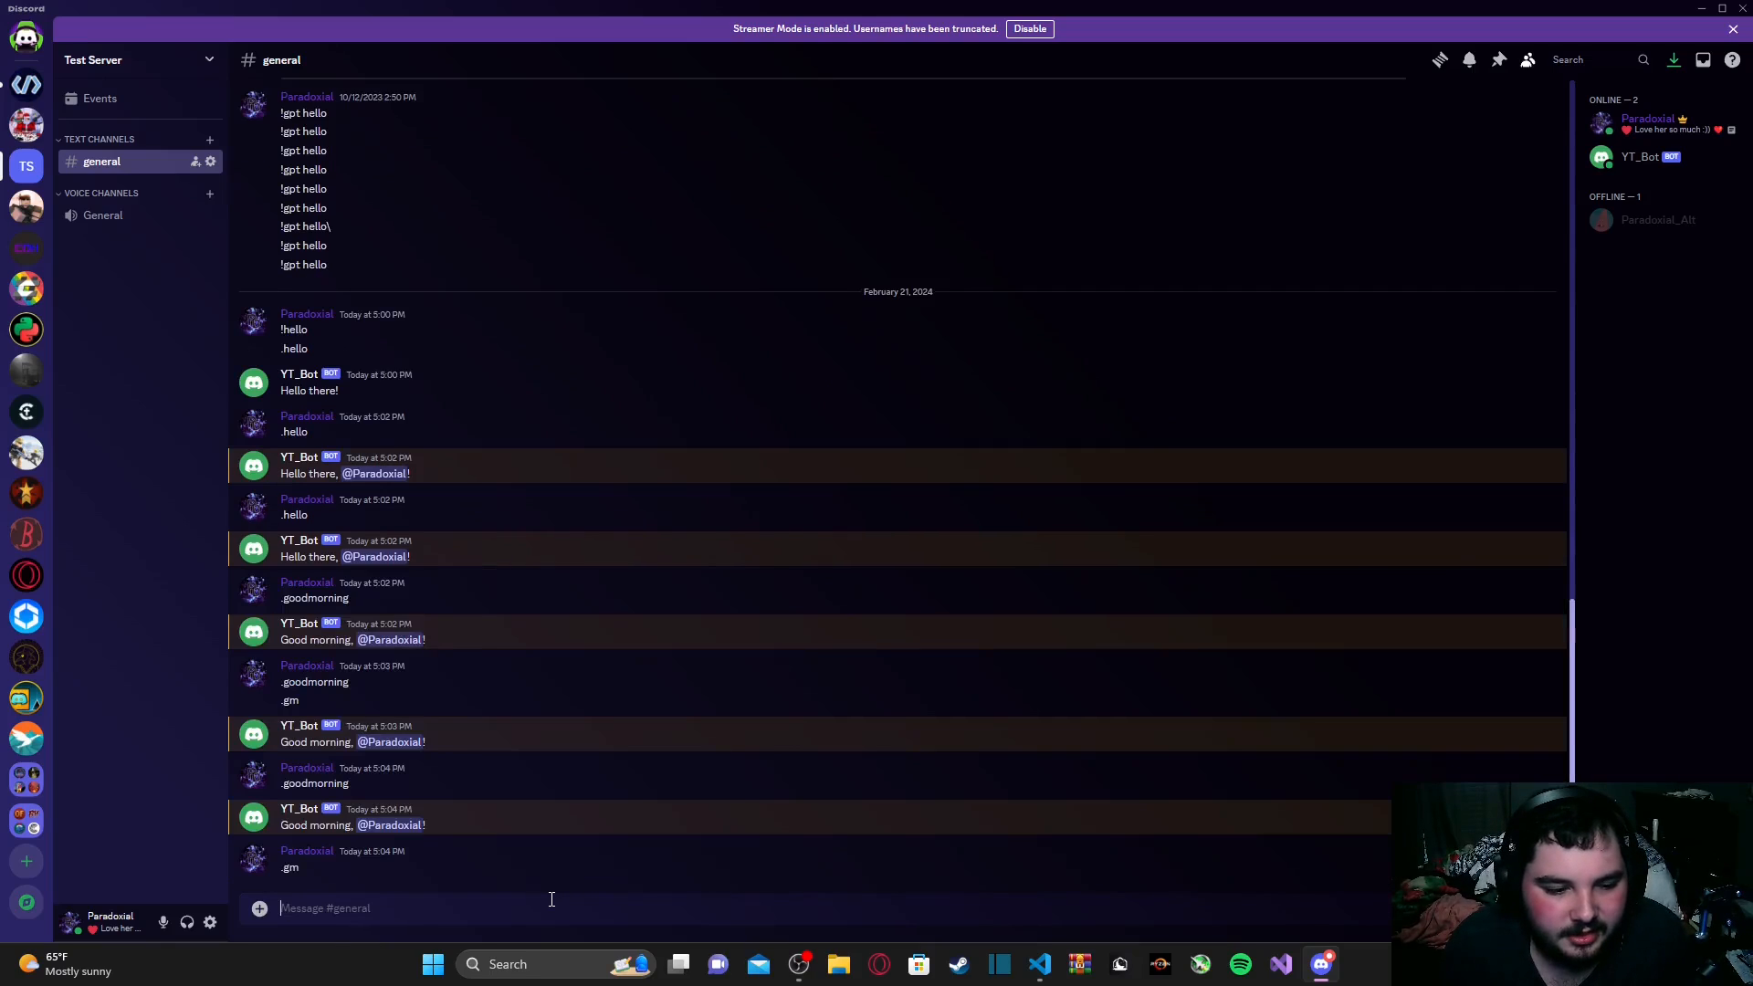
{"action": "type", "text": ".mention}!\")"}
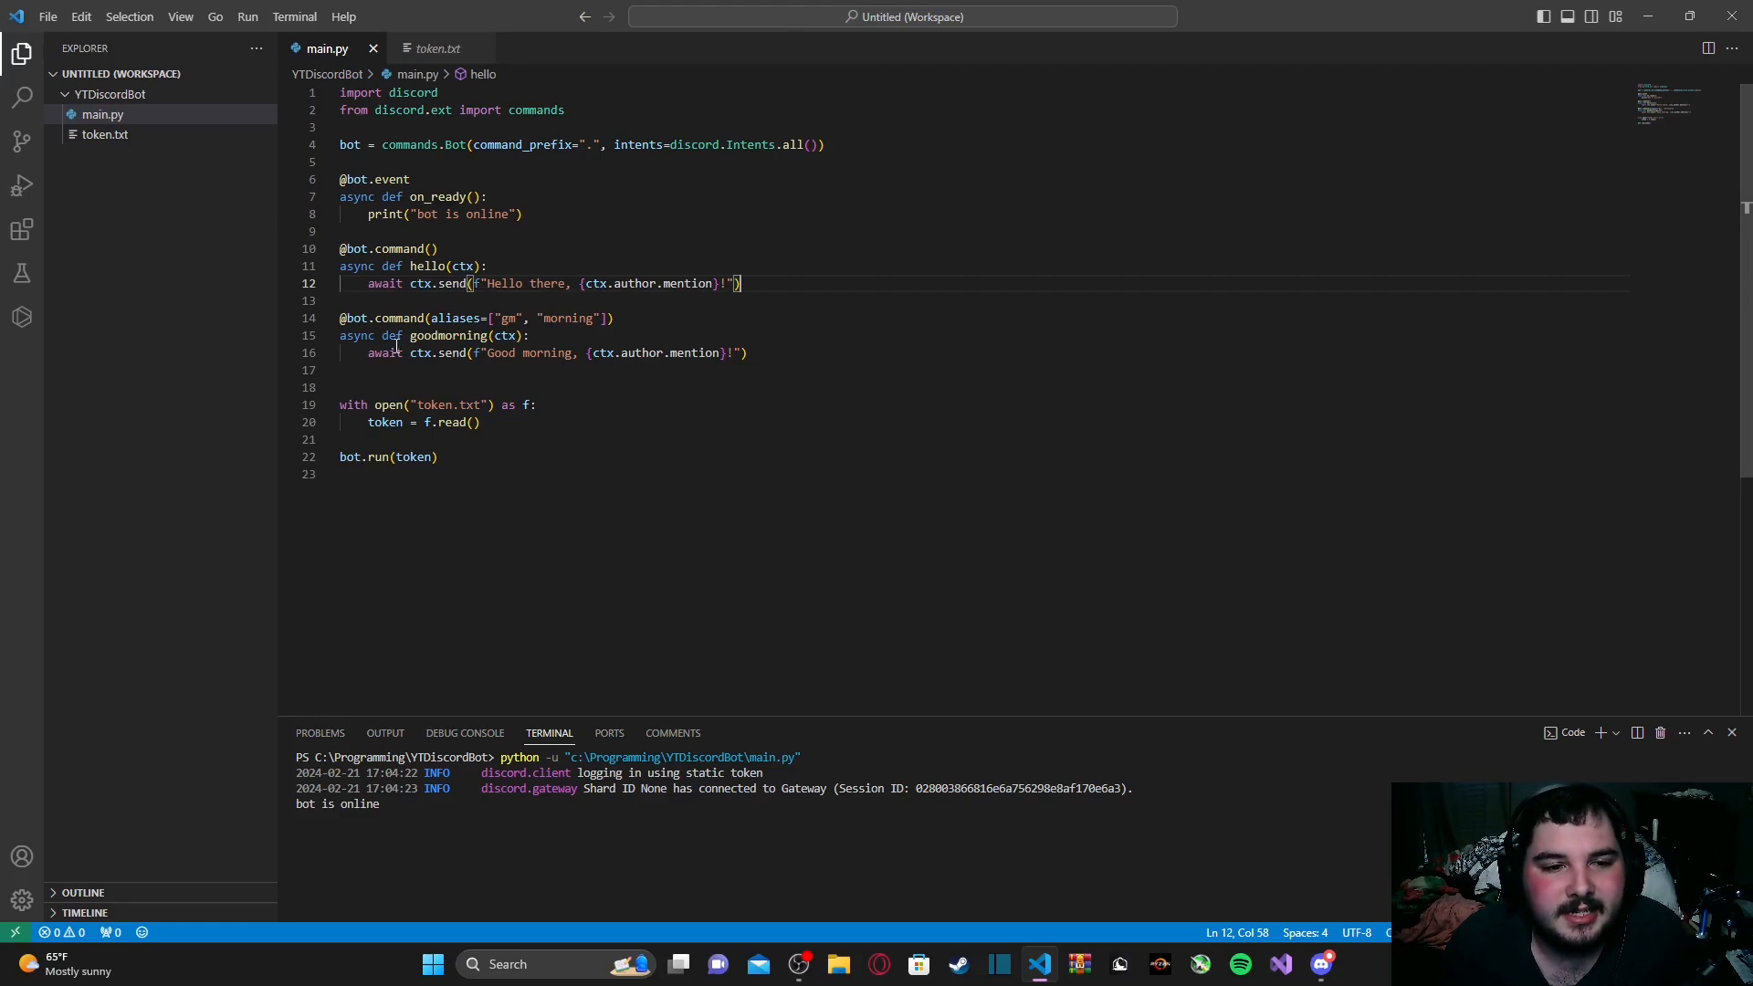
{"action": "left_click_drag", "start_coordinate": [399, 352], "coordinate": [746, 352]}
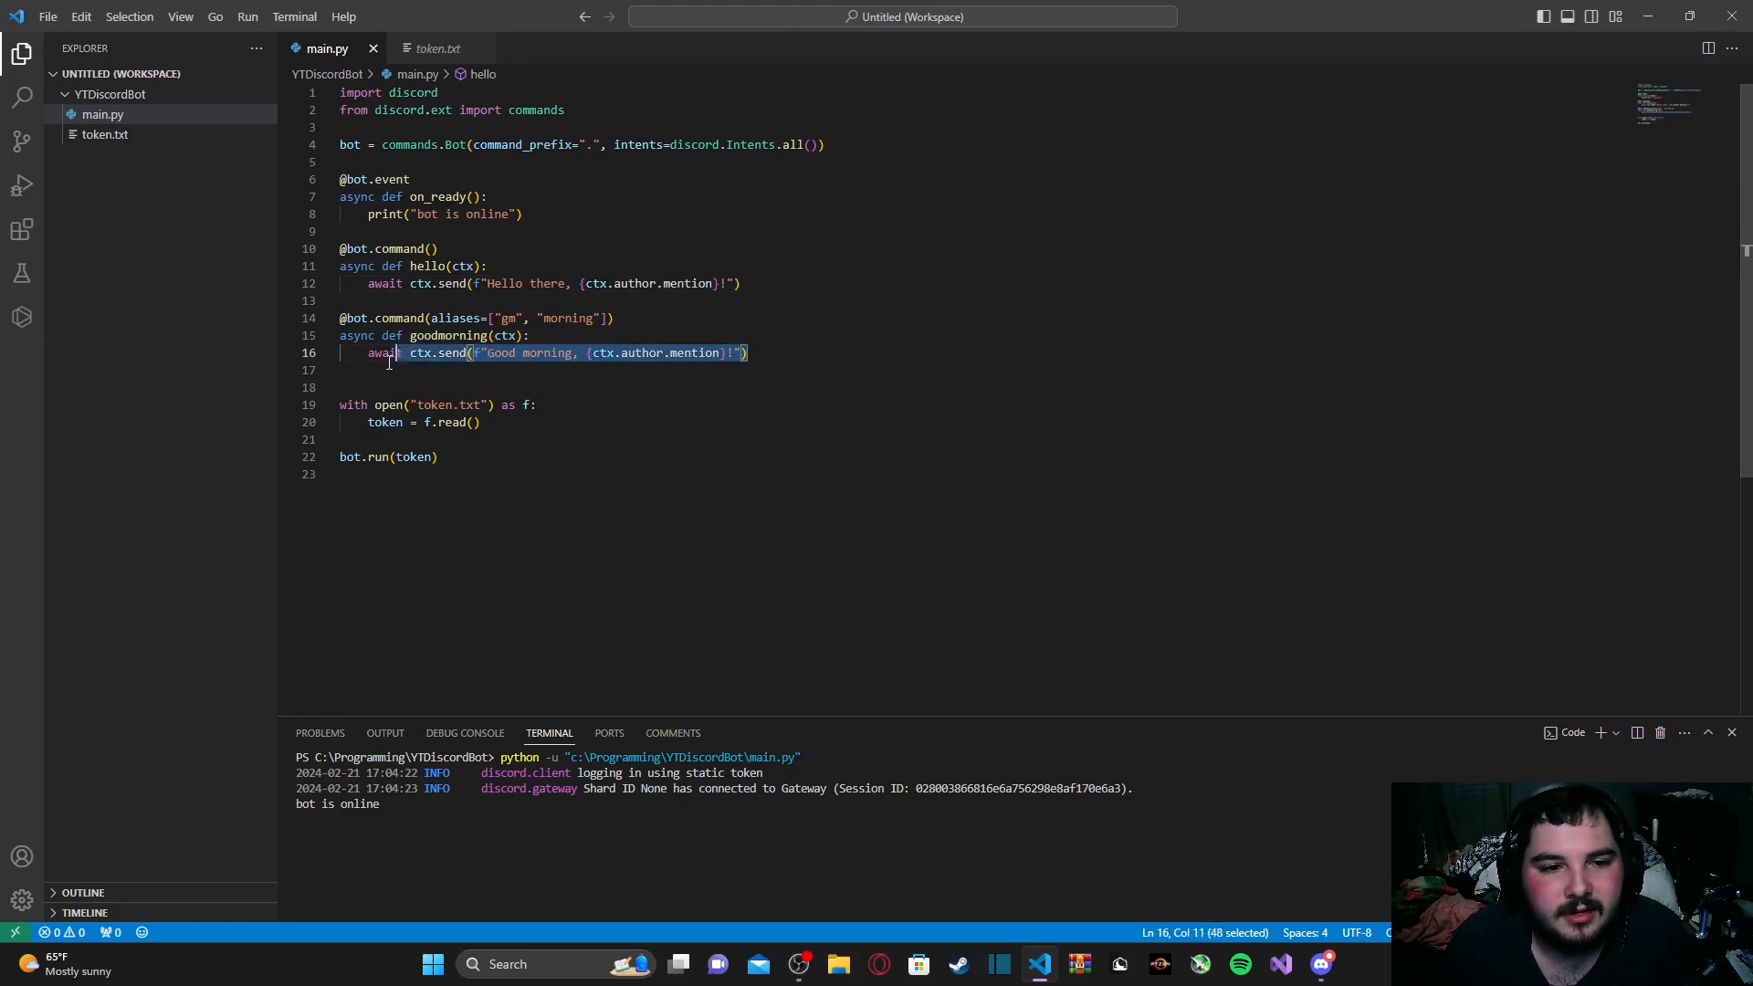